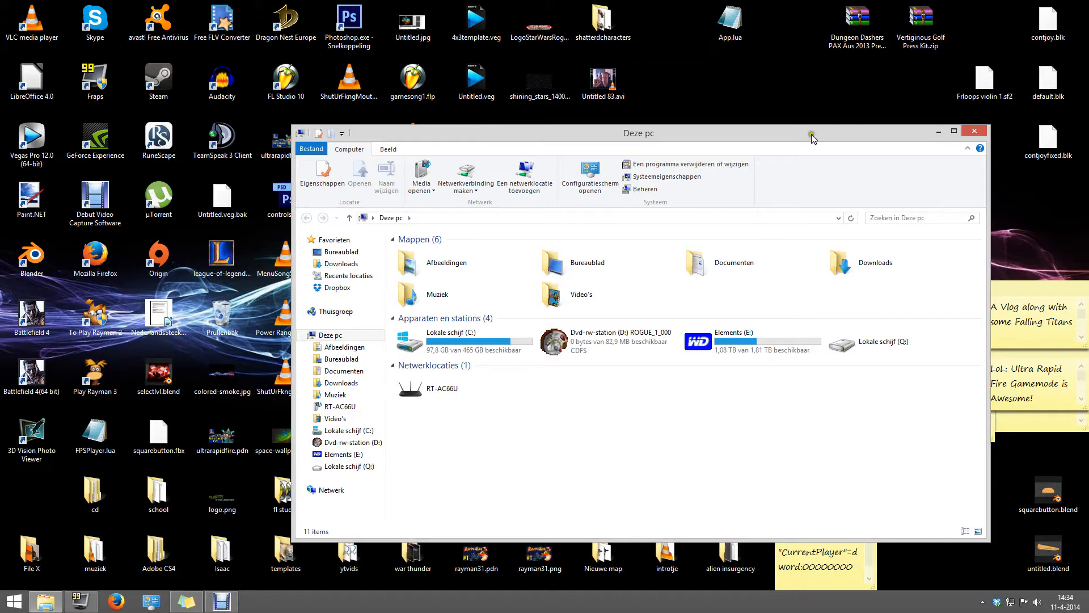
Step: Open a second 'Deze pc' File Explorer window and place both windows side by side
{"action": "right_click", "coordinate": [46, 601]}
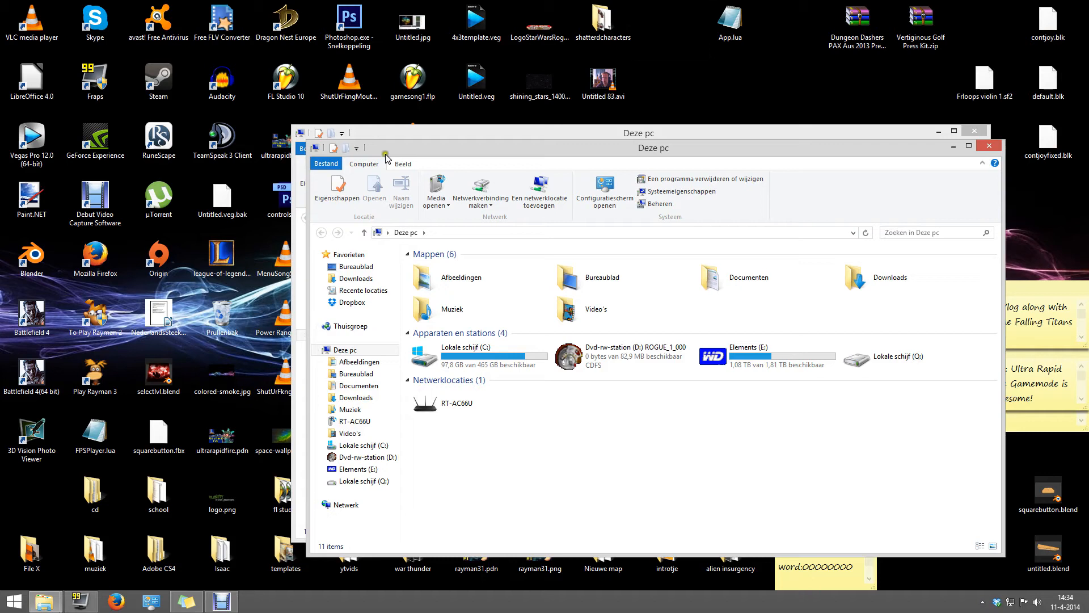
{"action": "mouse_move", "coordinate": [441, 123]}
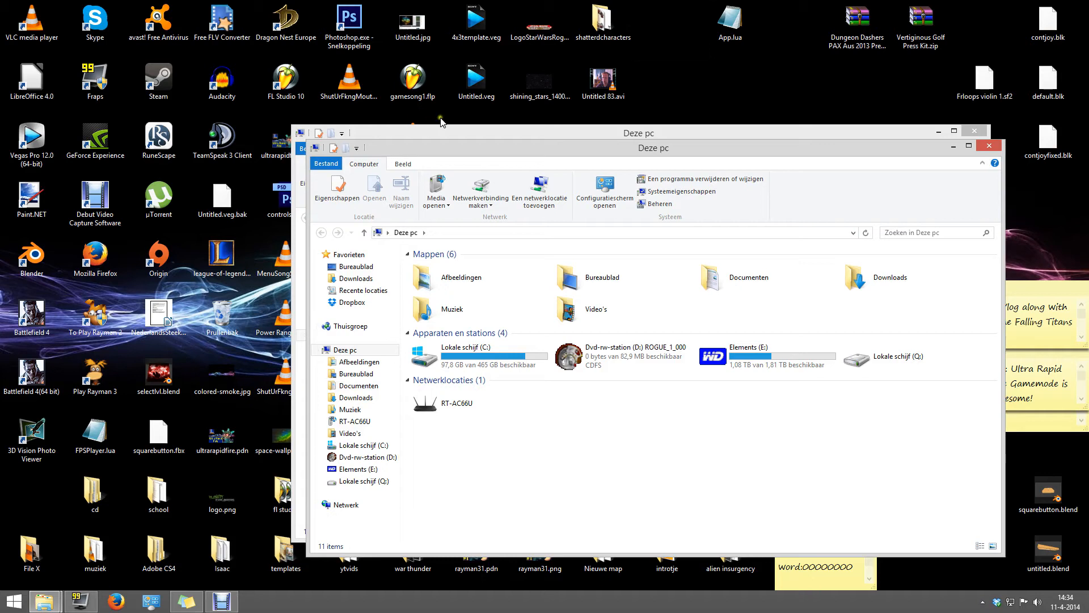
{"action": "mouse_move", "coordinate": [529, 157]}
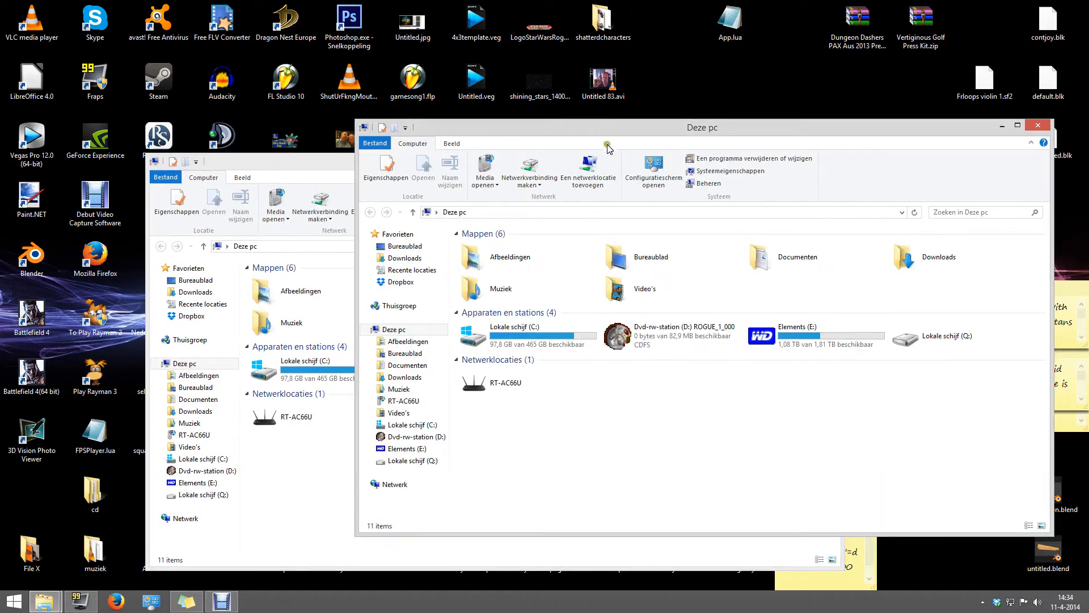
{"action": "mouse_move", "coordinate": [597, 203]}
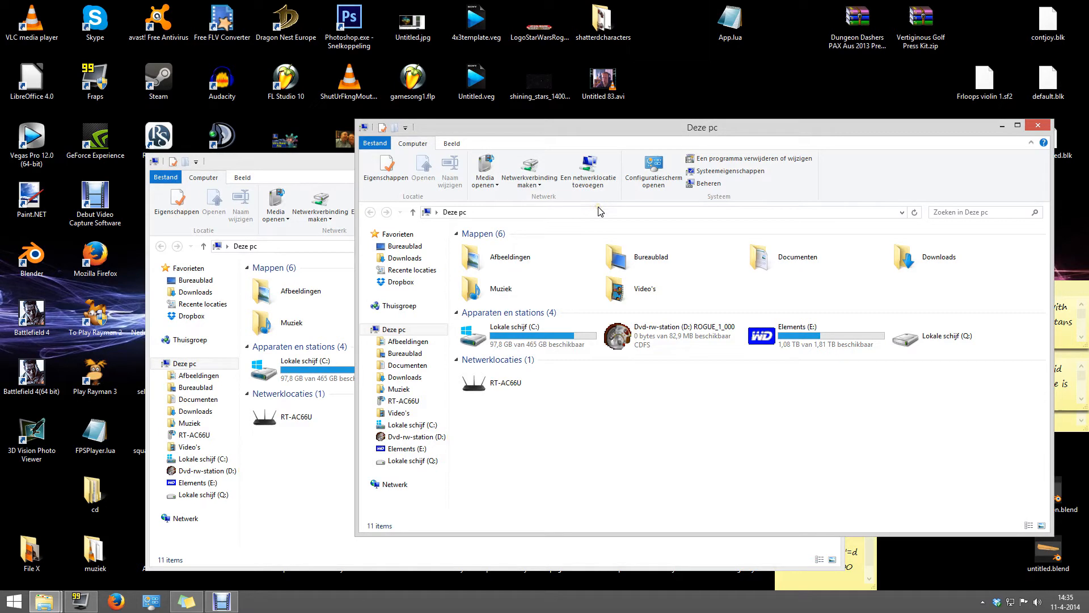
{"action": "left_click", "coordinate": [528, 382]}
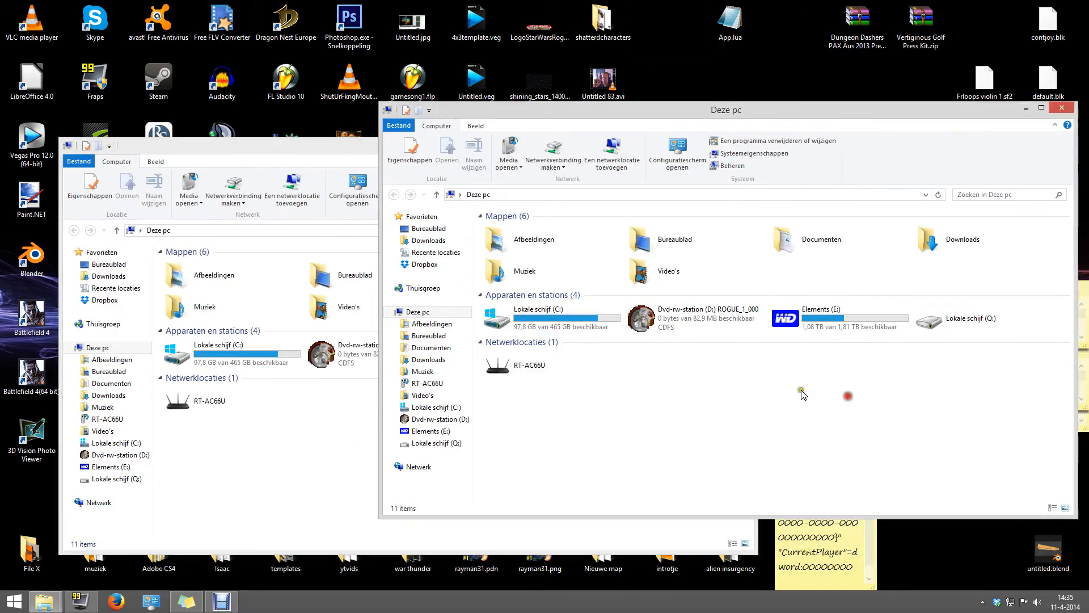
Step: Show C:\Games in the right window and the ROGUE_1_000 disc in the left window
{"action": "left_click", "coordinate": [431, 407]}
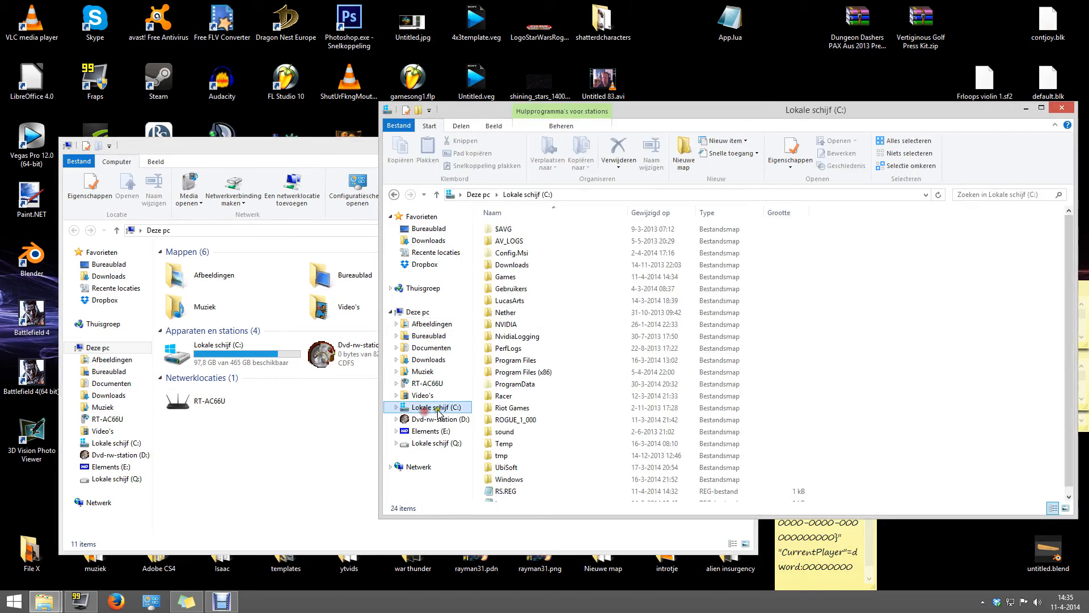
{"action": "left_click", "coordinate": [505, 276]}
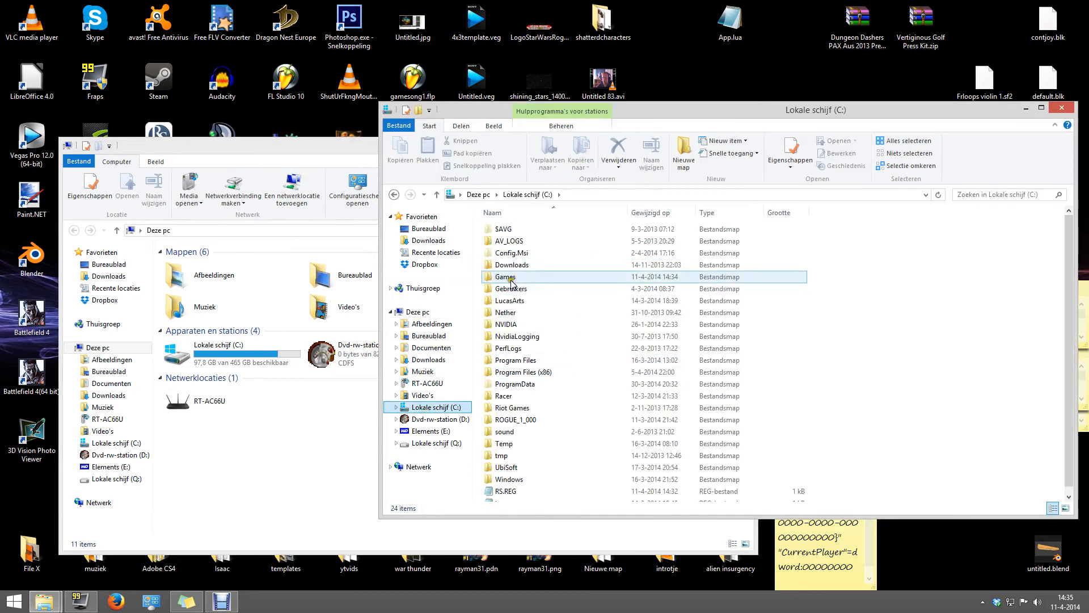
{"action": "double_click", "coordinate": [505, 276]}
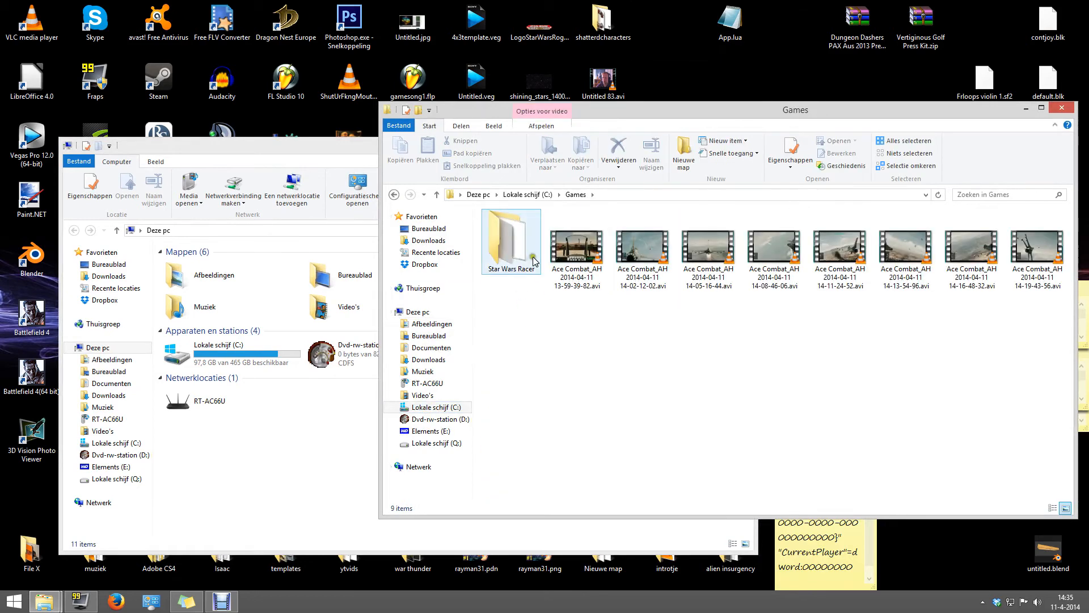
{"action": "left_click", "coordinate": [1037, 257]}
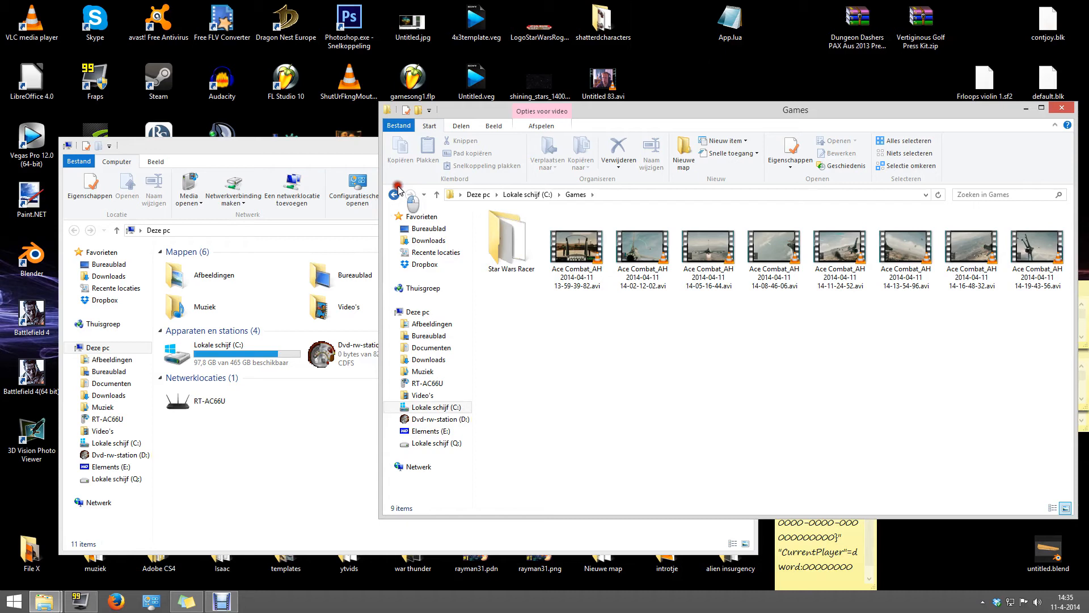
{"action": "left_click", "coordinate": [395, 194]}
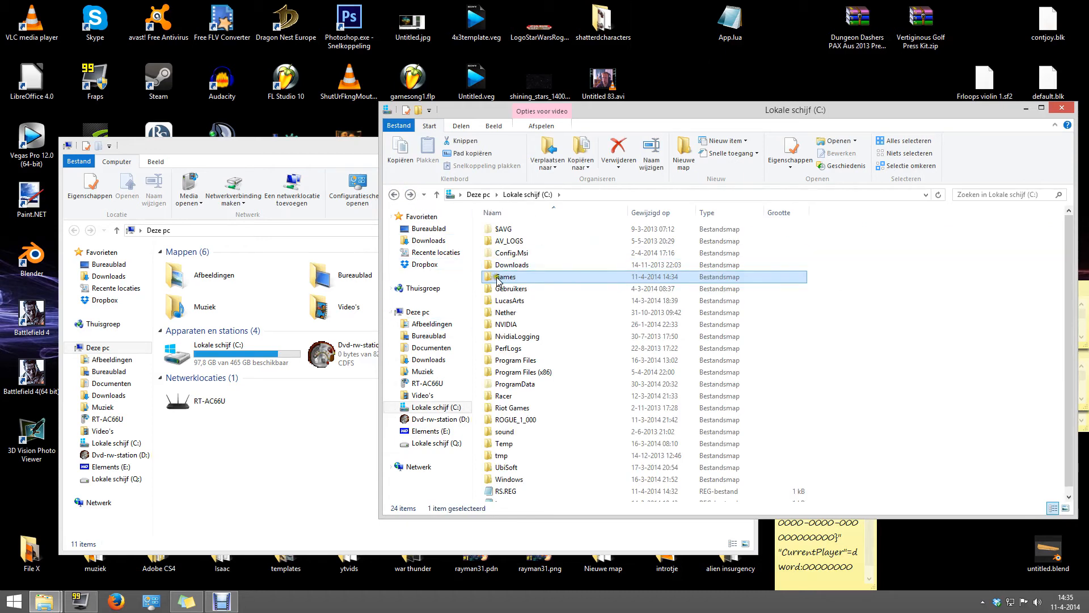
{"action": "mouse_move", "coordinate": [504, 276]}
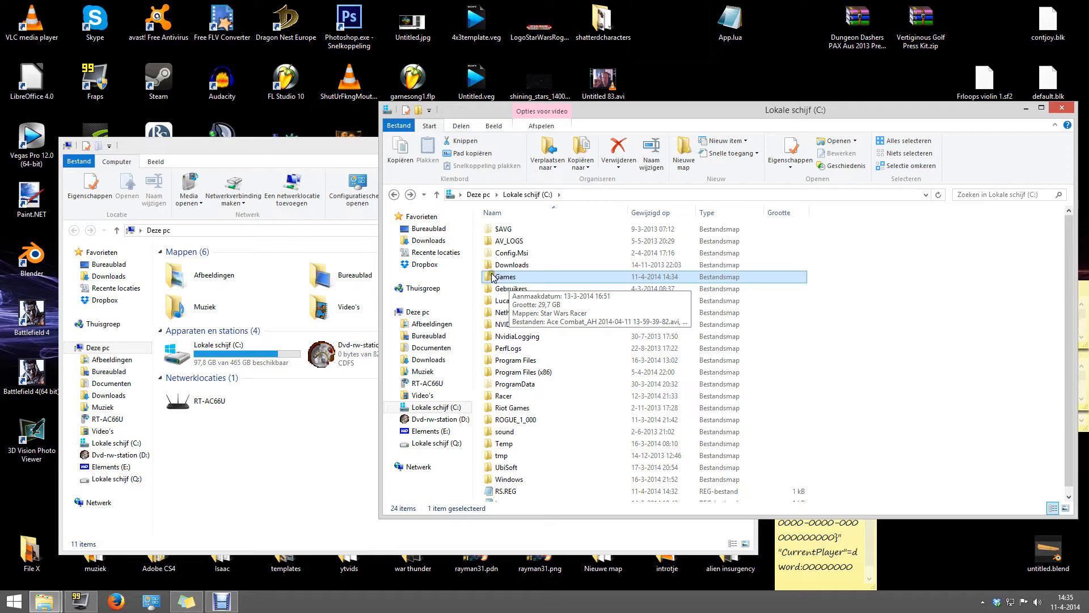
{"action": "double_click", "coordinate": [505, 276]}
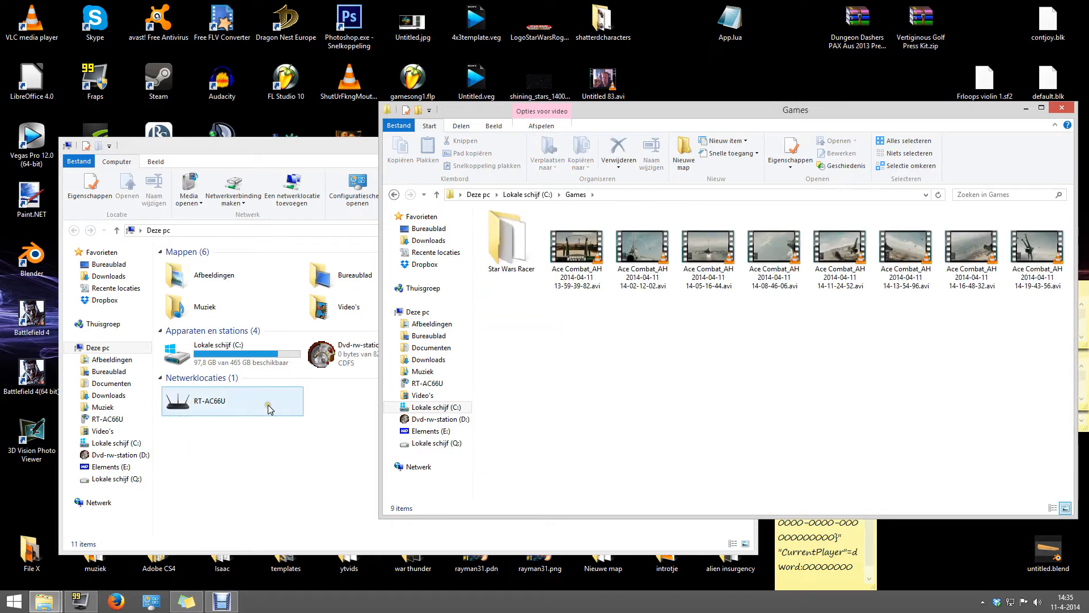
{"action": "left_click", "coordinate": [233, 464]}
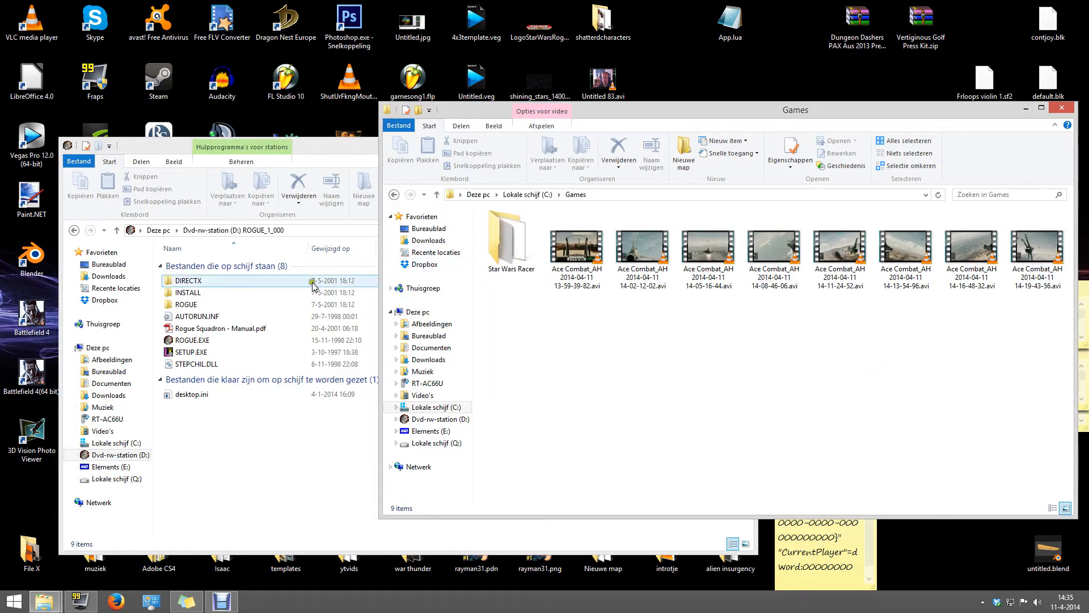
Step: Copy the disc's ROGUE folder into C:\Games, open it, and begin adding the disc's top-level files
{"action": "left_click", "coordinate": [186, 304]}
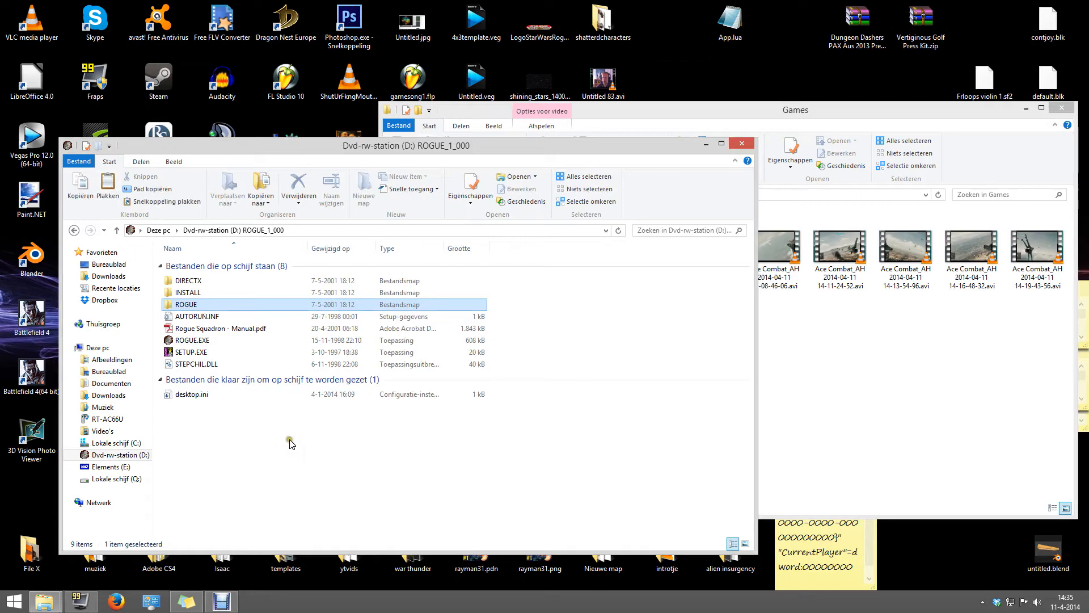
{"action": "mouse_move", "coordinate": [798, 377]}
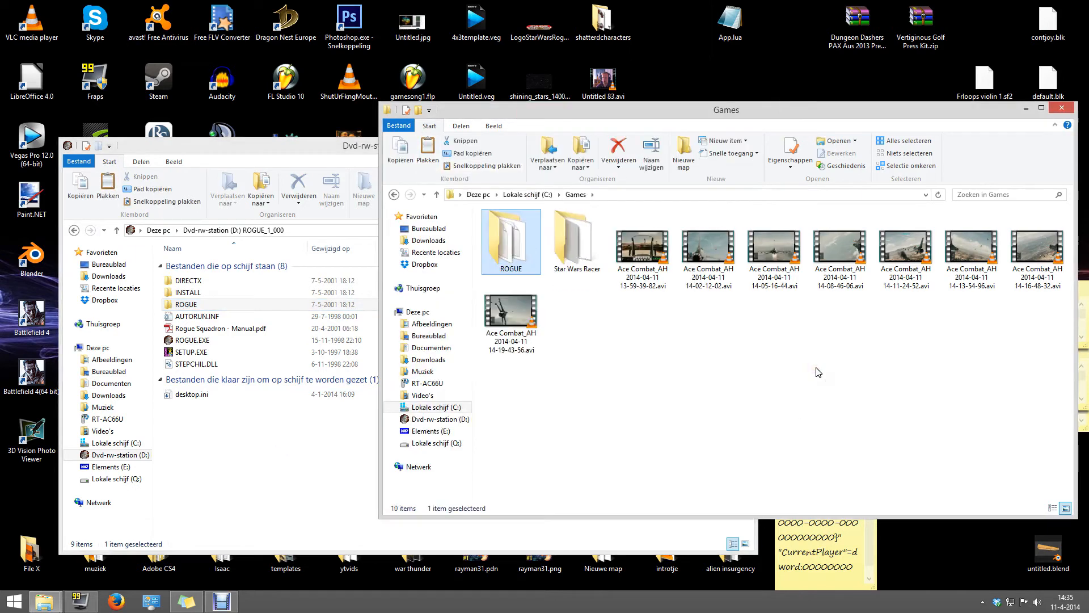
{"action": "double_click", "coordinate": [511, 237]}
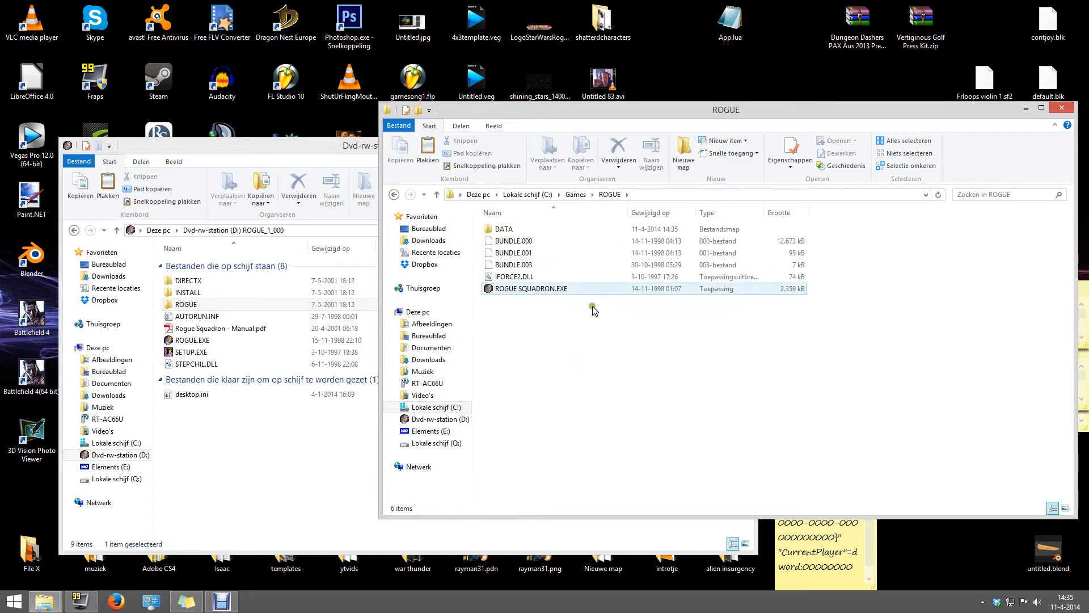
{"action": "left_click", "coordinate": [556, 380]}
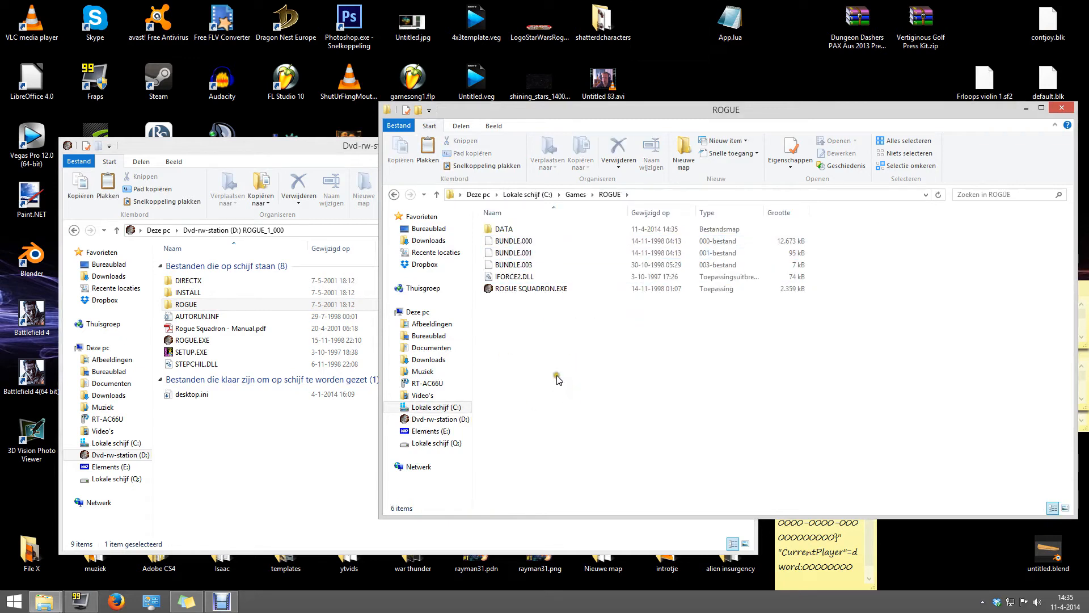
{"action": "left_click", "coordinate": [191, 340]}
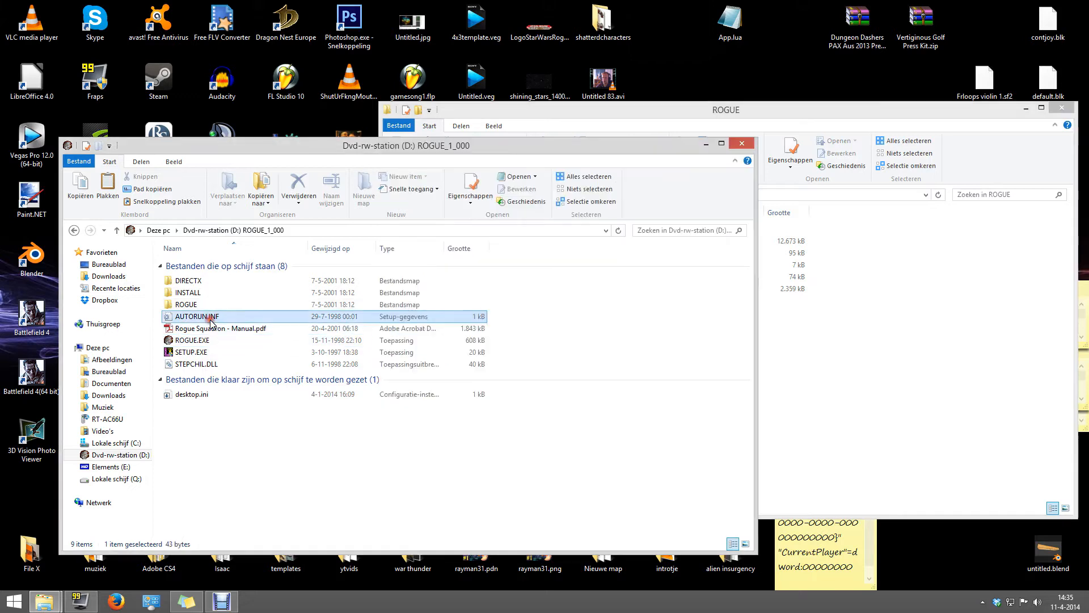
{"action": "left_click", "coordinate": [221, 328]}
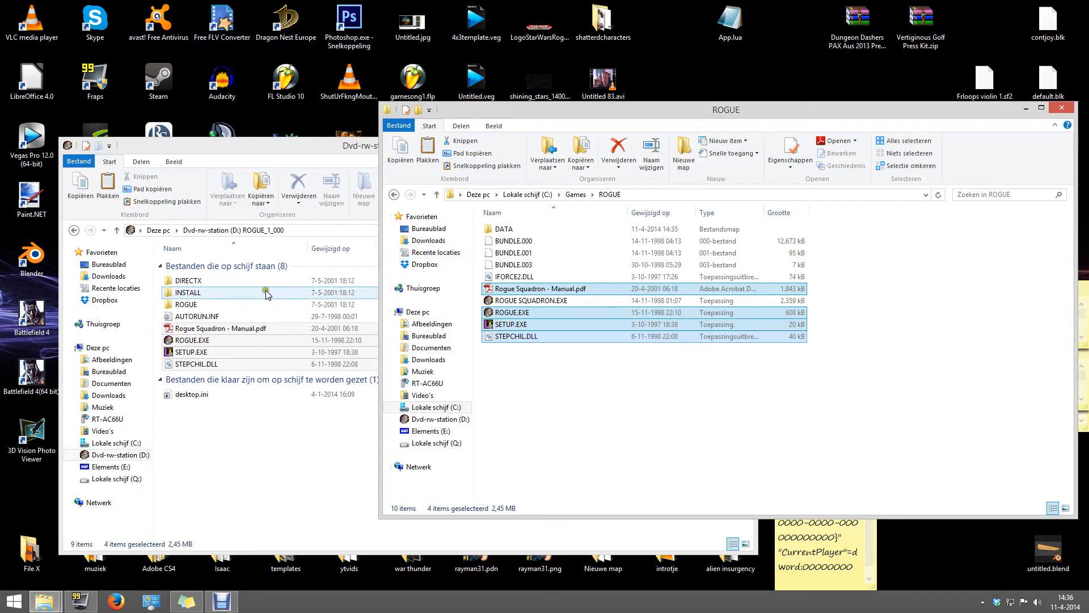
{"action": "mouse_move", "coordinate": [210, 291]}
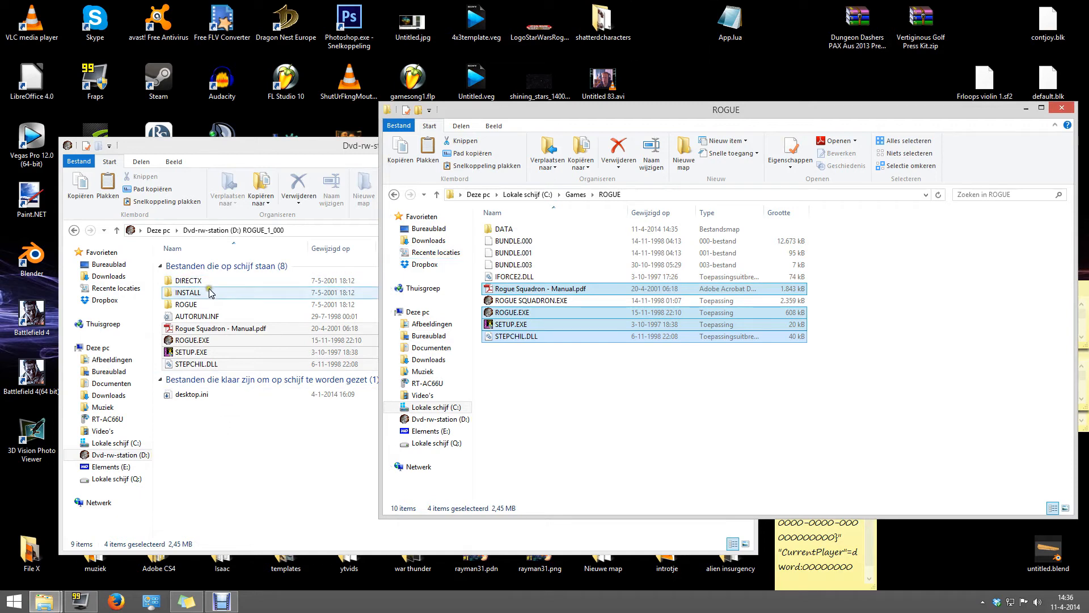
Step: Copy all 29 files from the disc's INSTALL folder into C:\Games\ROGUE, replacing SETUP.EXE
{"action": "double_click", "coordinate": [186, 292]}
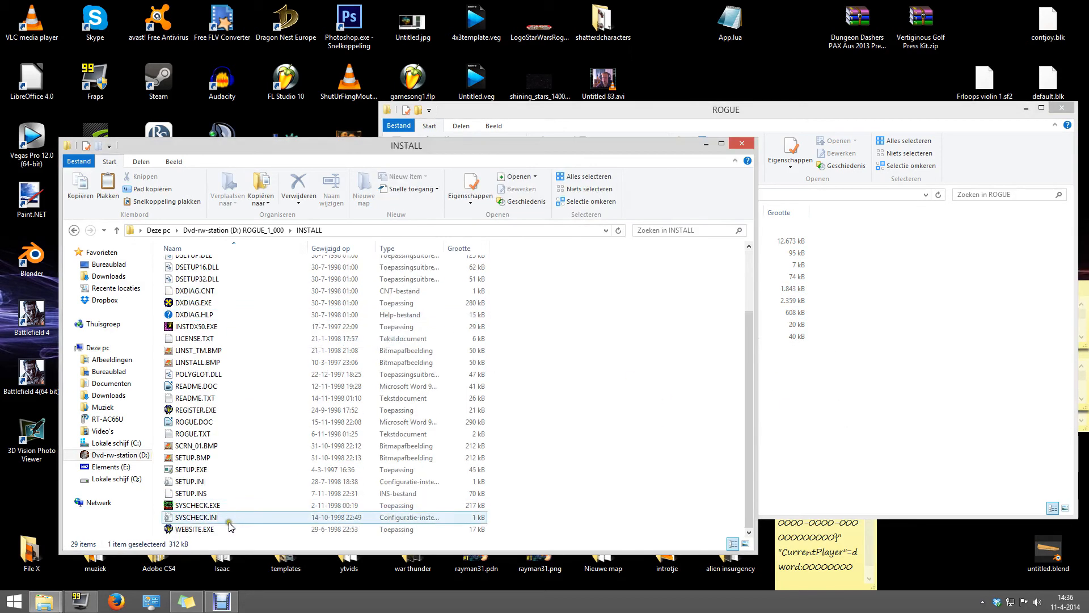
{"action": "left_click", "coordinate": [582, 177]}
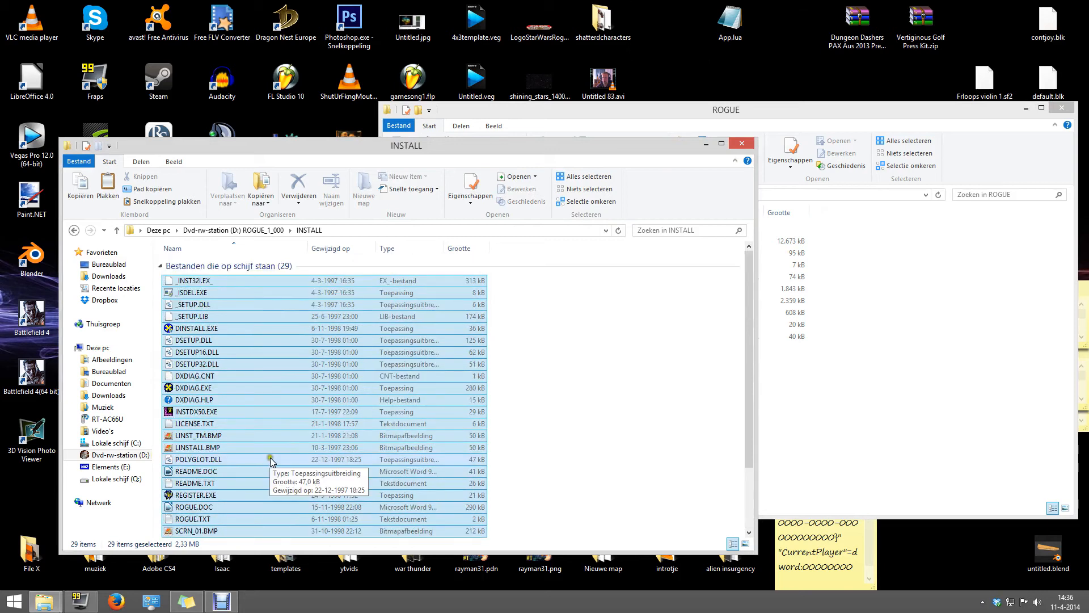
{"action": "left_click", "coordinate": [725, 110]}
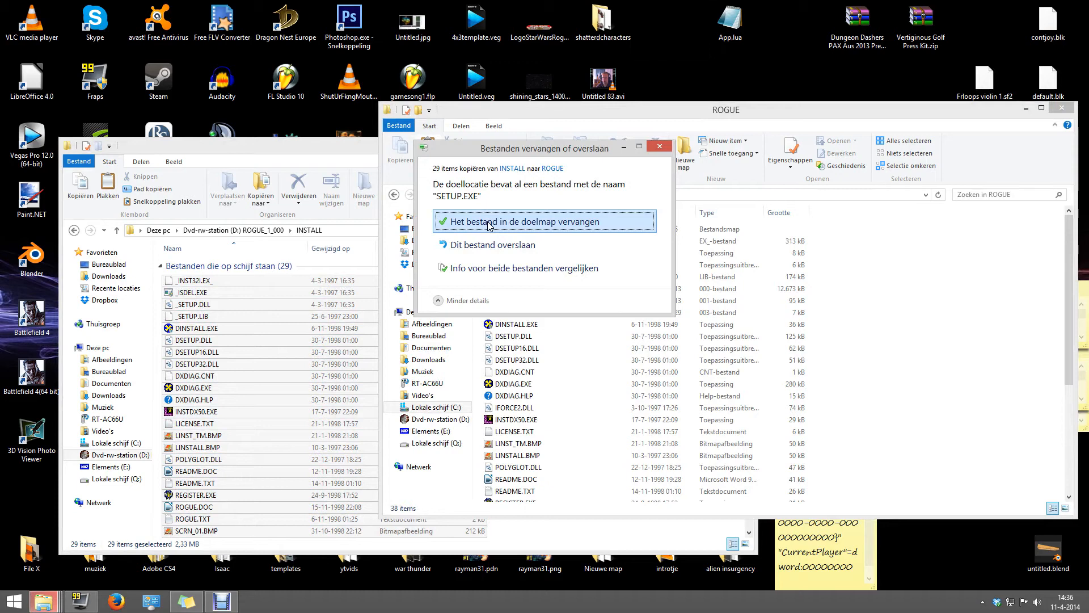
{"action": "left_click", "coordinate": [517, 221]}
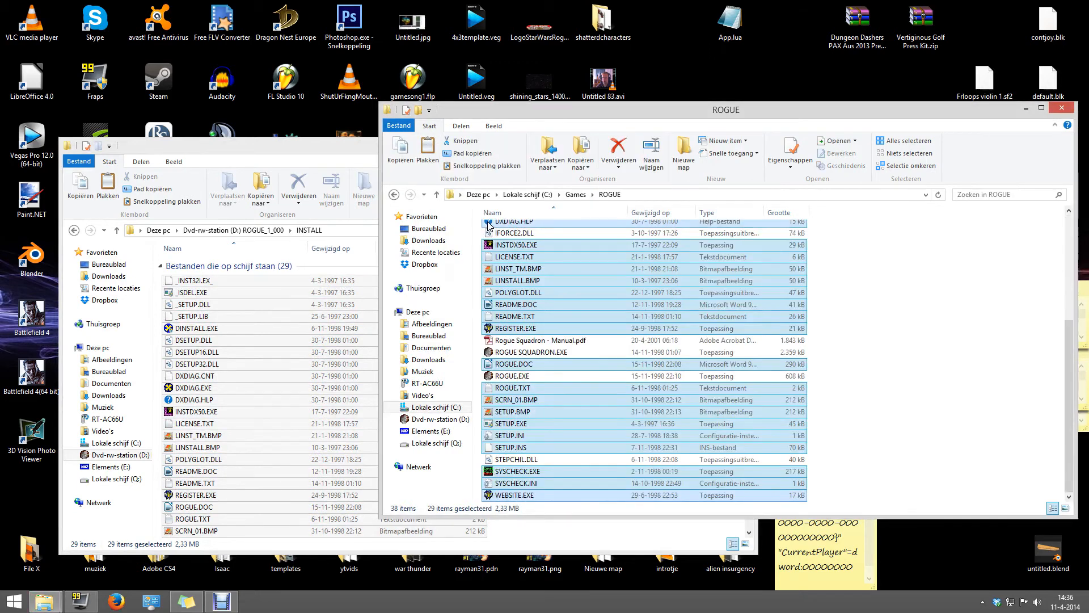
{"action": "left_click", "coordinate": [75, 230]}
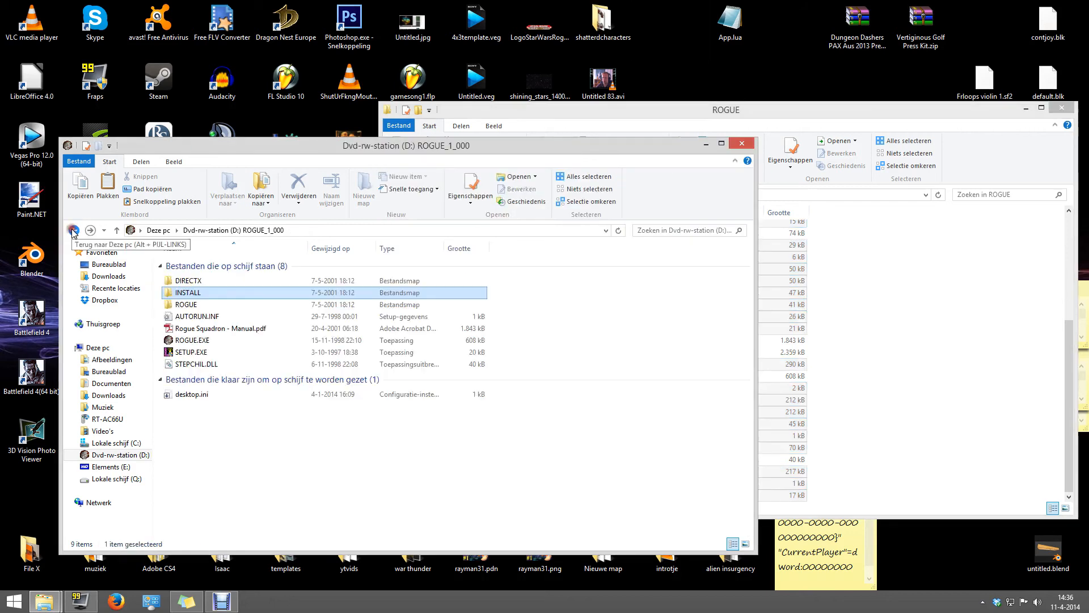
Step: Browse the disc's DIRECTX and INSTALL folders, then return to the C:\Games\ROGUE window
{"action": "double_click", "coordinate": [189, 279]}
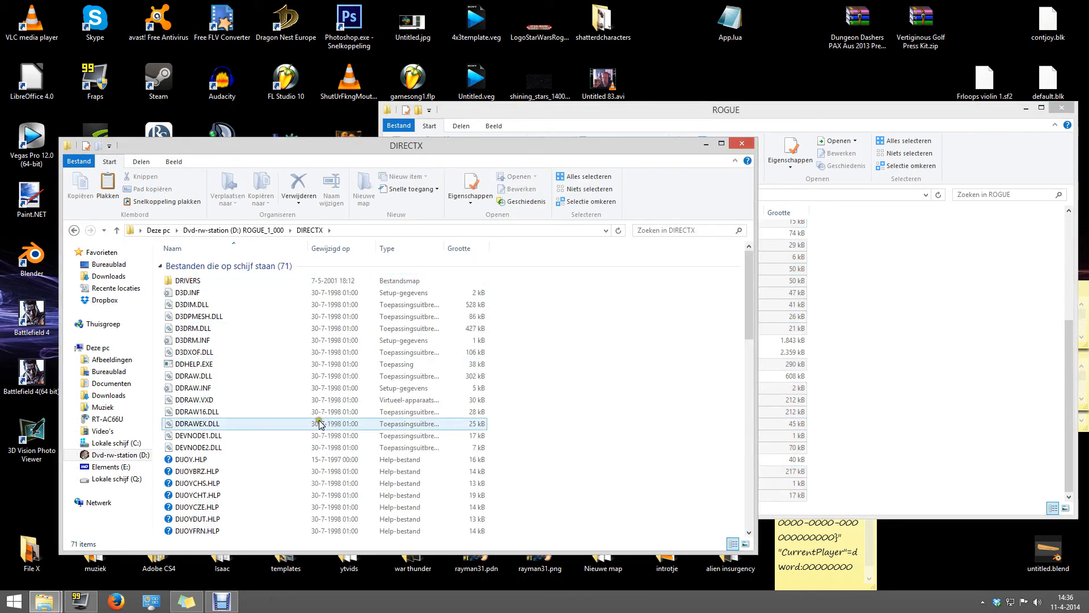
{"action": "left_click", "coordinate": [193, 340]}
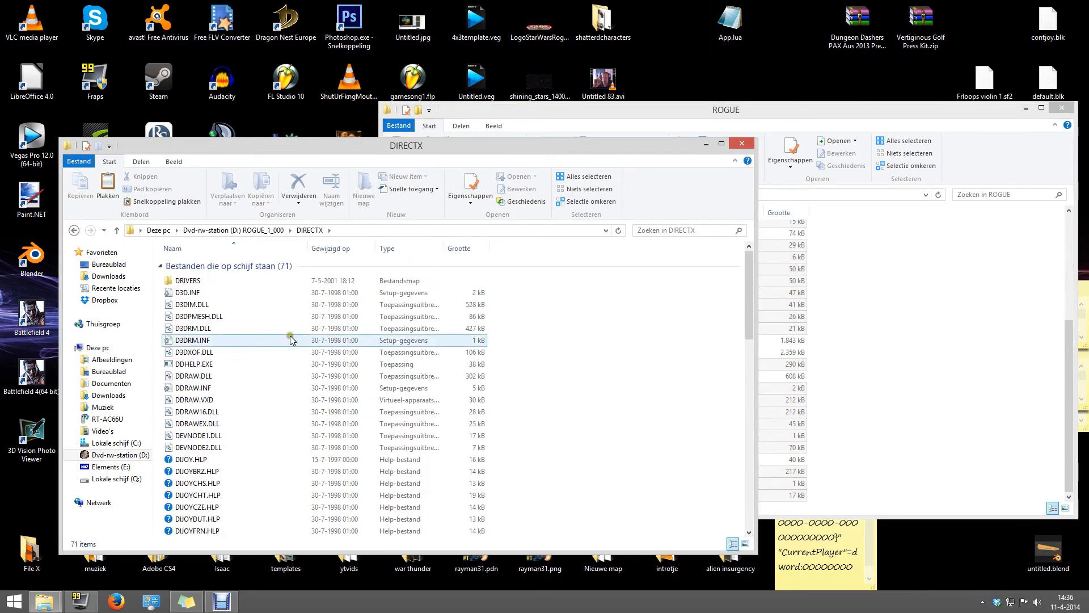
{"action": "left_click", "coordinate": [117, 229]}
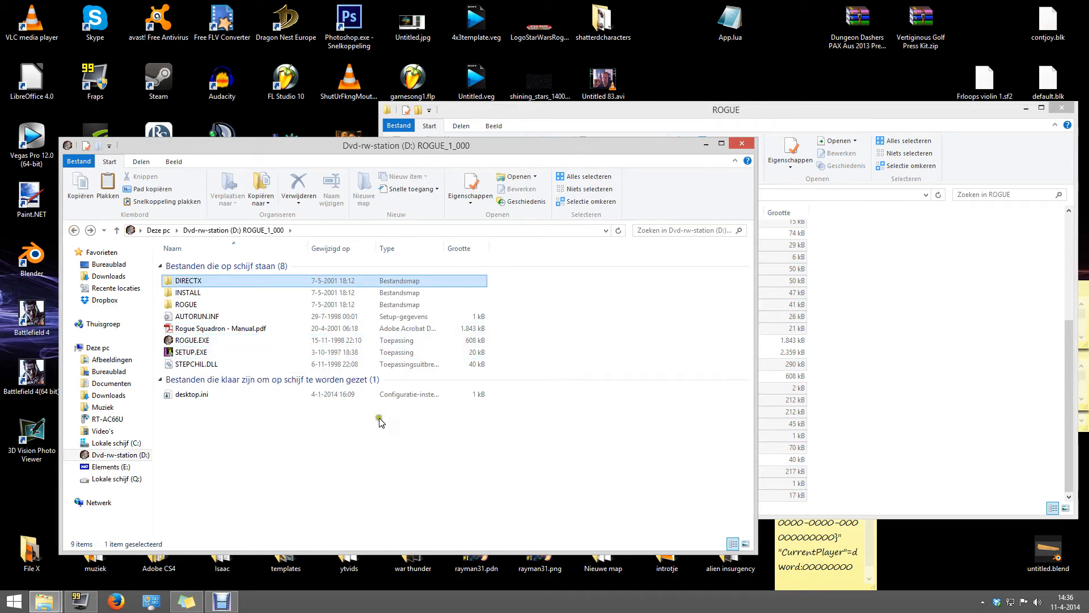
{"action": "mouse_move", "coordinate": [507, 369]}
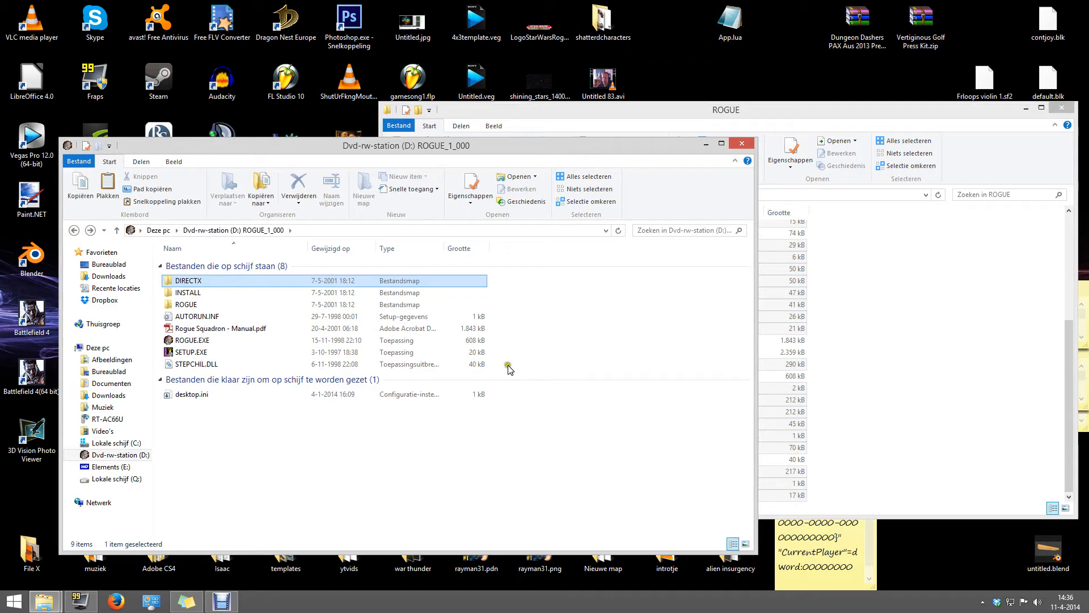
{"action": "left_click", "coordinate": [217, 293]}
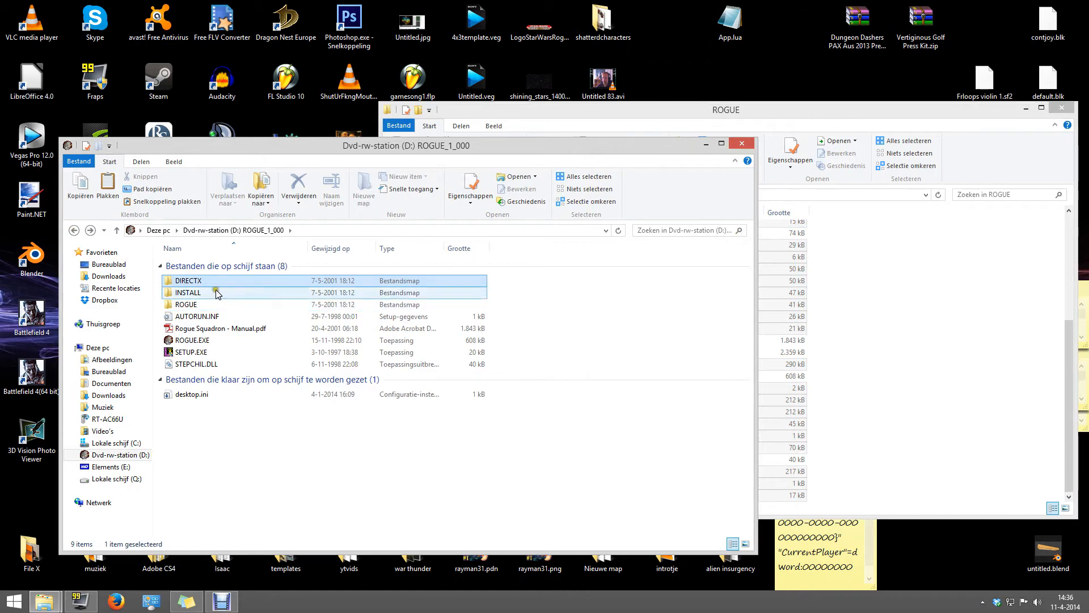
{"action": "double_click", "coordinate": [188, 293]}
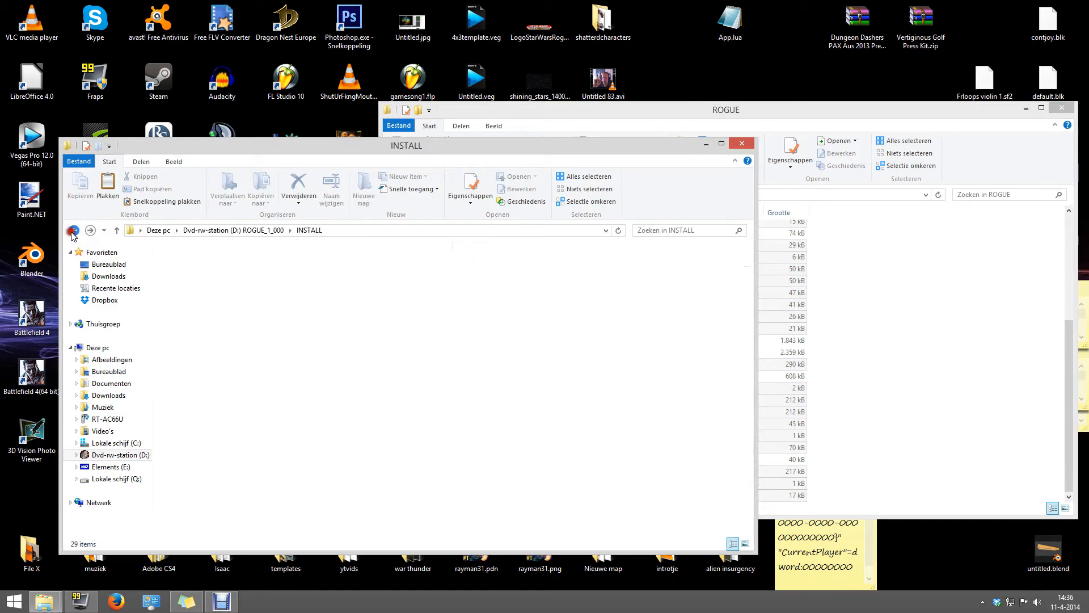
{"action": "left_click", "coordinate": [73, 230]}
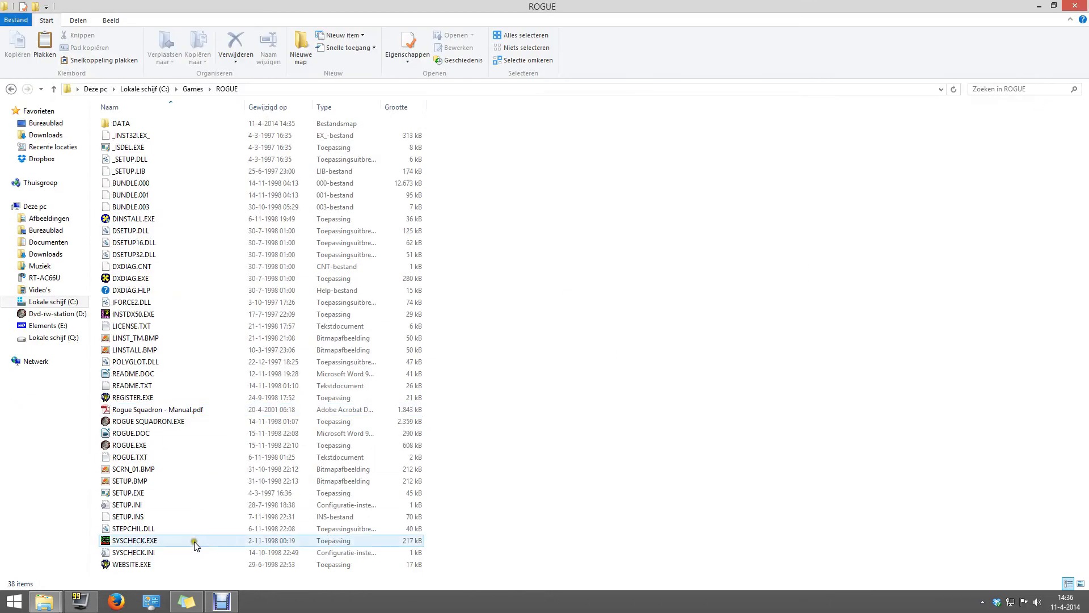
Step: Review the game files in ROGUE, then go up to the root of Lokale schijf (C:)
{"action": "left_click", "coordinate": [146, 421]}
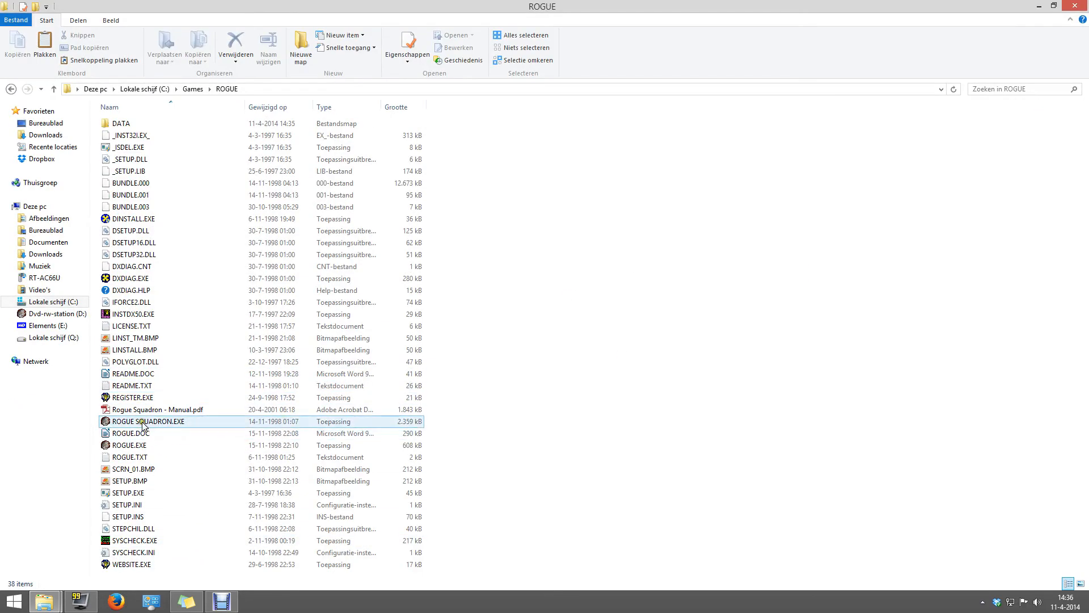
{"action": "mouse_move", "coordinate": [143, 425]}
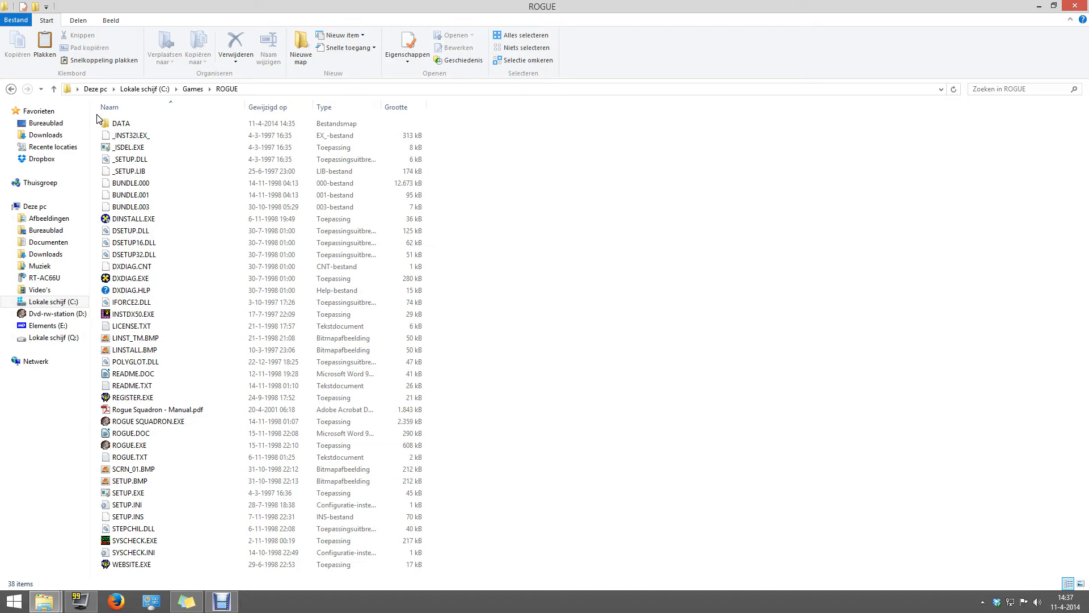
{"action": "left_click", "coordinate": [130, 194]}
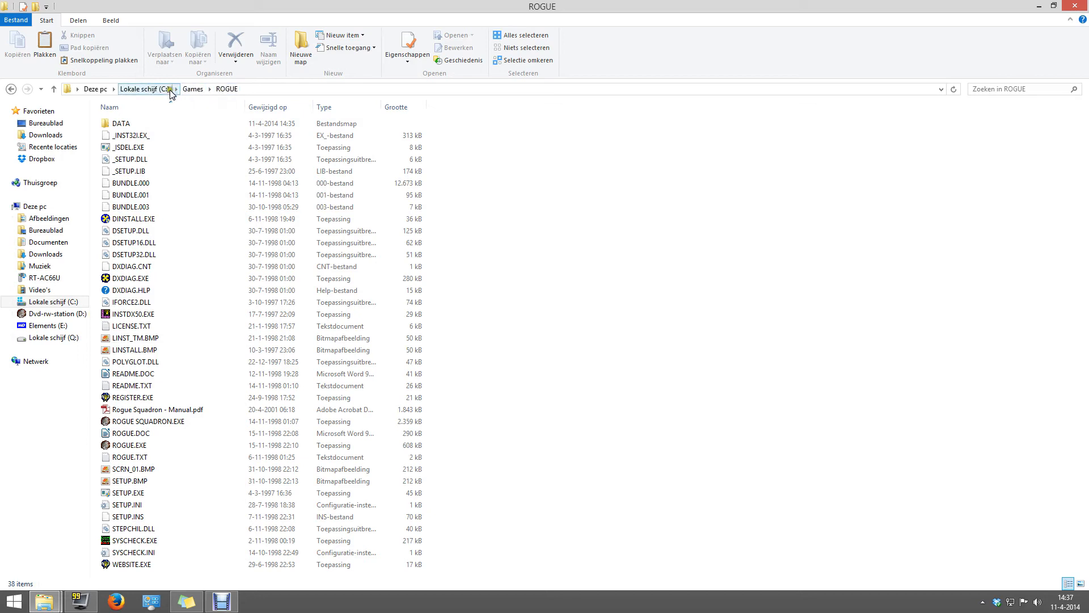
{"action": "left_click", "coordinate": [142, 89]}
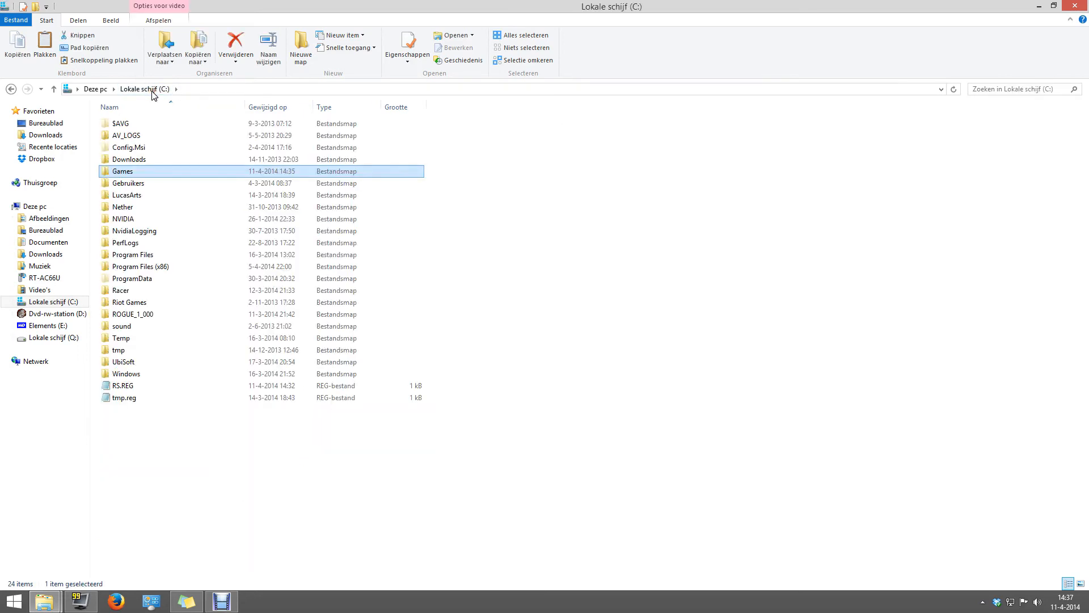
Step: Delete the old RS.REG file from the root of drive C:
{"action": "left_click", "coordinate": [123, 385]}
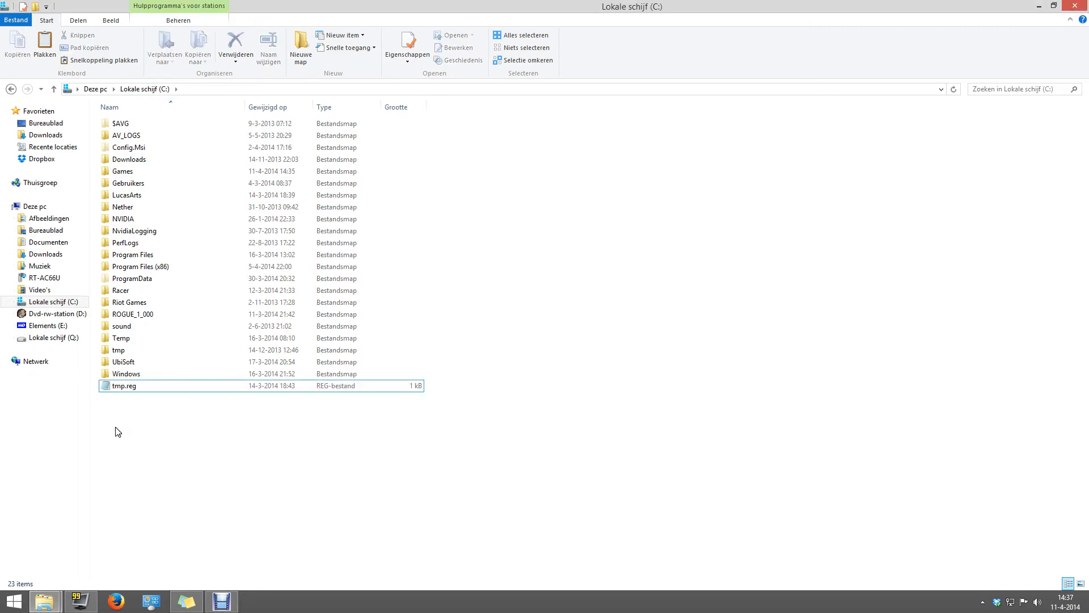
{"action": "right_click", "coordinate": [118, 431]}
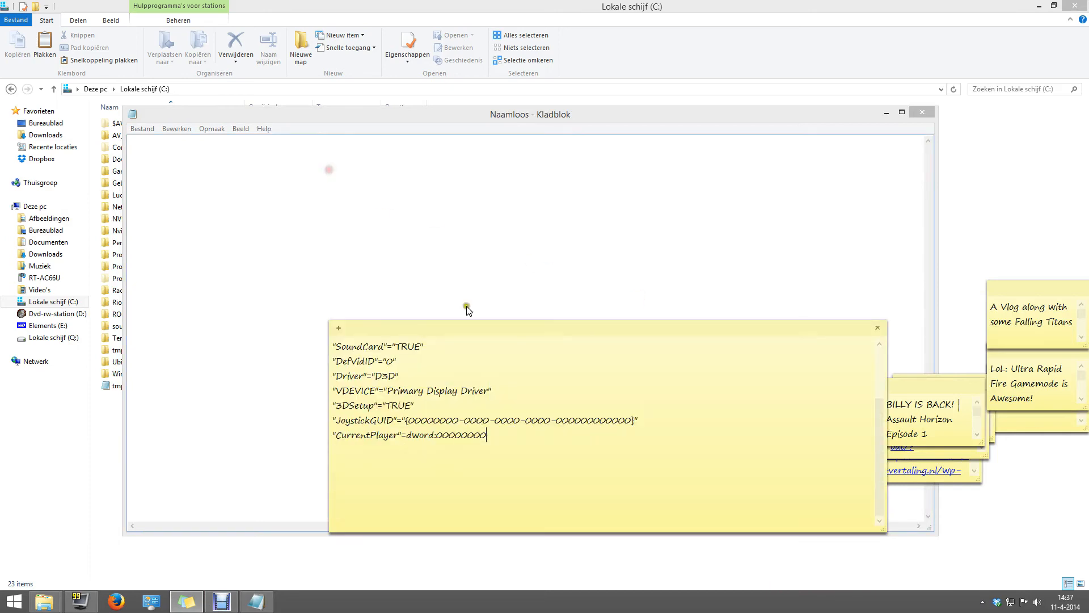
Step: Paste the Rogue Squadron REGEDIT4 registry text from the sticky note into a new Notepad document
{"action": "key", "text": "ctrl+a"}
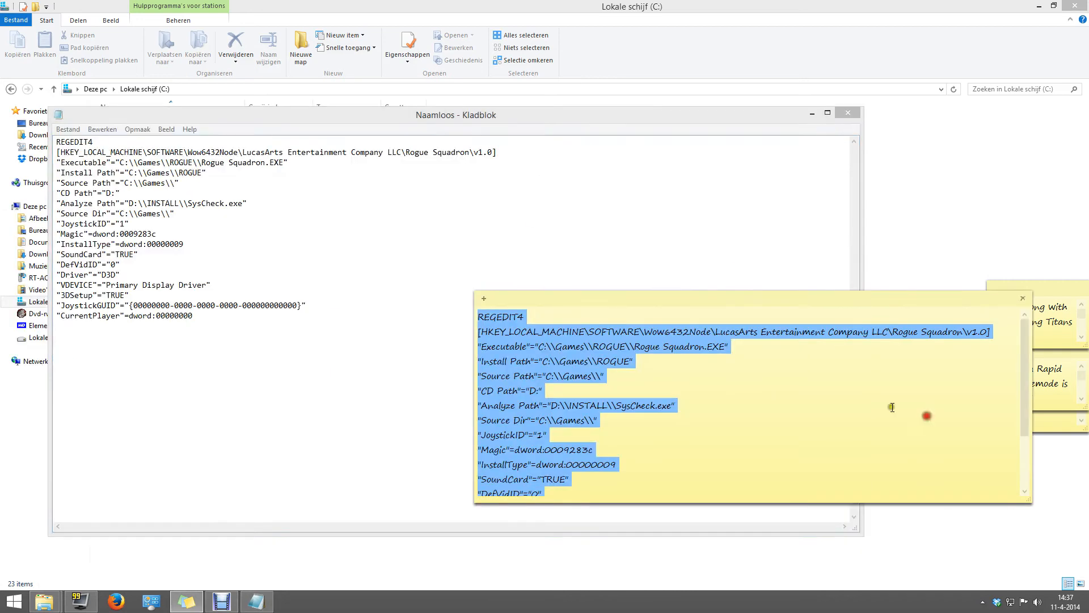
{"action": "mouse_move", "coordinate": [580, 430]}
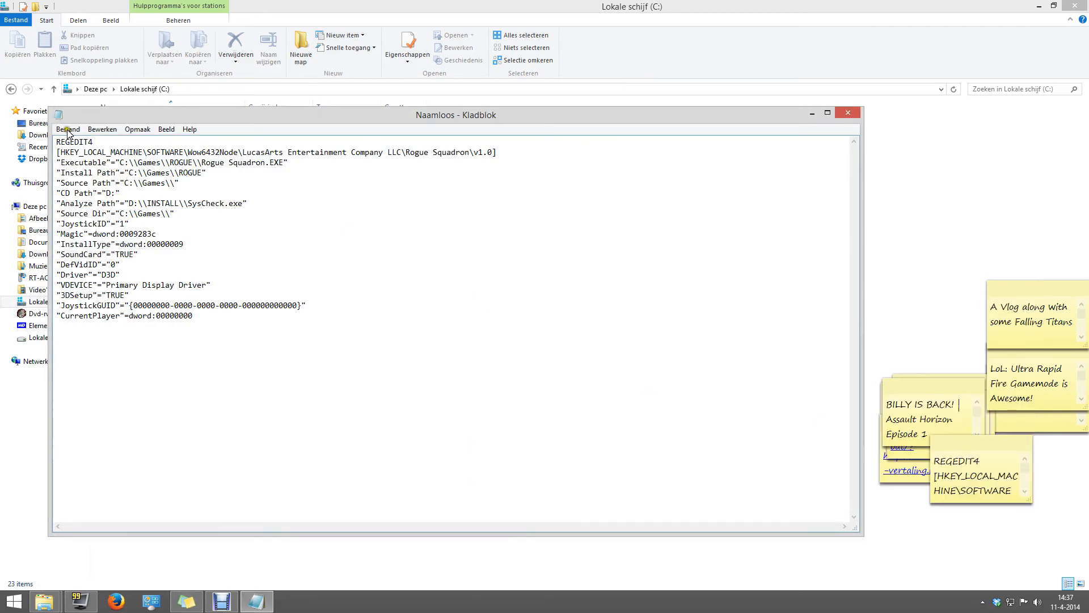
{"action": "left_click", "coordinate": [68, 130]}
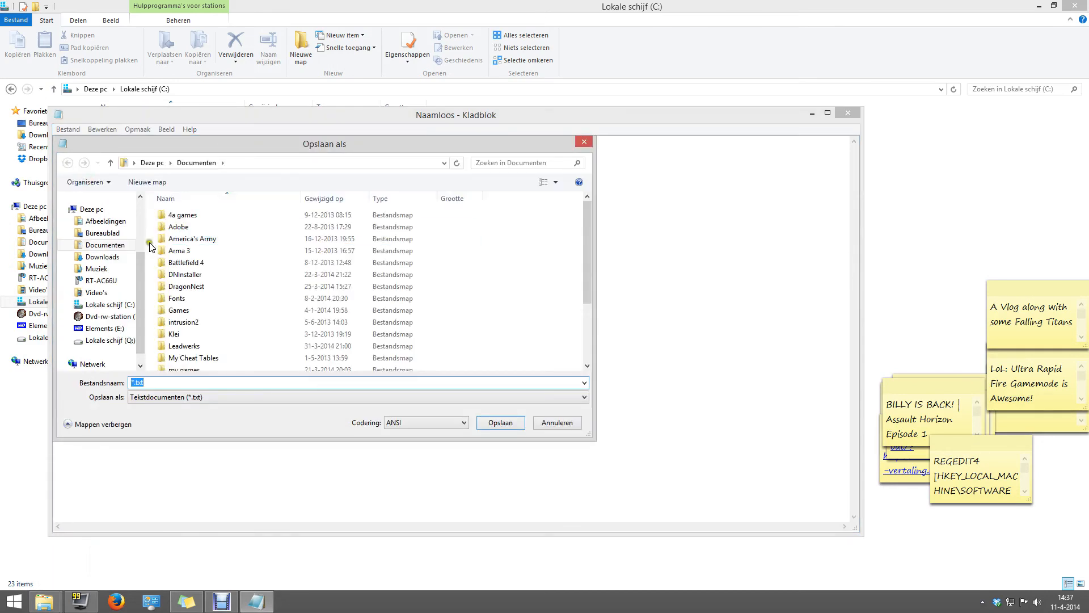
Step: Try saving the registry document as RS.reg in the root of drive C:
{"action": "left_click", "coordinate": [110, 304]}
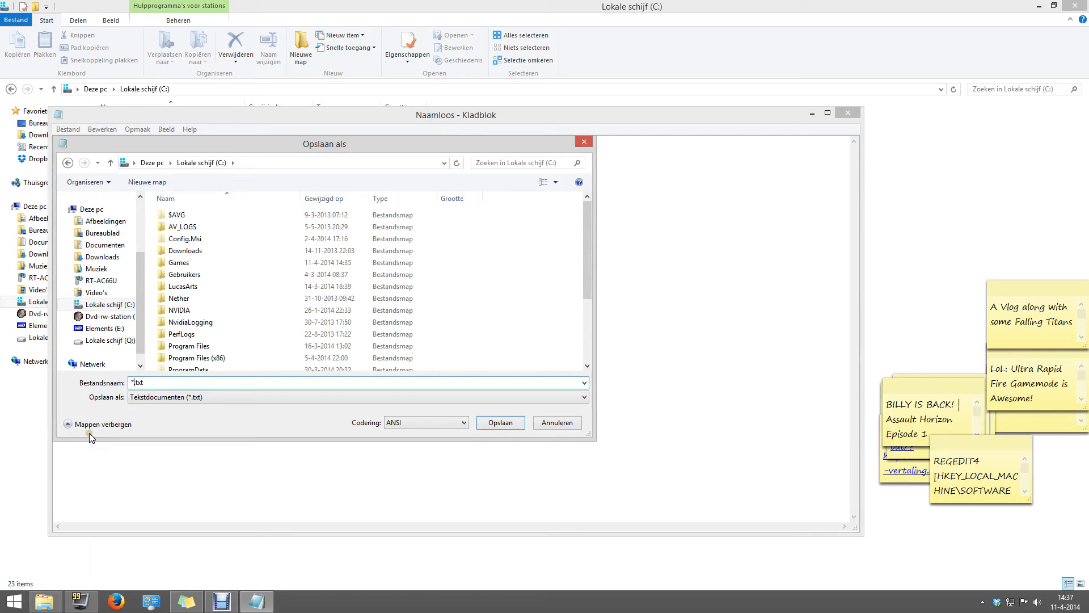
{"action": "type", "text": "R"}
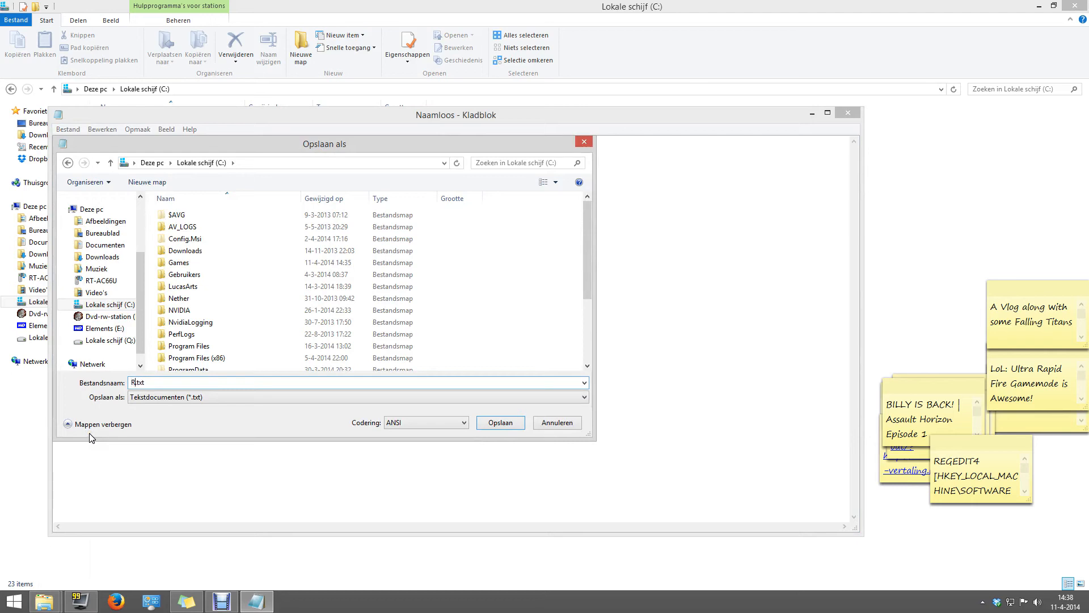
{"action": "type", "text": "RS."}
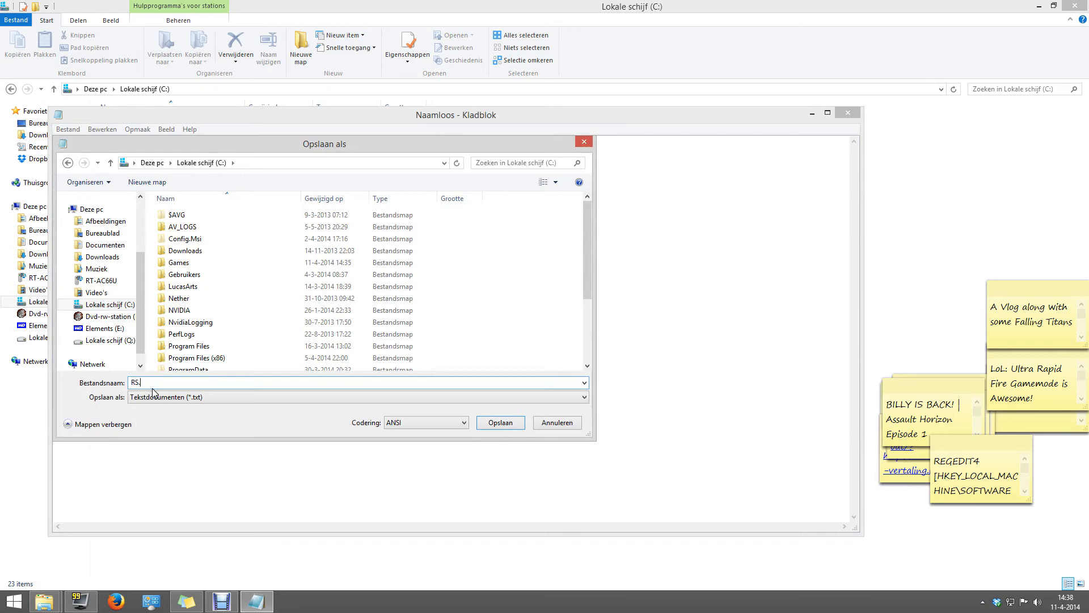
{"action": "type", "text": "reg"}
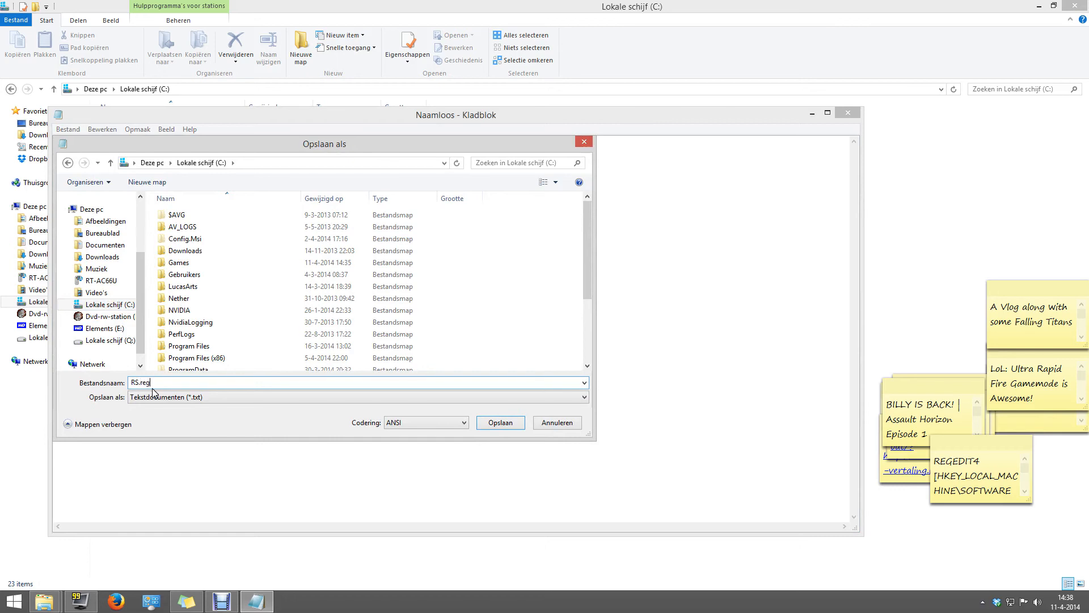
{"action": "left_click", "coordinate": [582, 396]}
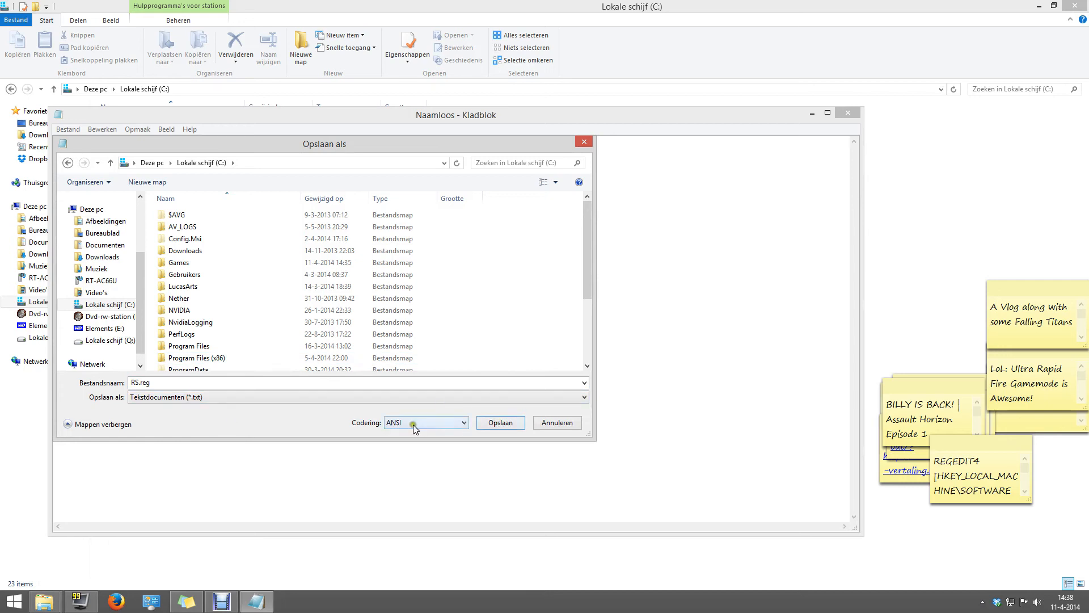
{"action": "left_click", "coordinate": [499, 422]}
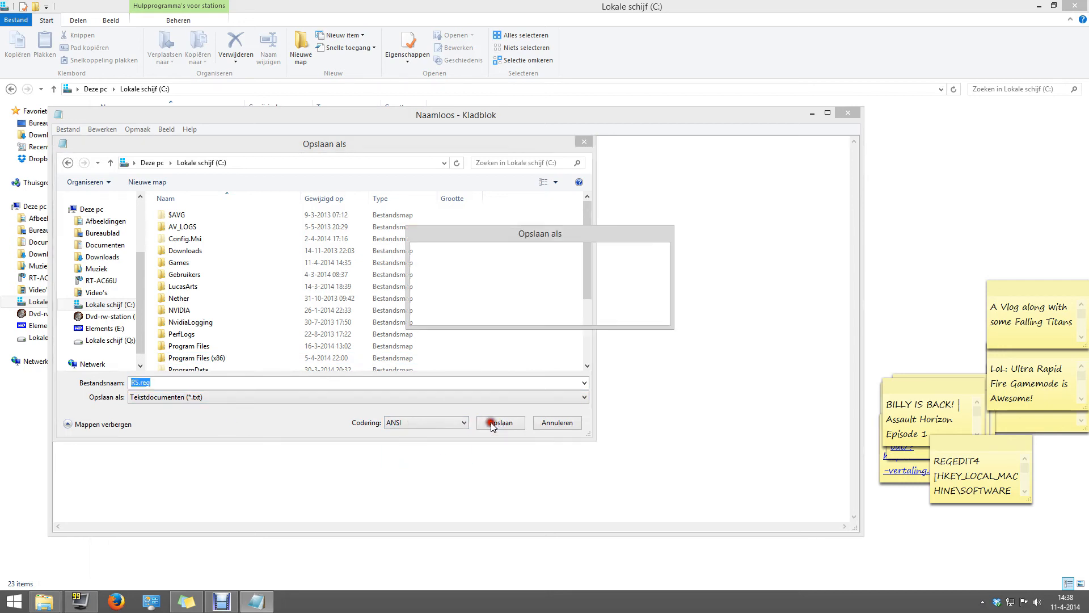
{"action": "left_click", "coordinate": [499, 422]}
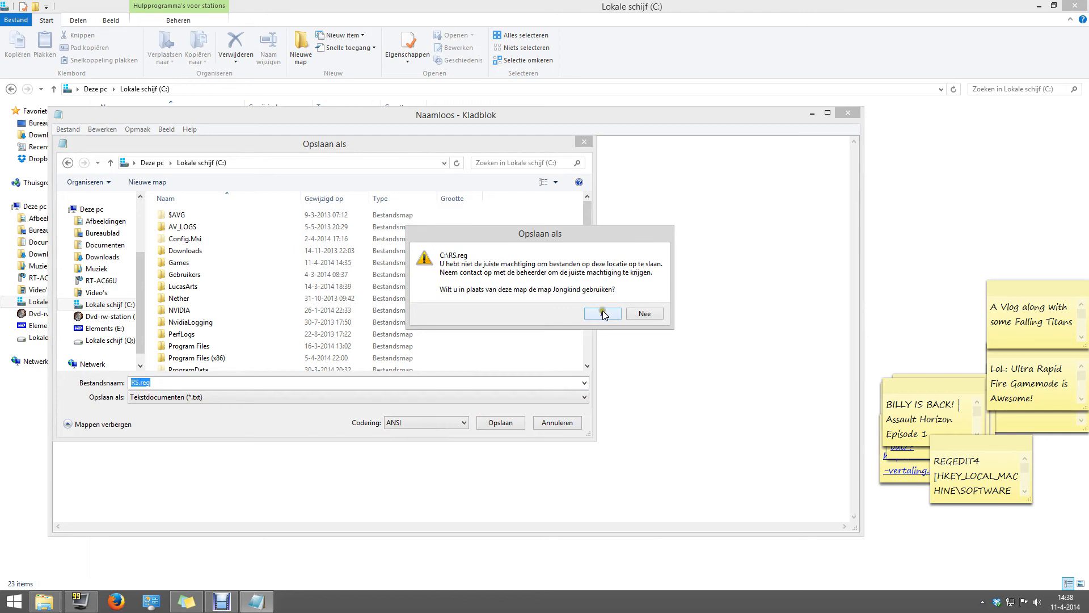
Step: Save RS.reg into the Documents folder instead
{"action": "left_click", "coordinate": [602, 313]}
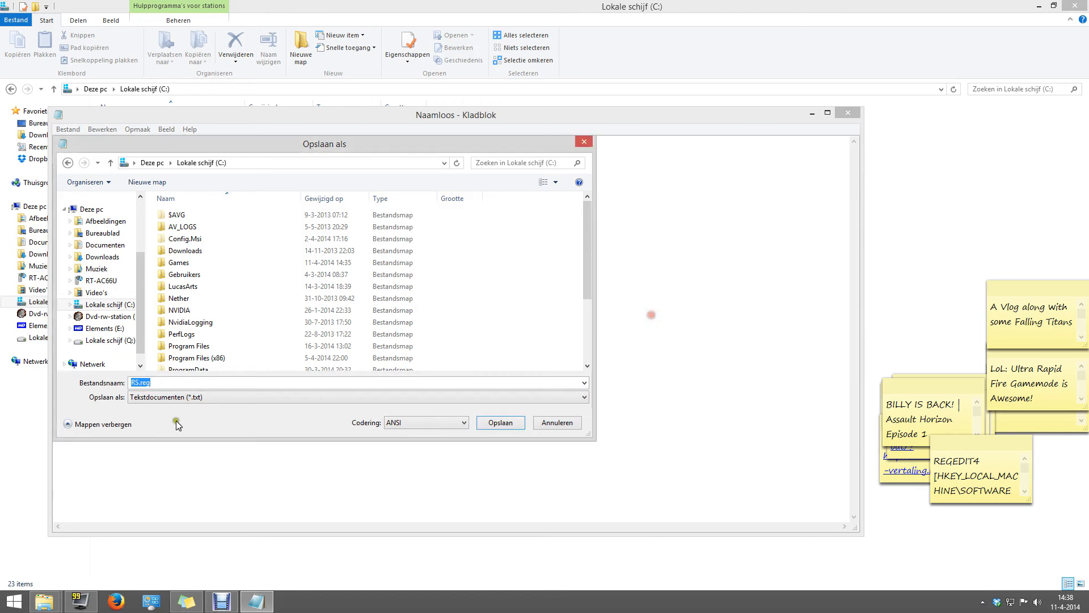
{"action": "left_click", "coordinate": [105, 244]}
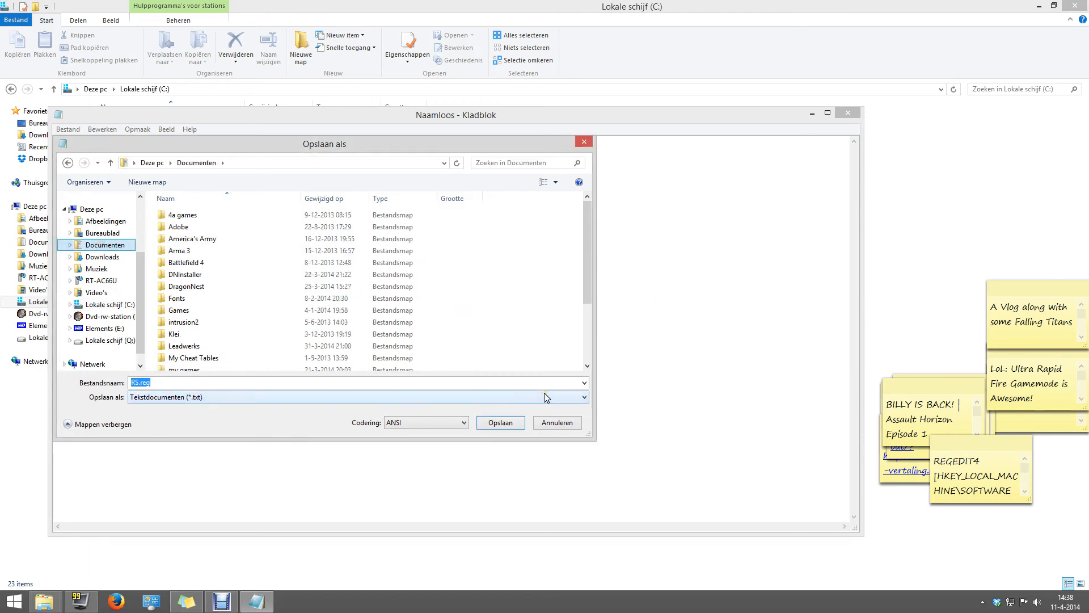
{"action": "left_click", "coordinate": [499, 422]}
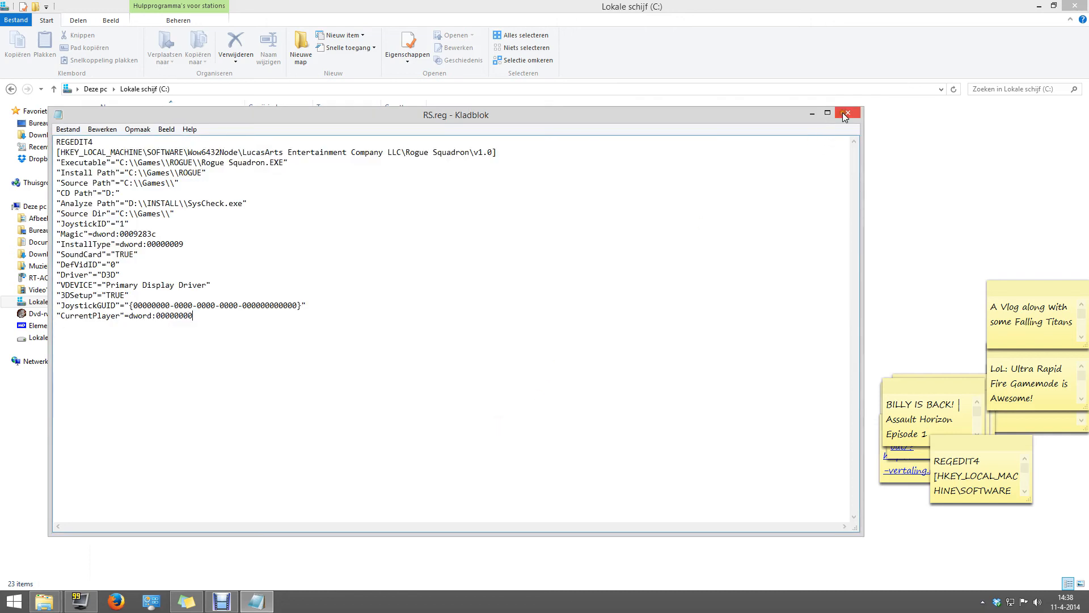
Step: Close RS.reg and merge it into the registry with Register-editor, confirming both messages
{"action": "left_click", "coordinate": [847, 114]}
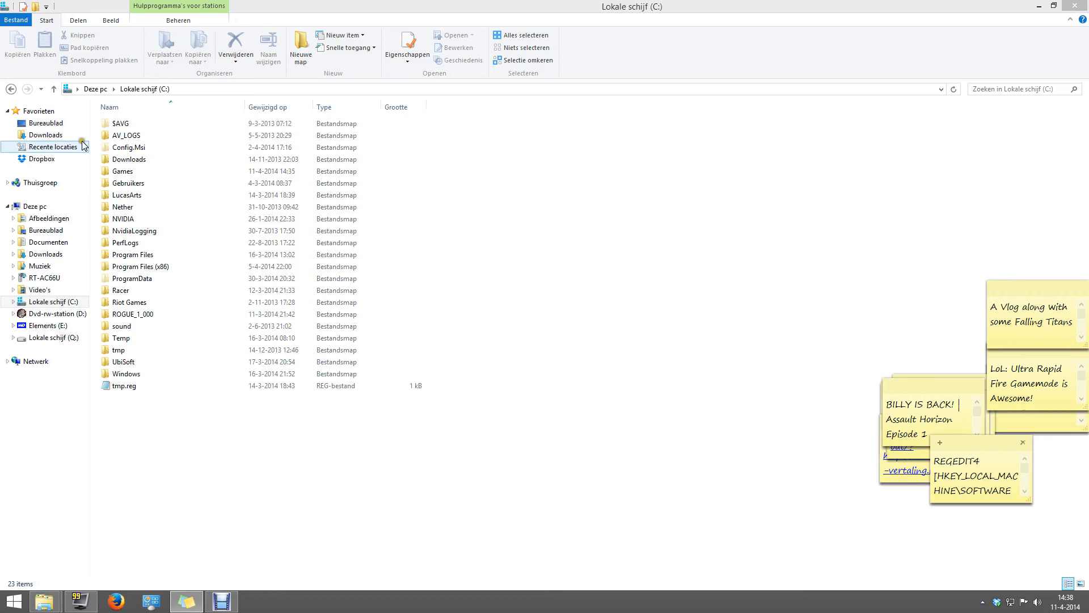
{"action": "mouse_move", "coordinate": [47, 242]}
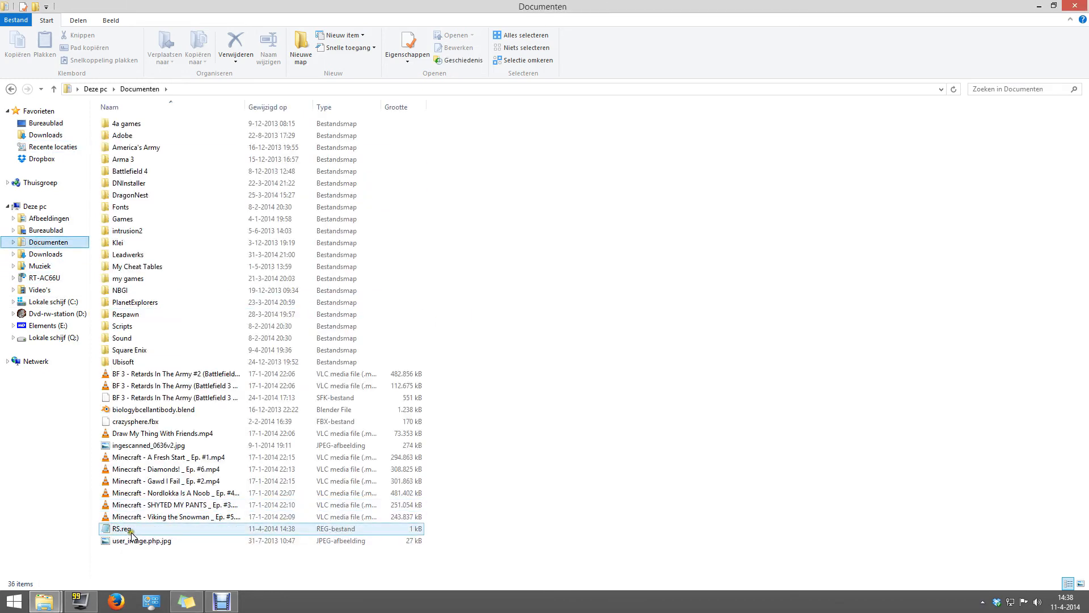
{"action": "right_click", "coordinate": [125, 528]}
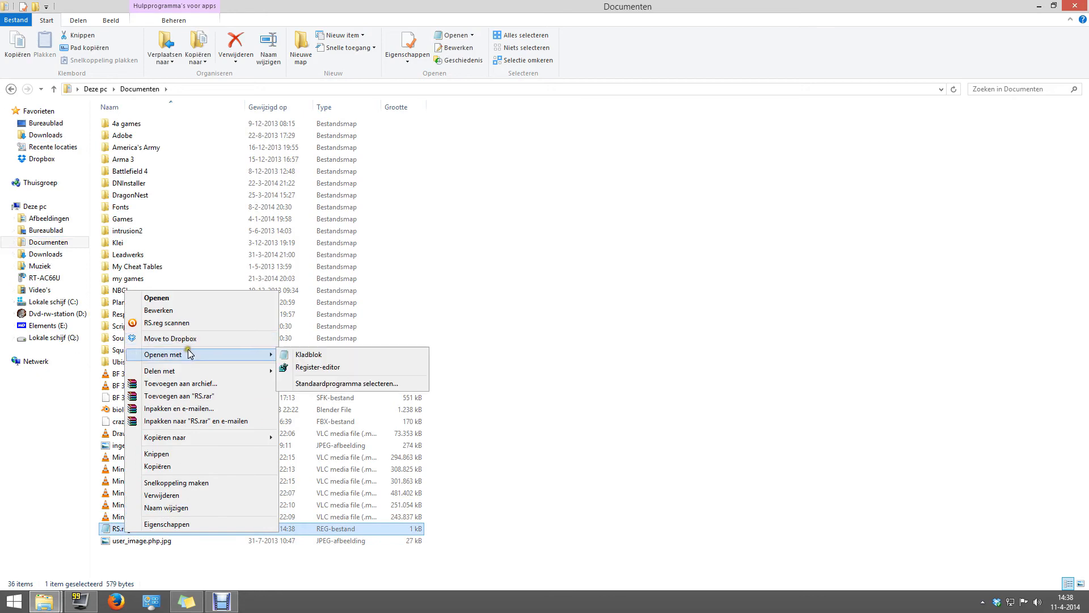
{"action": "mouse_move", "coordinate": [229, 361]}
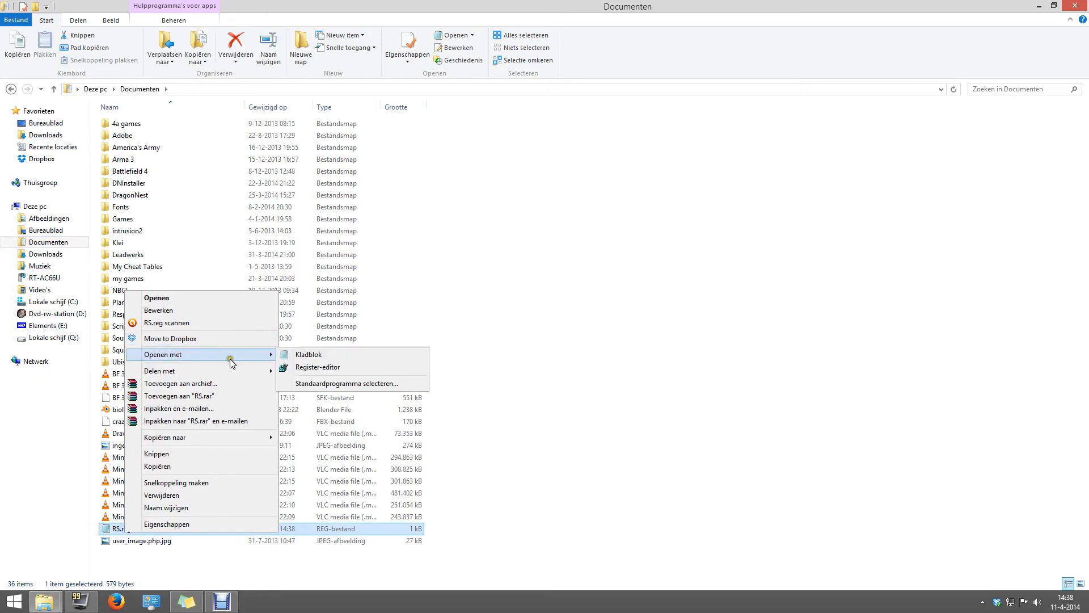
{"action": "left_click", "coordinate": [316, 367]}
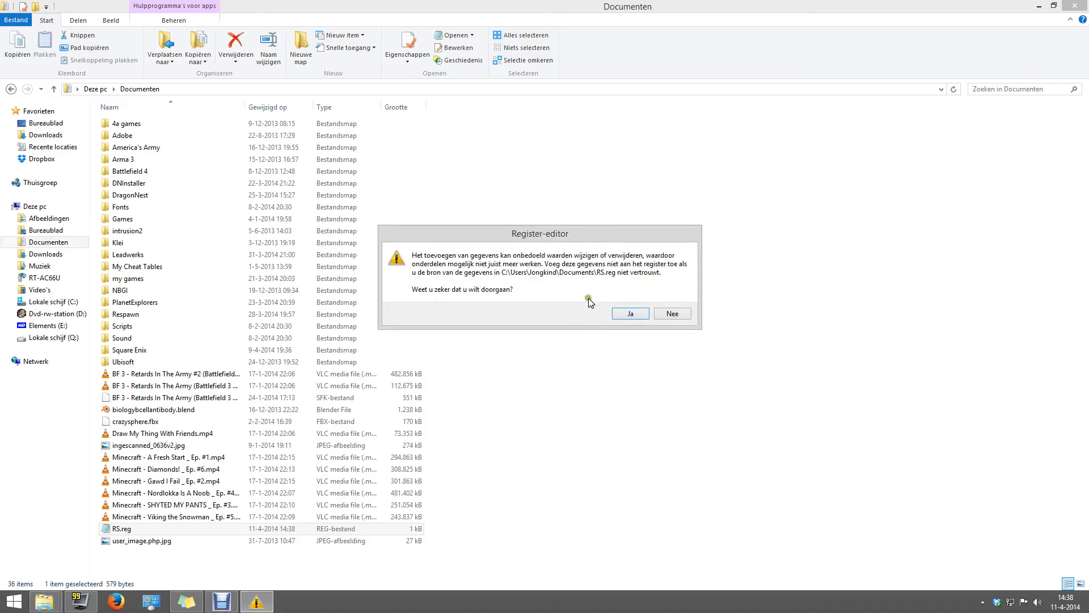
{"action": "left_click", "coordinate": [628, 313]}
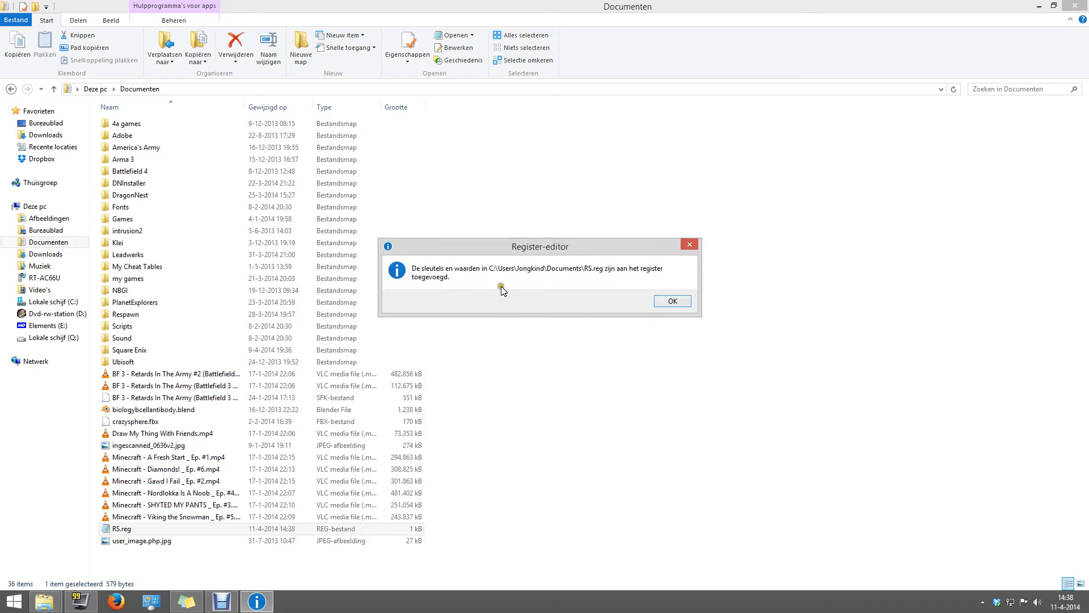
{"action": "left_click", "coordinate": [671, 301]}
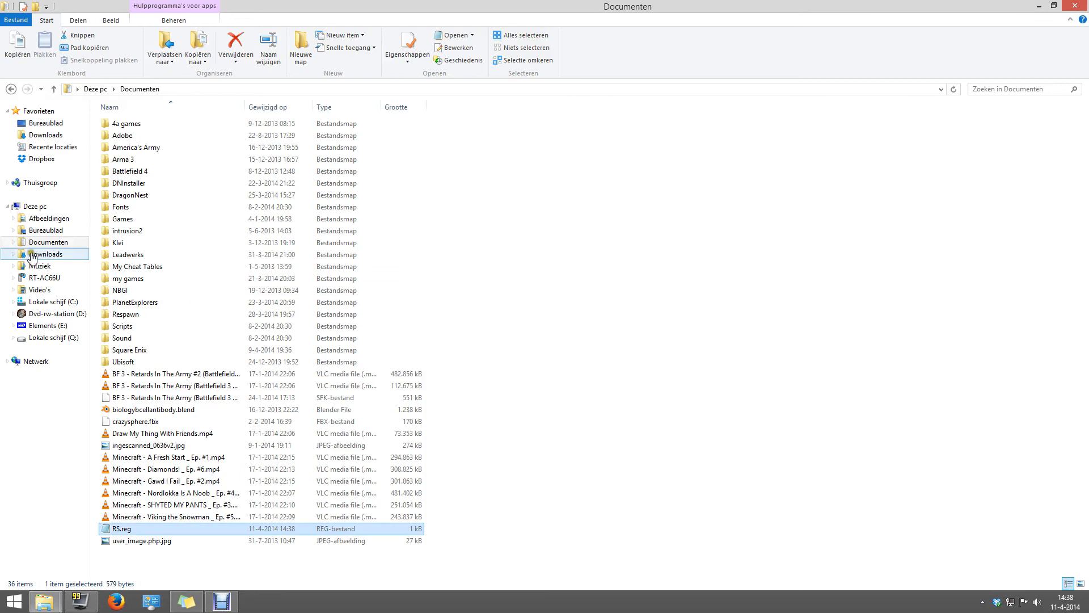
Step: Glance at the game disc on D:, then browse into C:\Games\ROGUE
{"action": "left_click", "coordinate": [52, 301]}
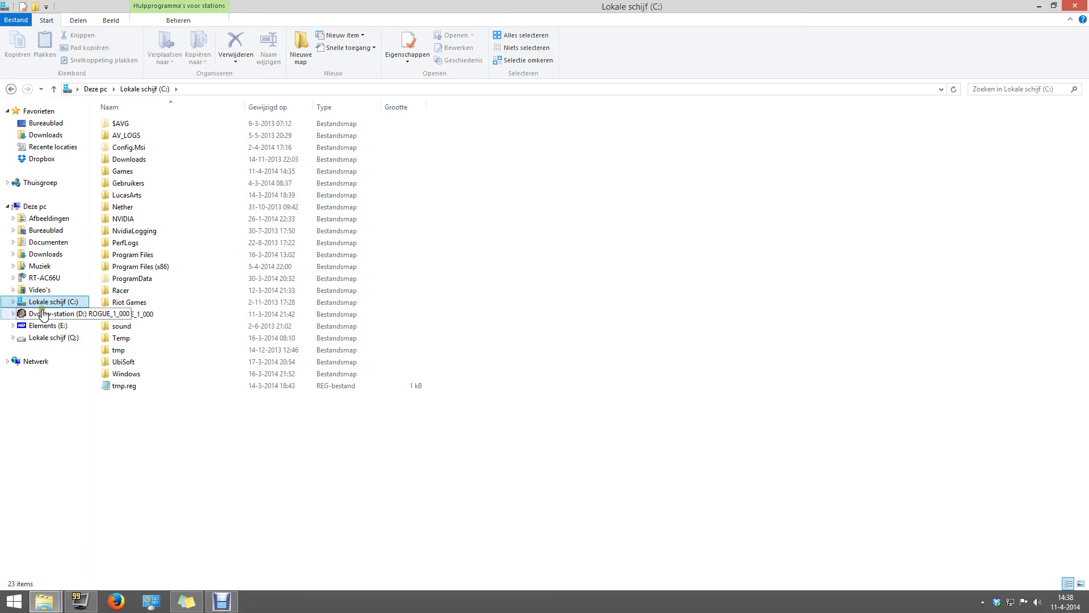
{"action": "left_click", "coordinate": [63, 313]}
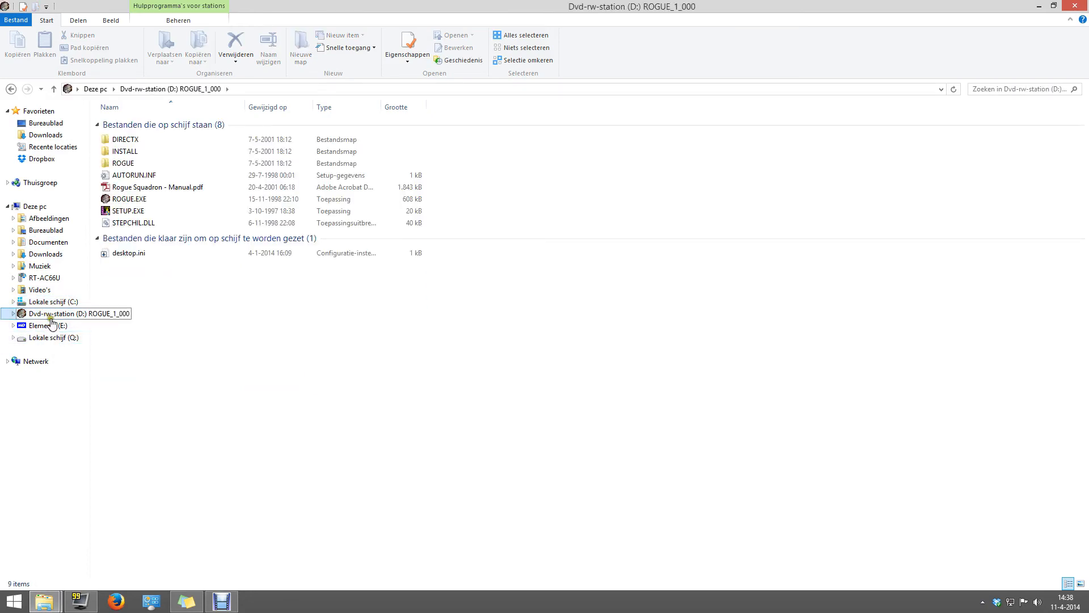
{"action": "left_click", "coordinate": [53, 301]}
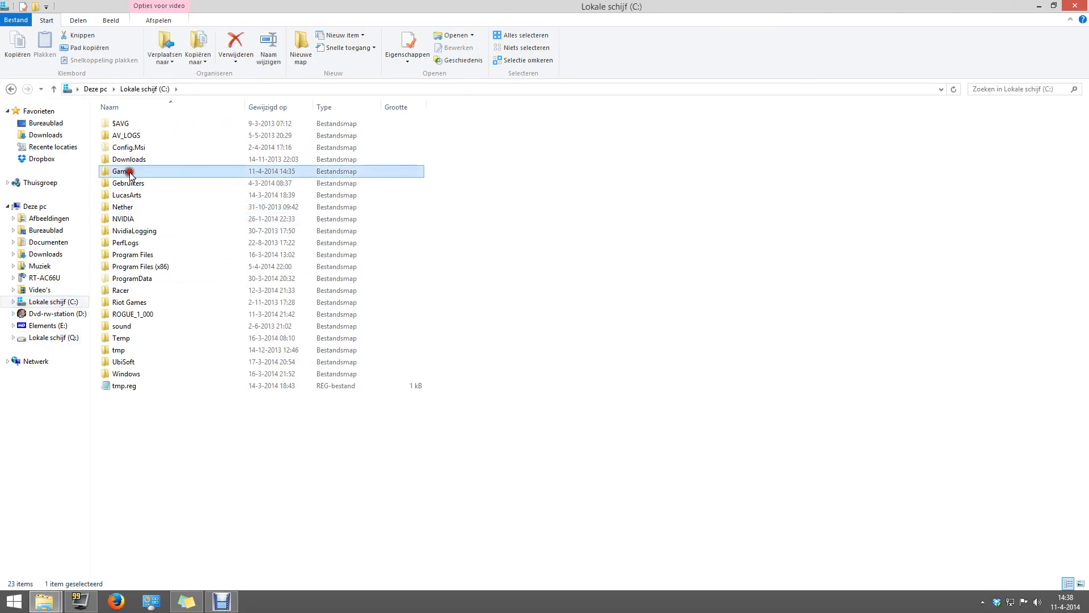
{"action": "double_click", "coordinate": [120, 171]}
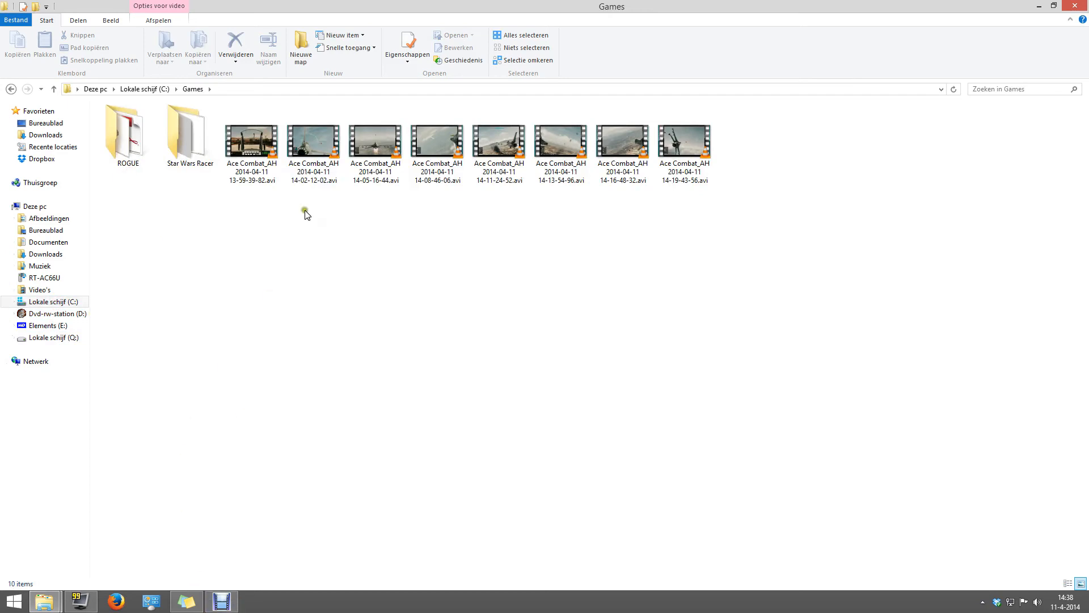
{"action": "mouse_move", "coordinate": [234, 260]}
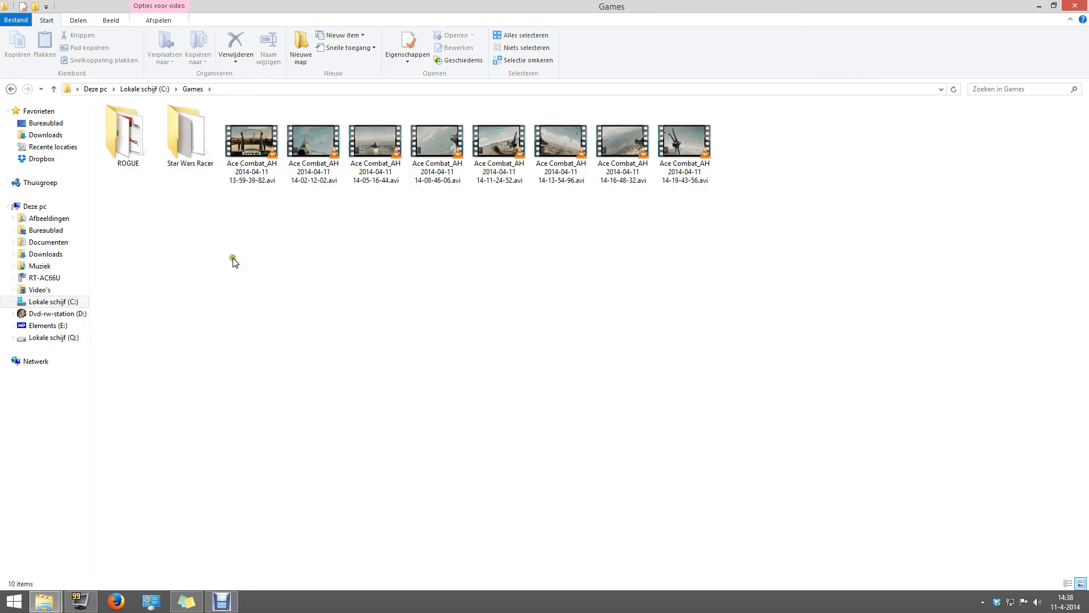
{"action": "double_click", "coordinate": [127, 130]}
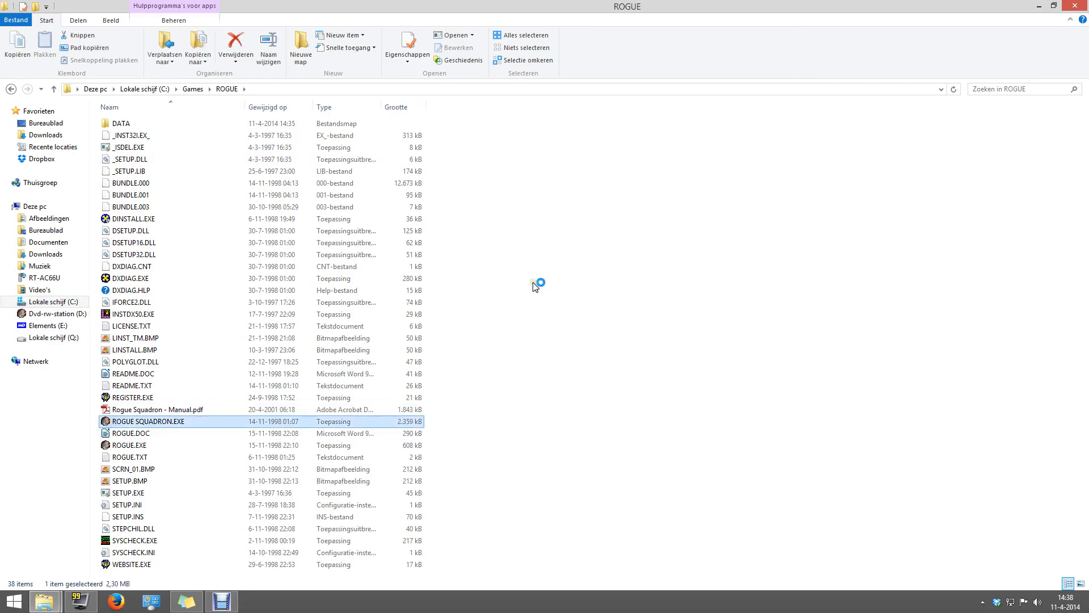
{"action": "mouse_move", "coordinate": [549, 424]}
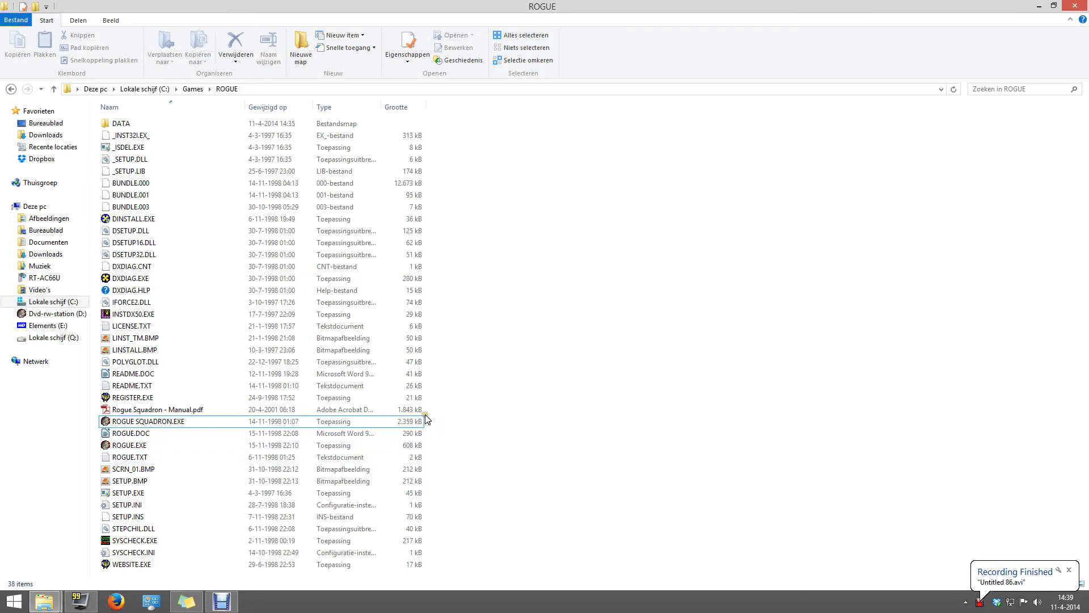
{"action": "mouse_move", "coordinate": [687, 372]}
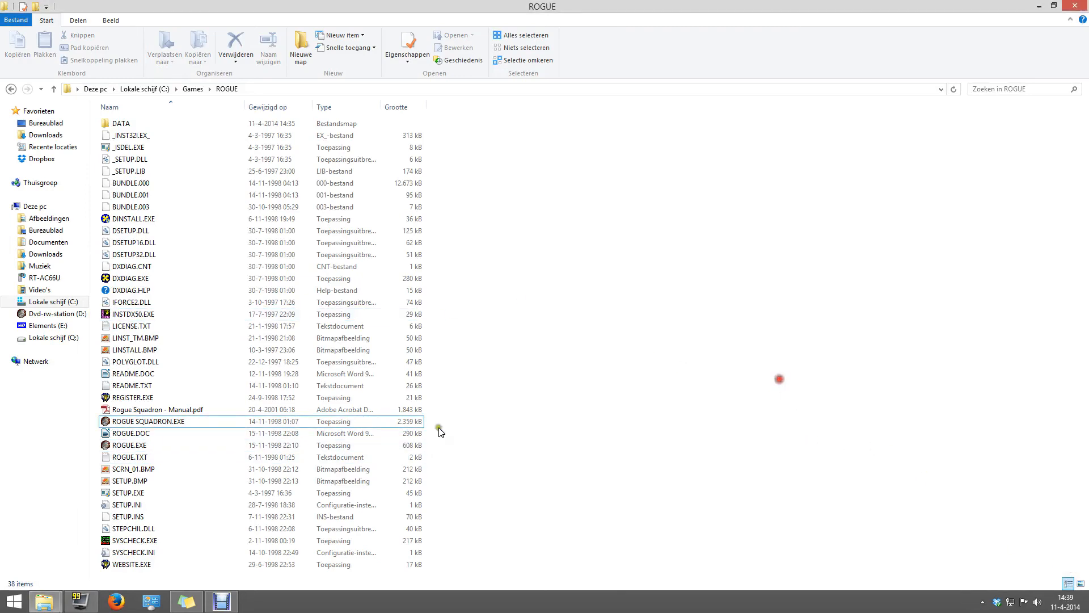
{"action": "mouse_move", "coordinate": [223, 600]}
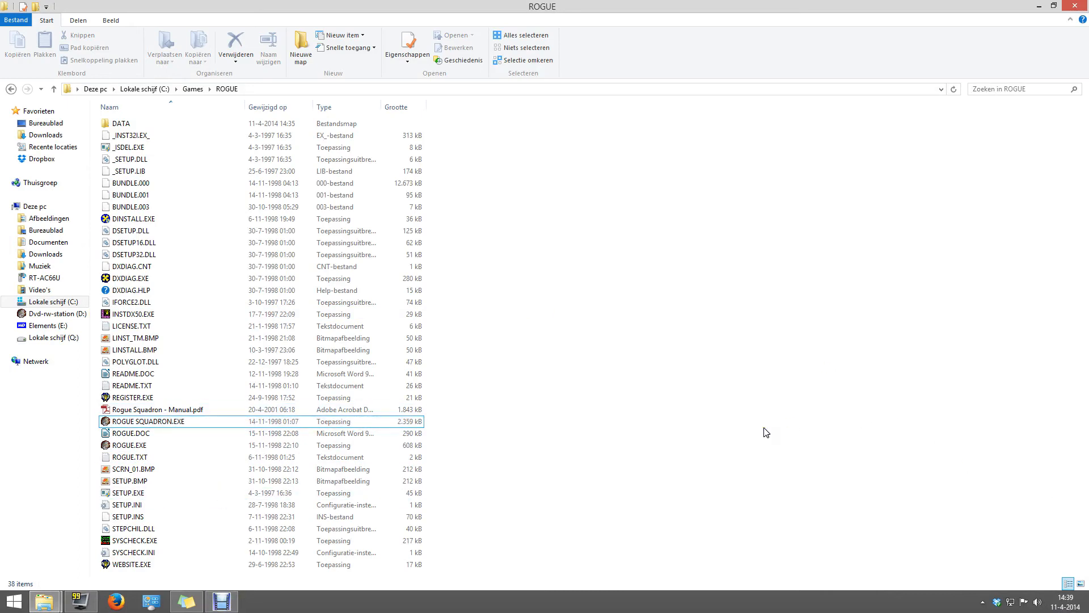
{"action": "mouse_move", "coordinate": [721, 411]}
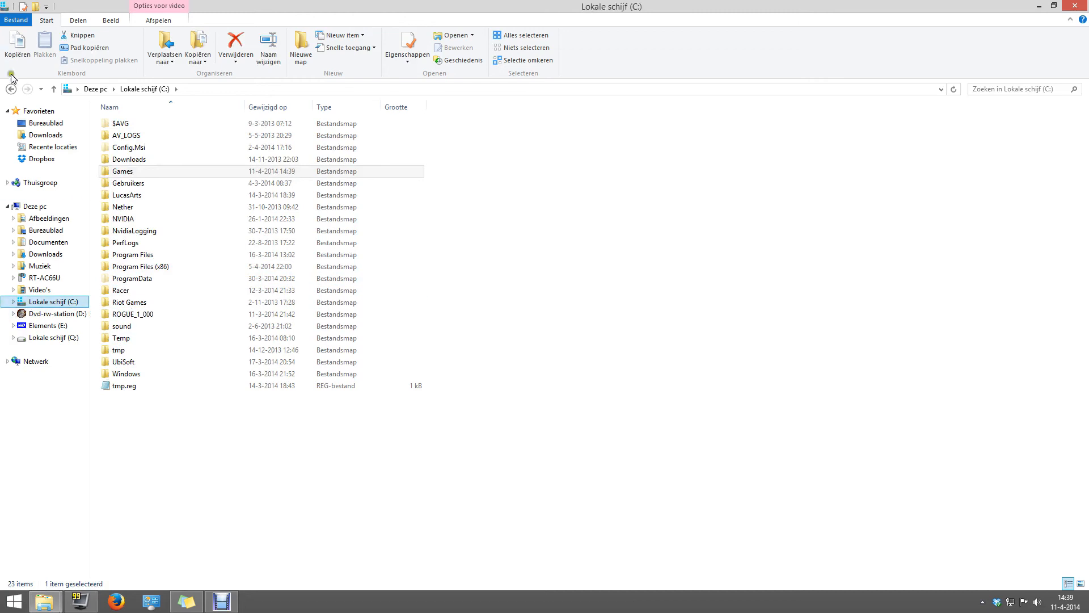
Step: Show the Compatibility tab of ROGUE SQUADRON.EXE's properties
{"action": "right_click", "coordinate": [139, 421]}
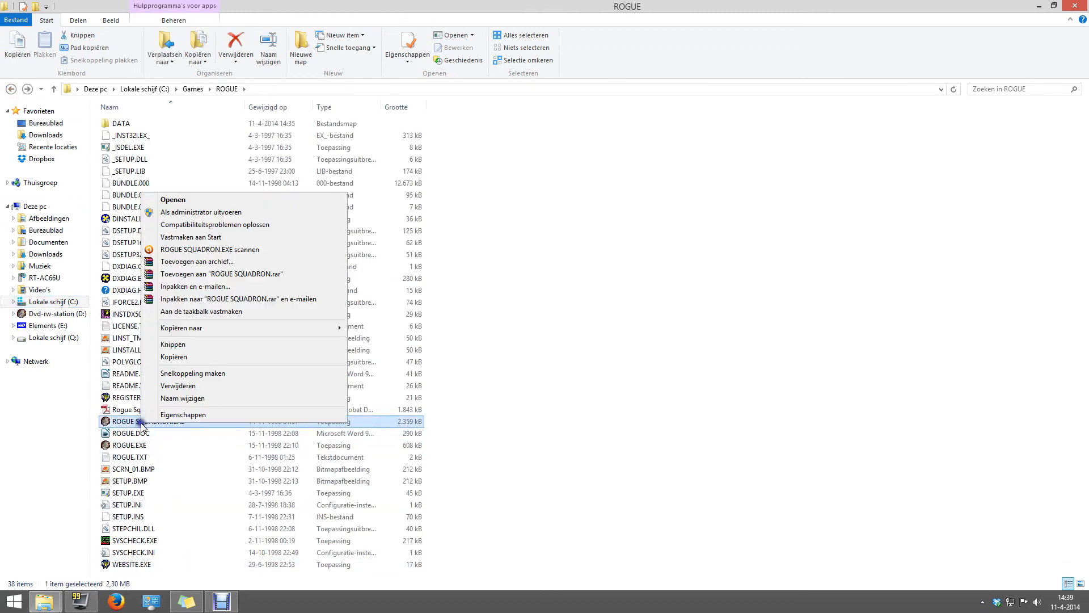
{"action": "mouse_move", "coordinate": [182, 414]}
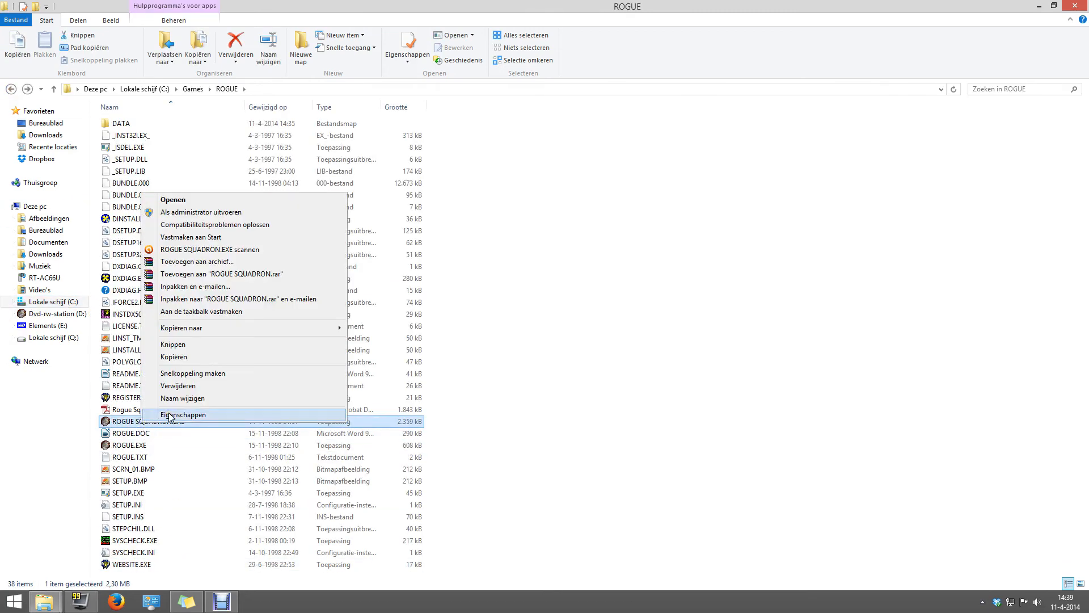
{"action": "left_click", "coordinate": [183, 414]}
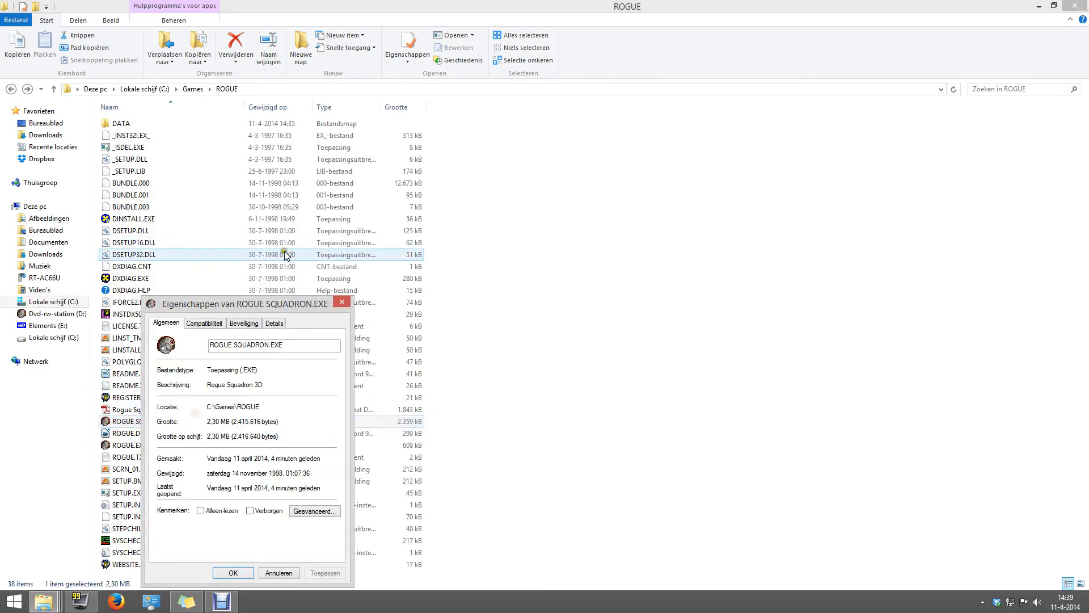
{"action": "left_click", "coordinate": [204, 323]}
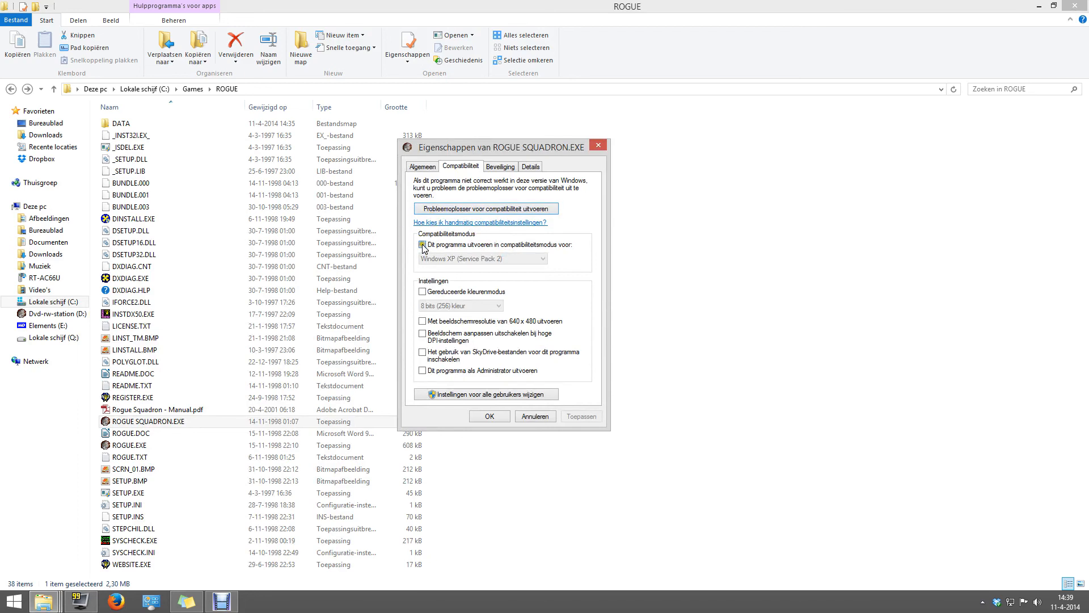
Step: Demonstrate compatibility mode, 8-bit reduced colour and run-as-administrator, leaving all unticked, then close
{"action": "left_click", "coordinate": [423, 248]}
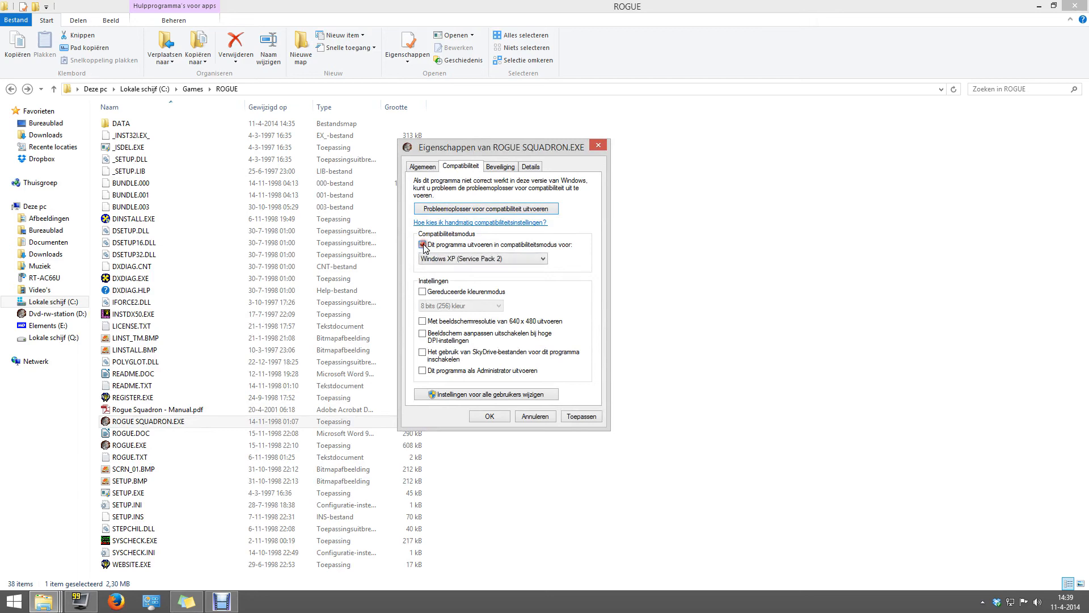
{"action": "left_click", "coordinate": [542, 258]}
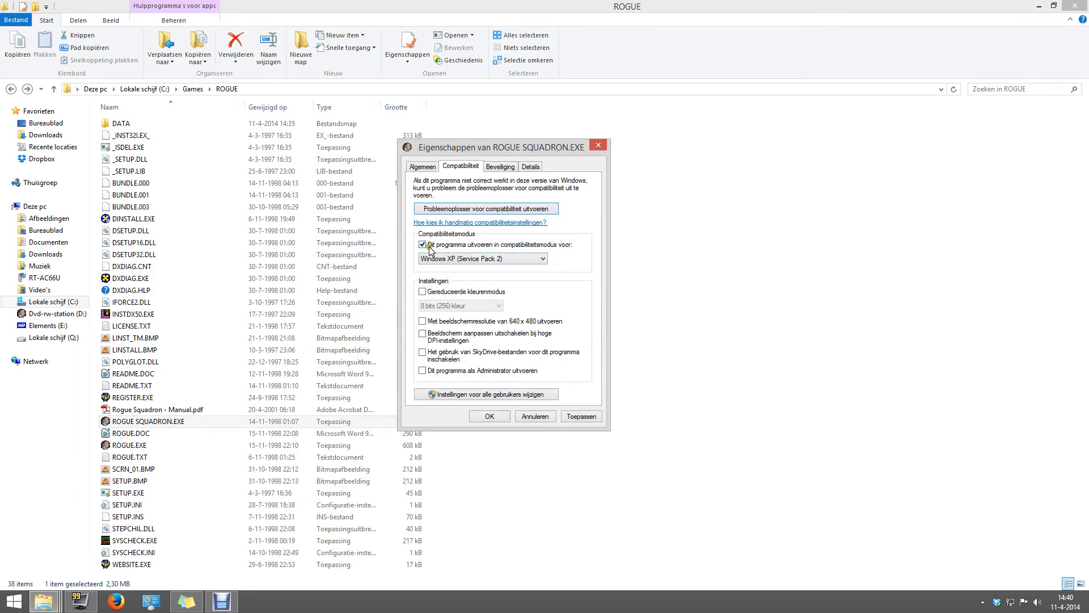
{"action": "left_click", "coordinate": [422, 244]}
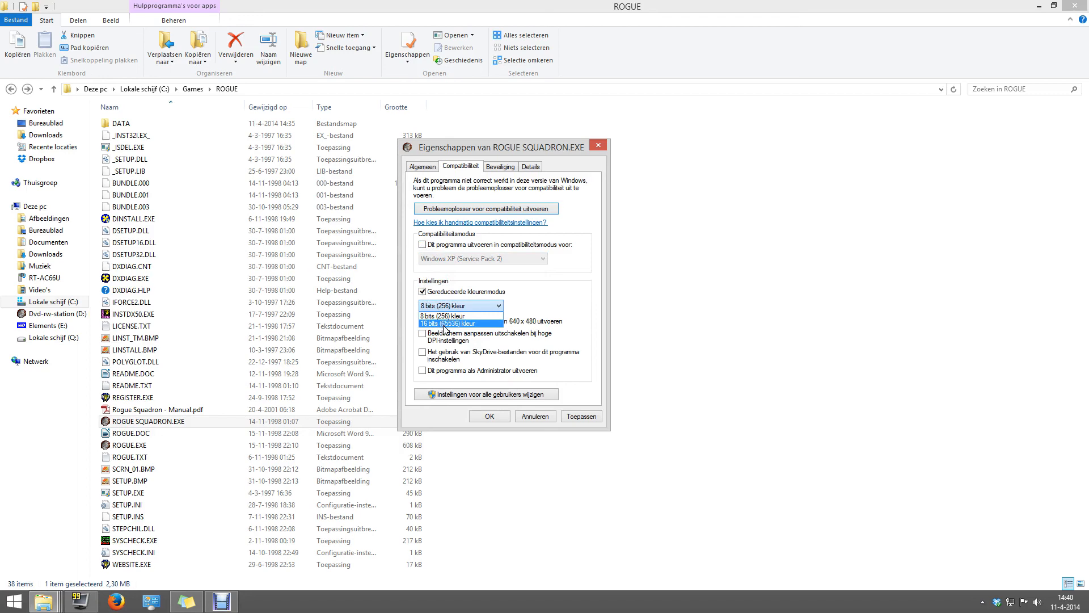
{"action": "left_click", "coordinate": [442, 305]}
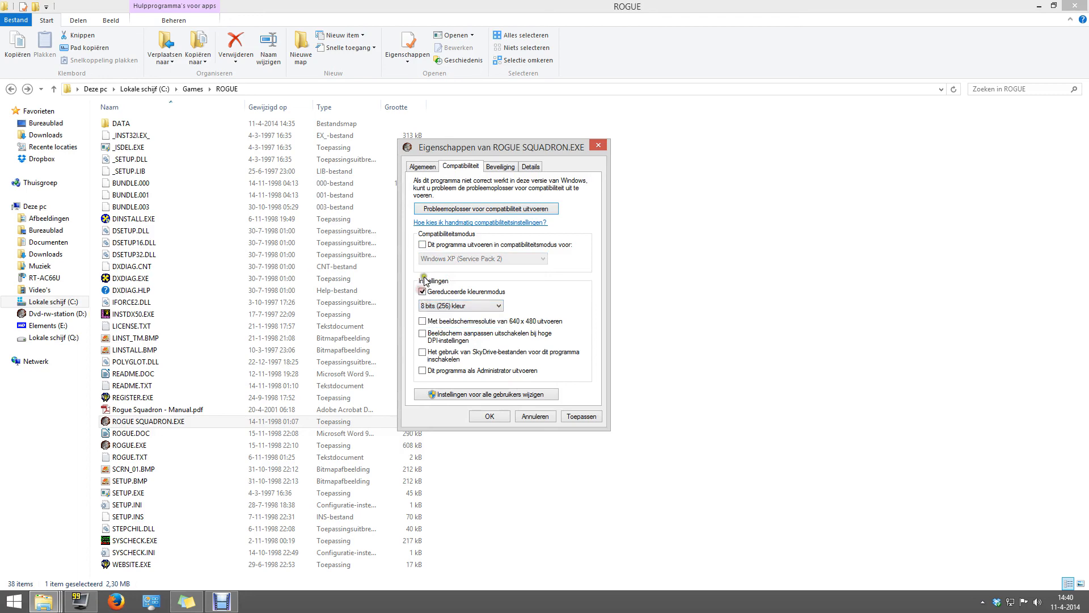
{"action": "left_click", "coordinate": [422, 291]}
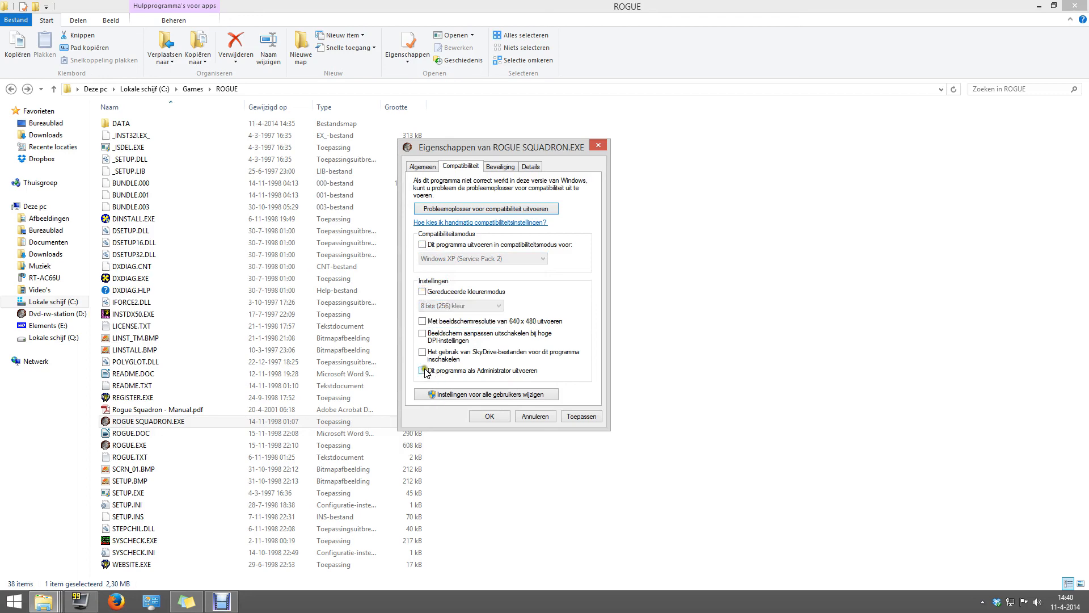
{"action": "left_click", "coordinate": [422, 370]}
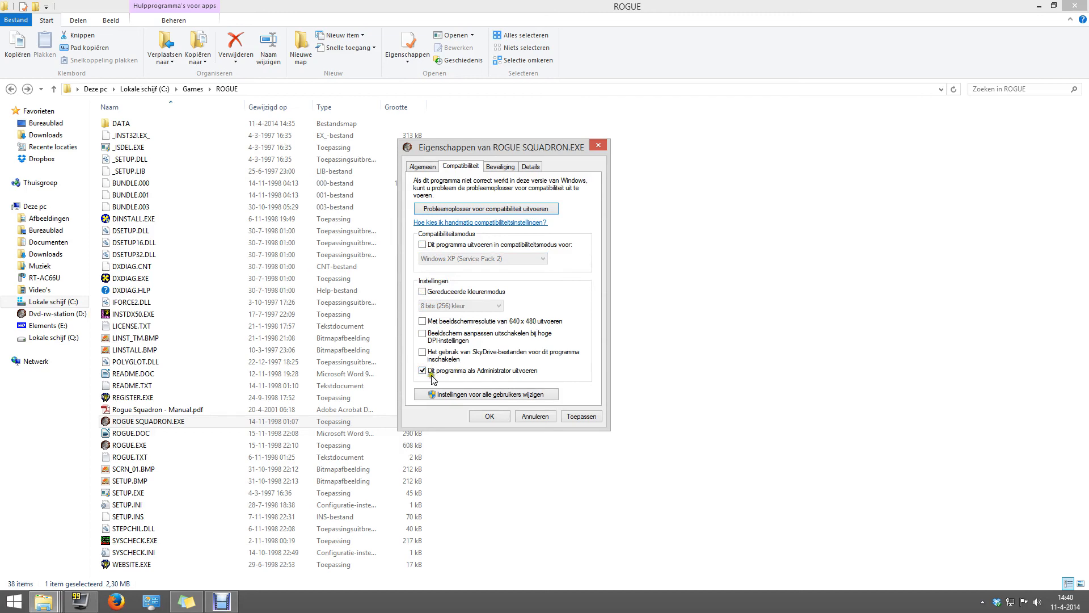
{"action": "left_click", "coordinate": [422, 370]}
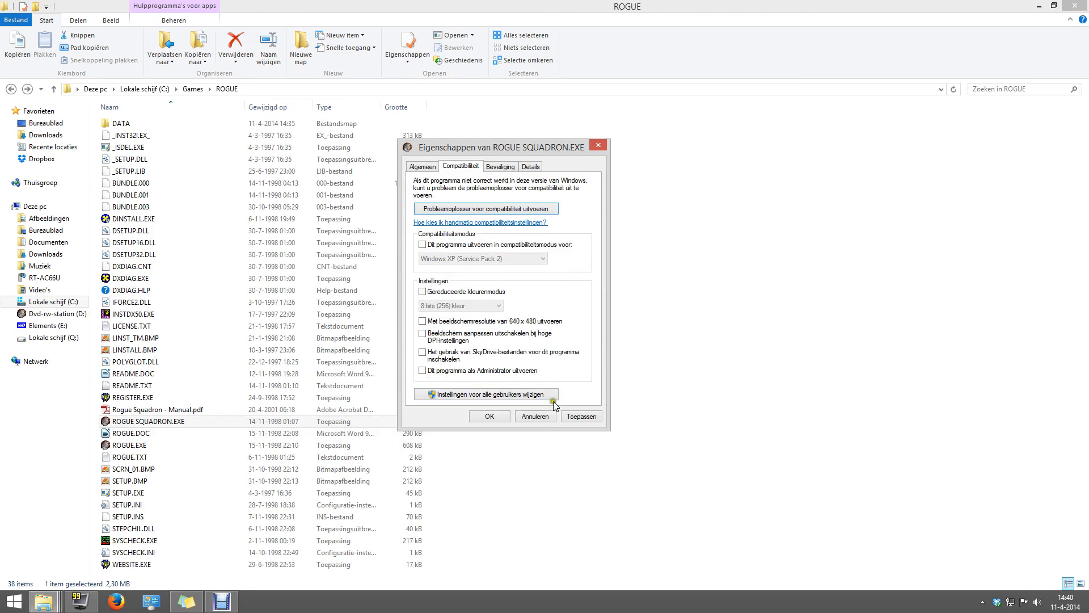
{"action": "left_click", "coordinate": [535, 415]}
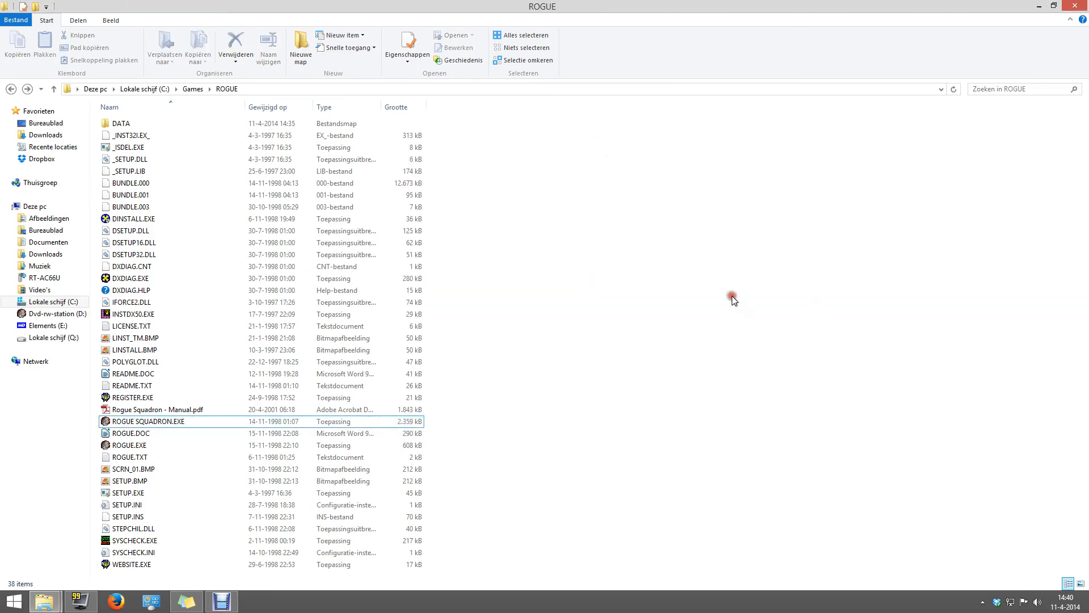
{"action": "mouse_move", "coordinate": [609, 301]}
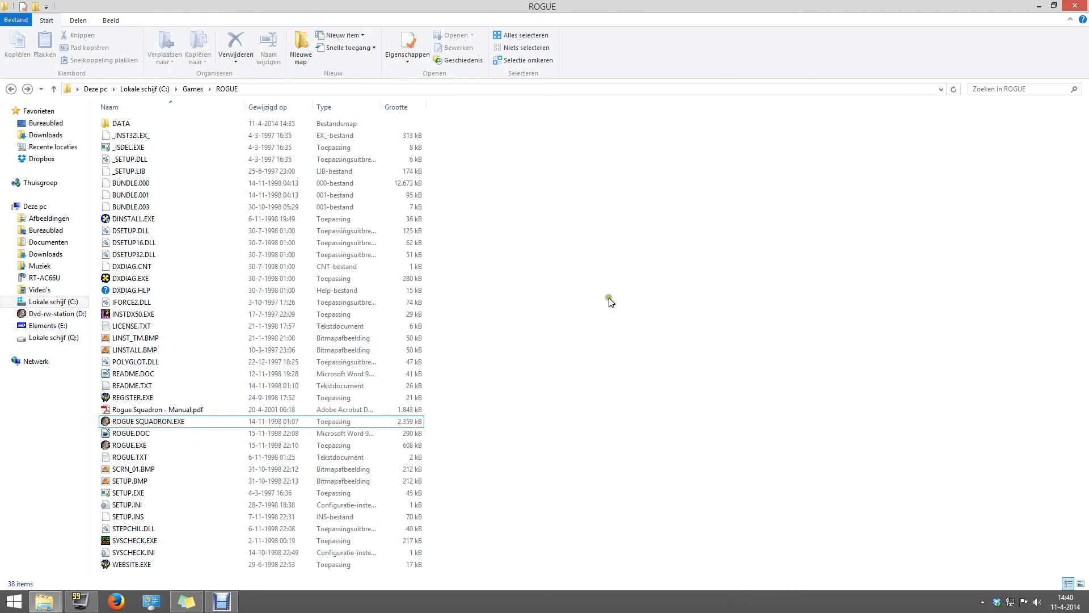
{"action": "mouse_move", "coordinate": [561, 294]}
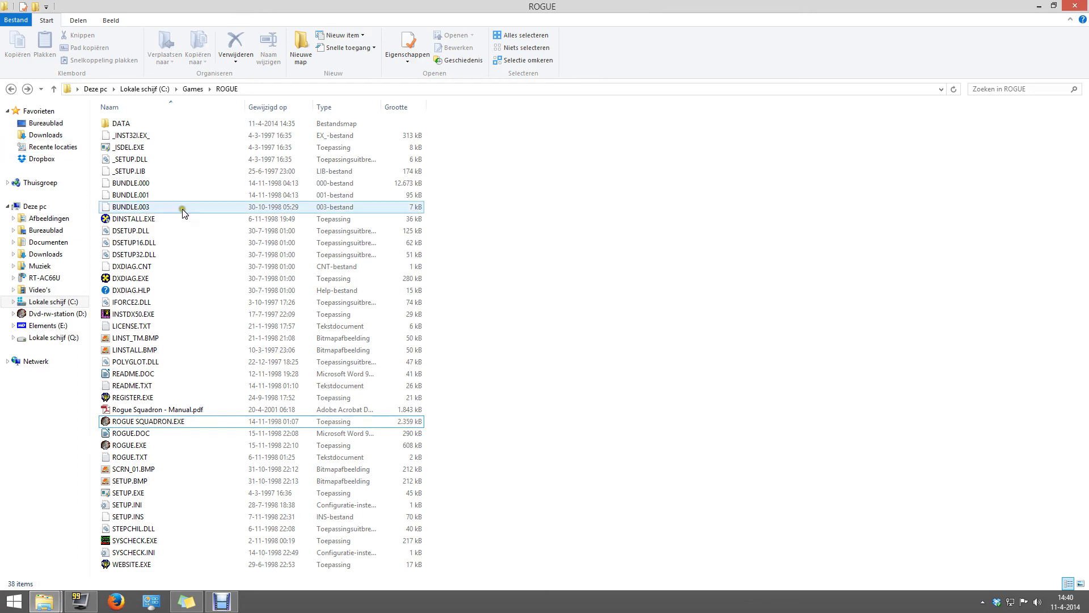
{"action": "mouse_move", "coordinate": [184, 207]}
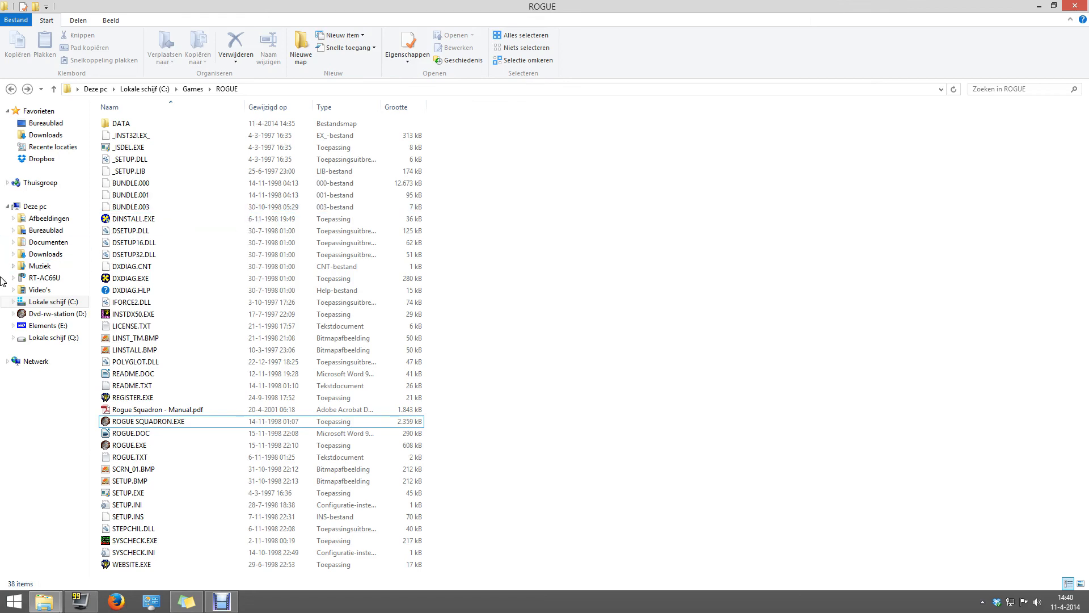
Step: Browse drives D: and C:, then go to Documents to find RS.reg
{"action": "left_click", "coordinate": [47, 313]}
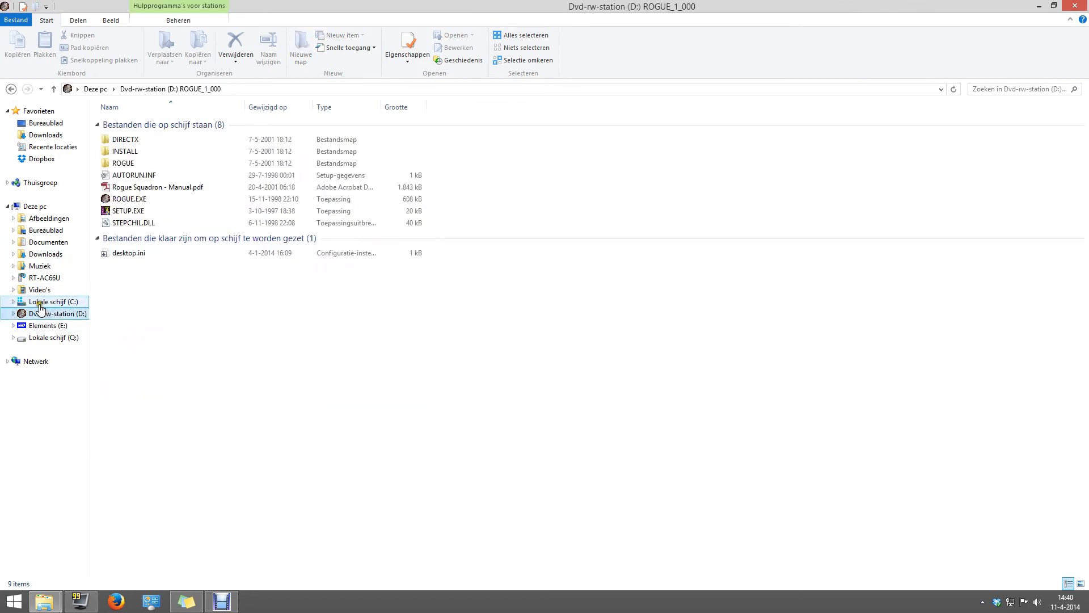
{"action": "left_click", "coordinate": [48, 301]}
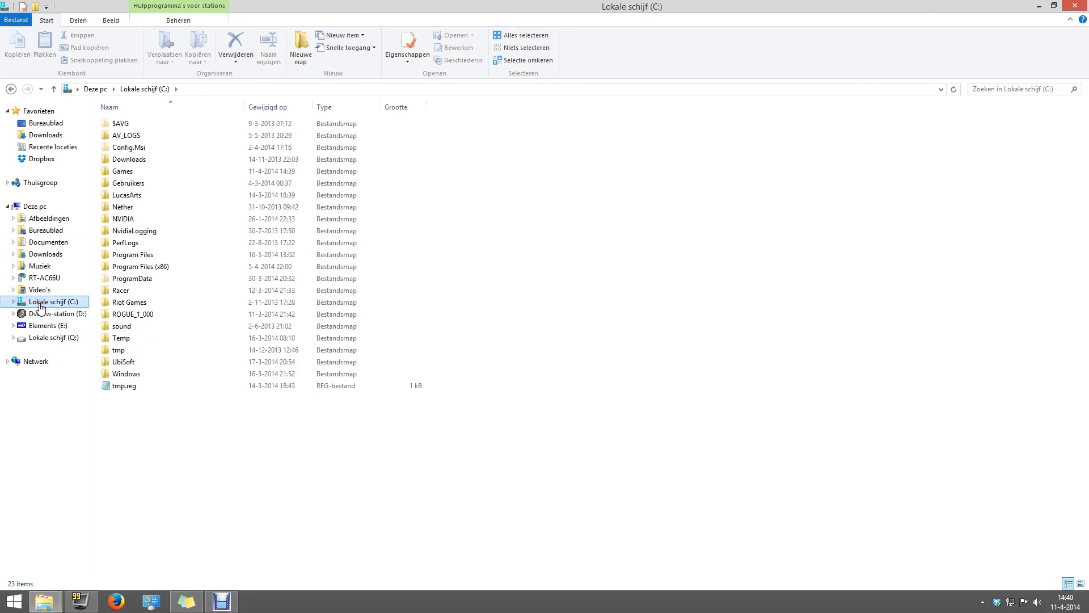
{"action": "mouse_move", "coordinate": [134, 313]}
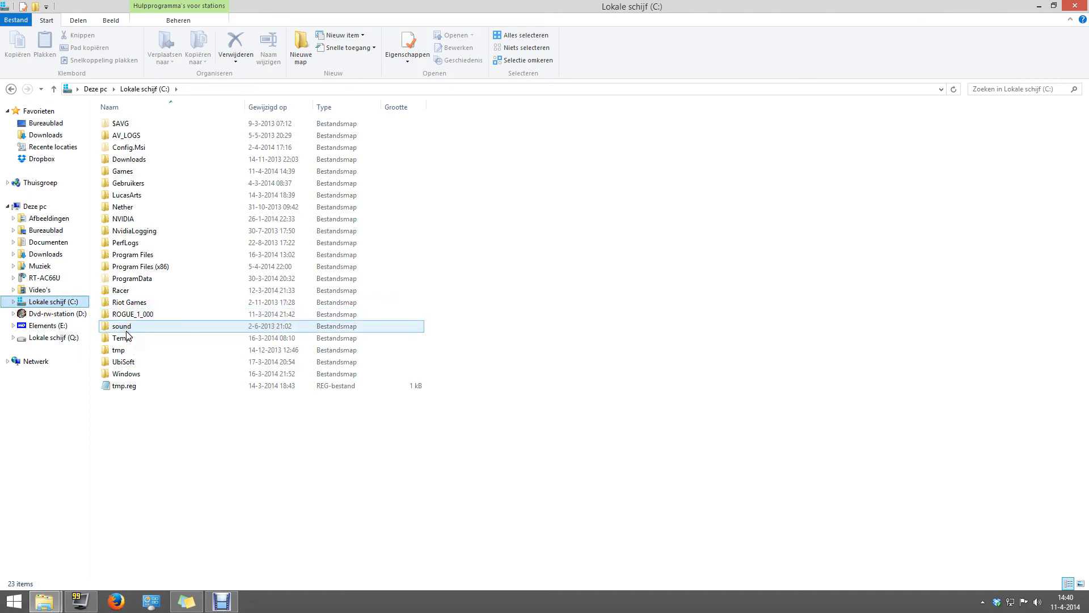
{"action": "left_click", "coordinate": [176, 406]}
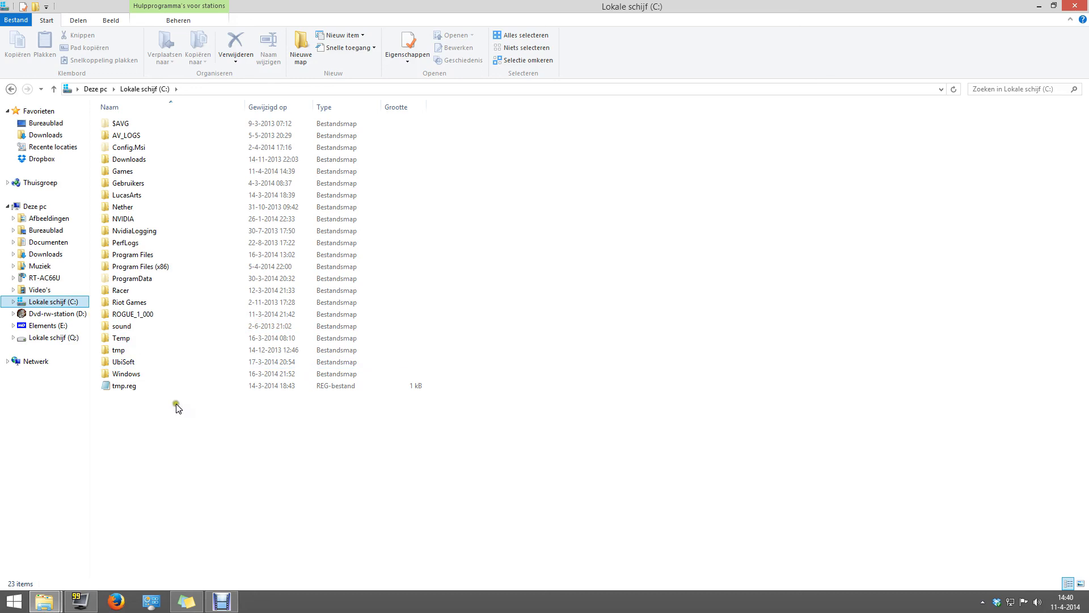
{"action": "mouse_move", "coordinate": [49, 242]}
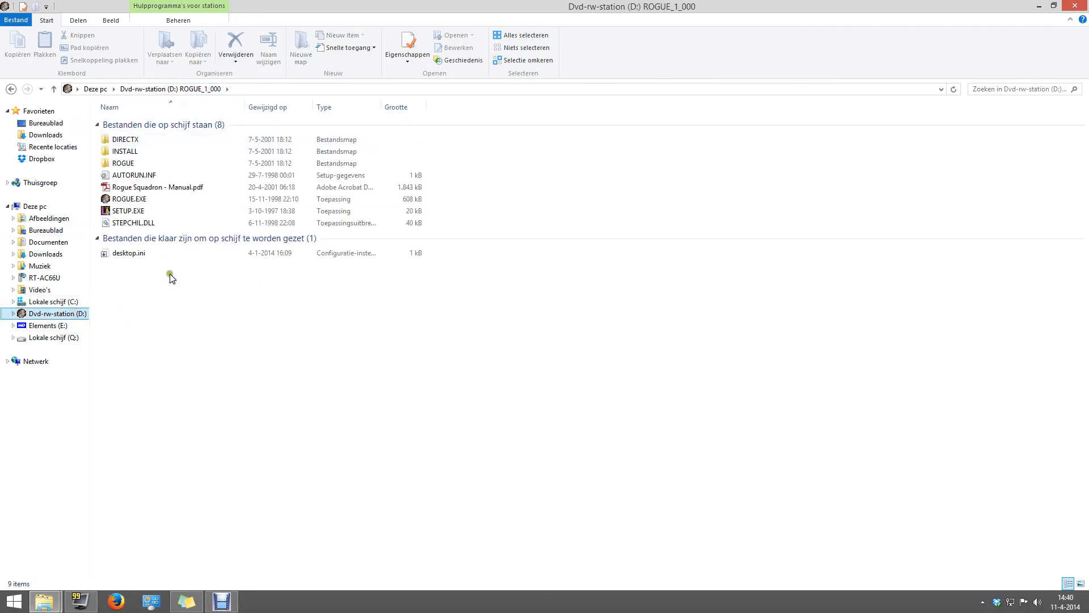
{"action": "mouse_move", "coordinate": [161, 79]}
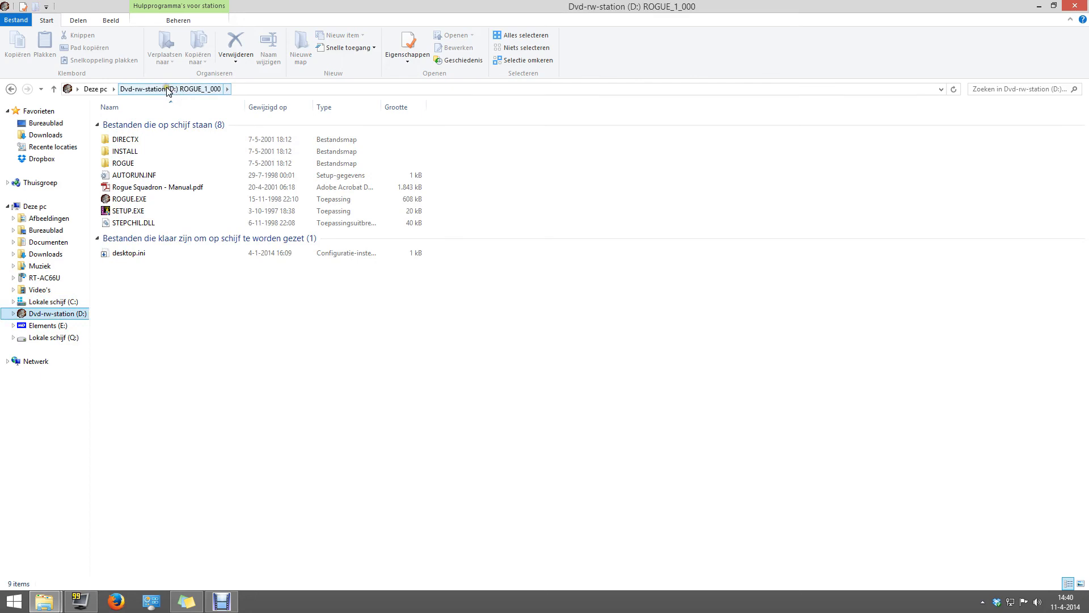
{"action": "left_click", "coordinate": [47, 241]}
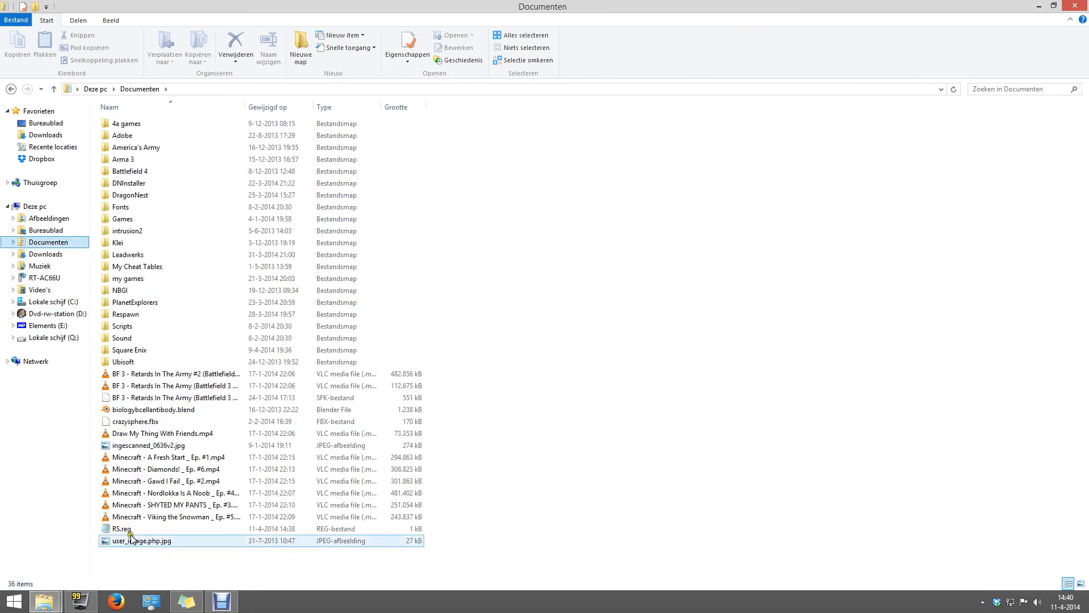
Step: Open RS.reg maximized in Notepad and change the Analyze Path and CD Path drives to F:
{"action": "double_click", "coordinate": [123, 528]}
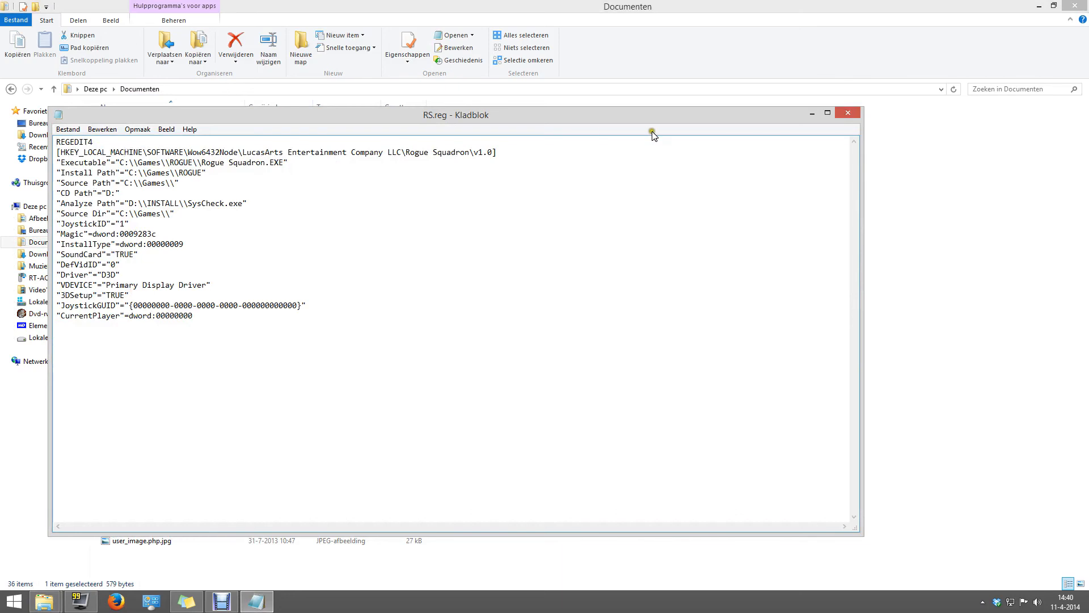
{"action": "left_click", "coordinate": [827, 113]}
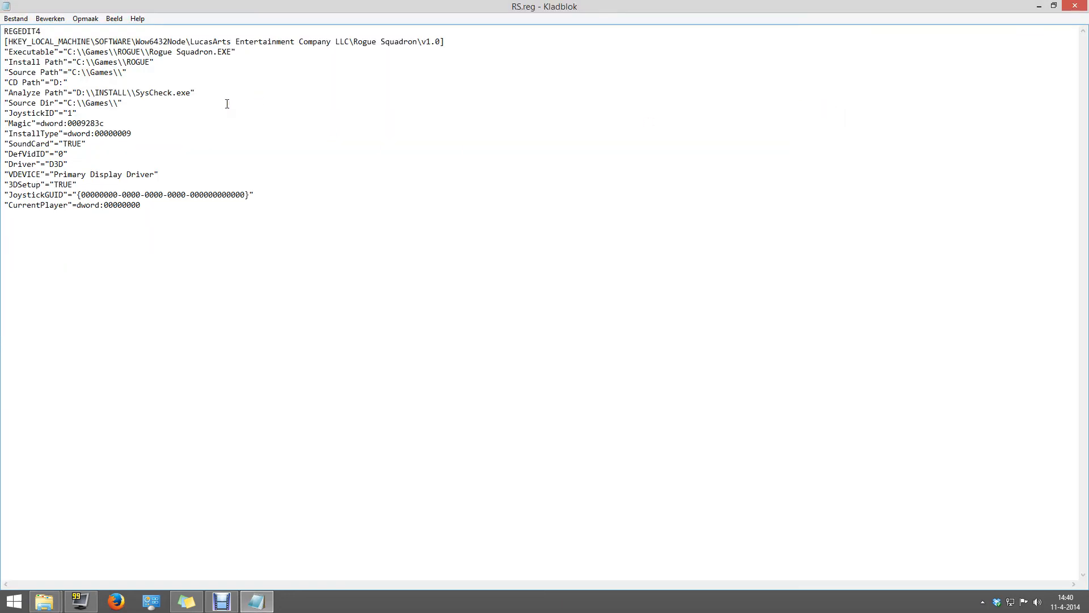
{"action": "left_click", "coordinate": [126, 72]}
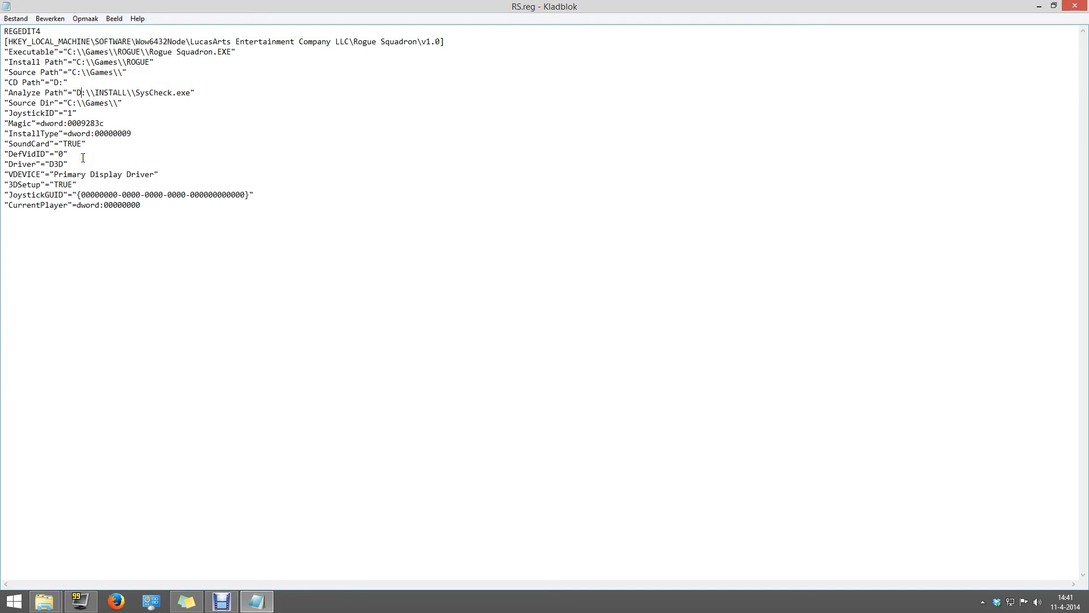
{"action": "type", "text": "F"}
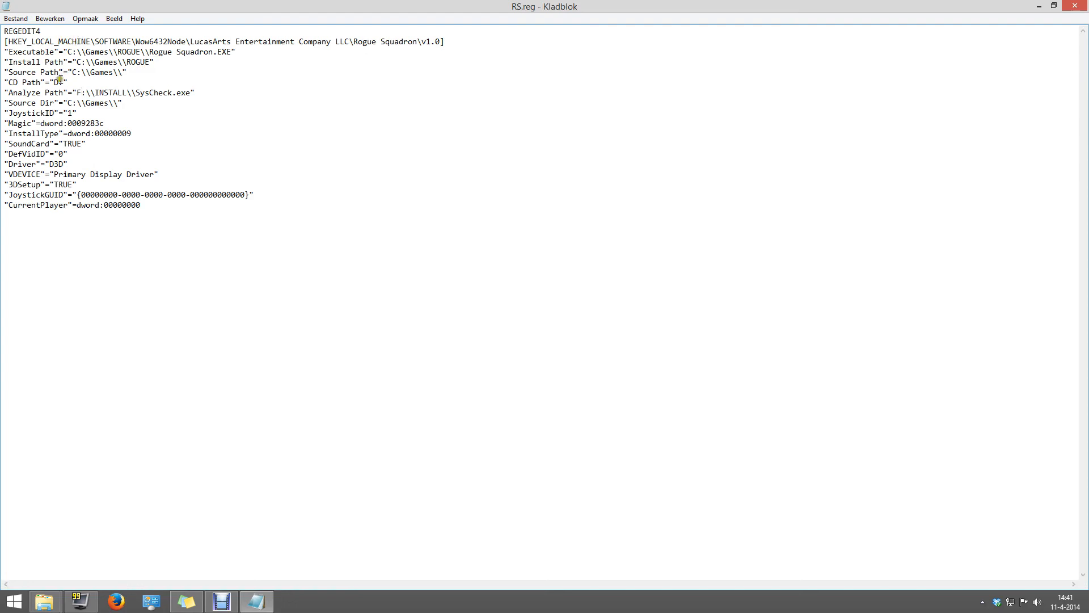
{"action": "type", "text": "F"}
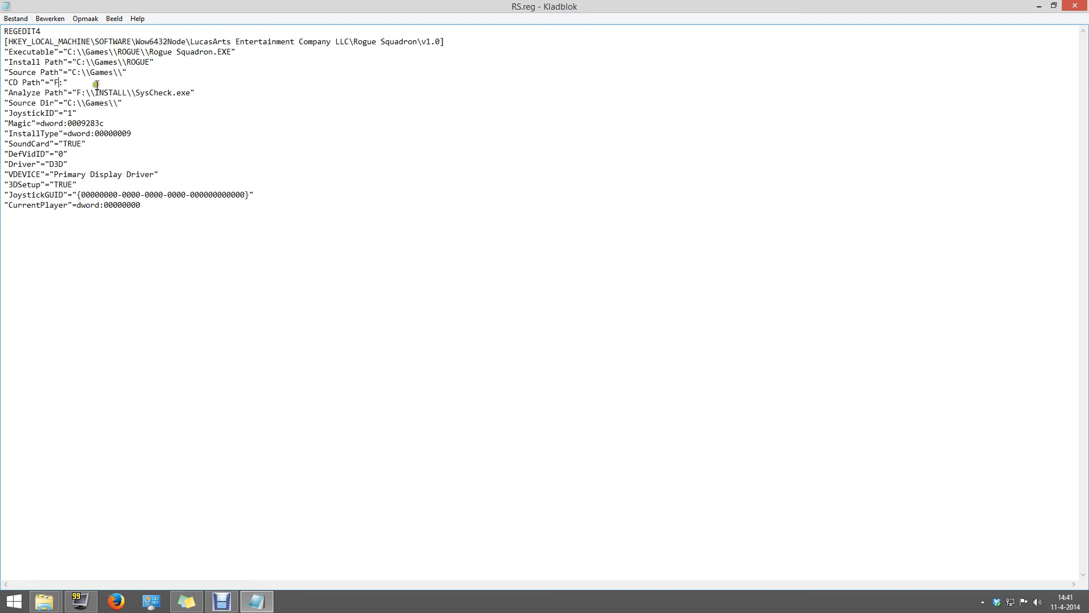
{"action": "left_click", "coordinate": [44, 154]}
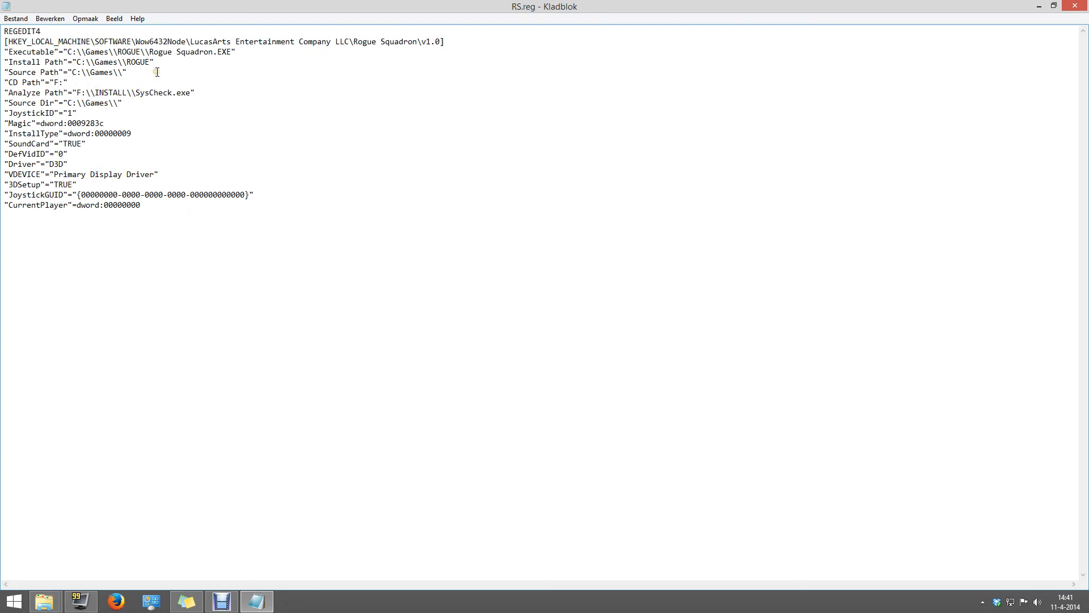
Step: Close Notepad without saving RS.reg, returning to Documents
{"action": "left_click", "coordinate": [1076, 6]}
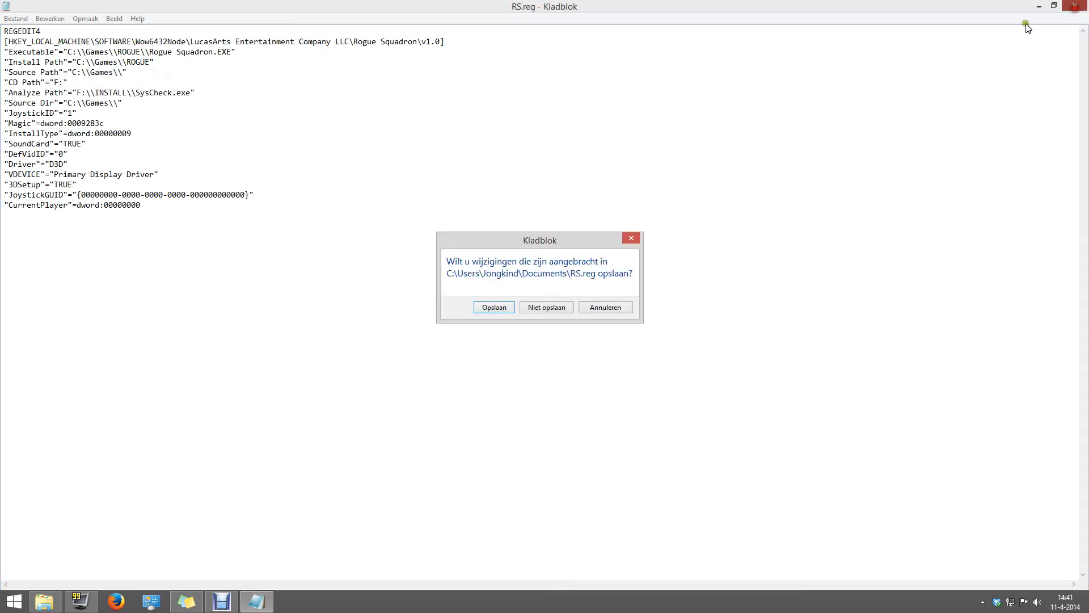
{"action": "left_click", "coordinate": [546, 307]}
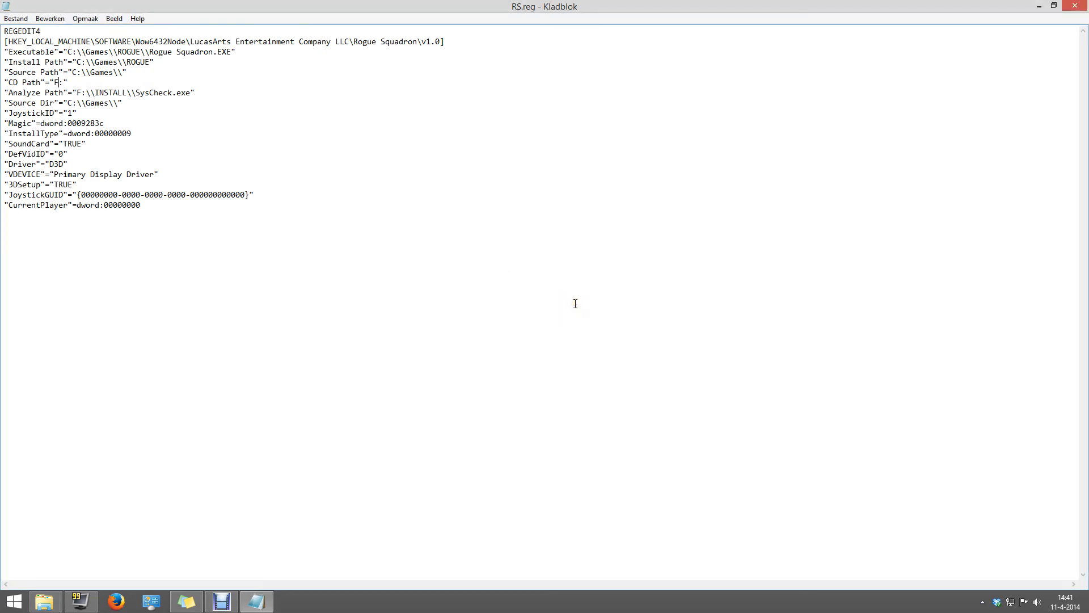
{"action": "left_click", "coordinate": [1082, 6]}
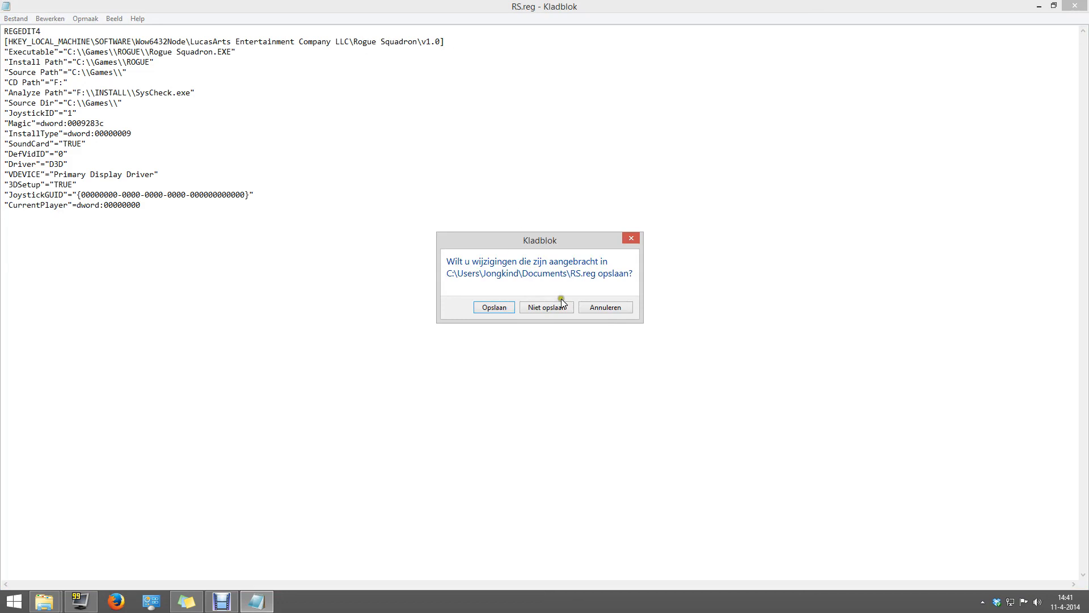
{"action": "mouse_move", "coordinate": [585, 303]}
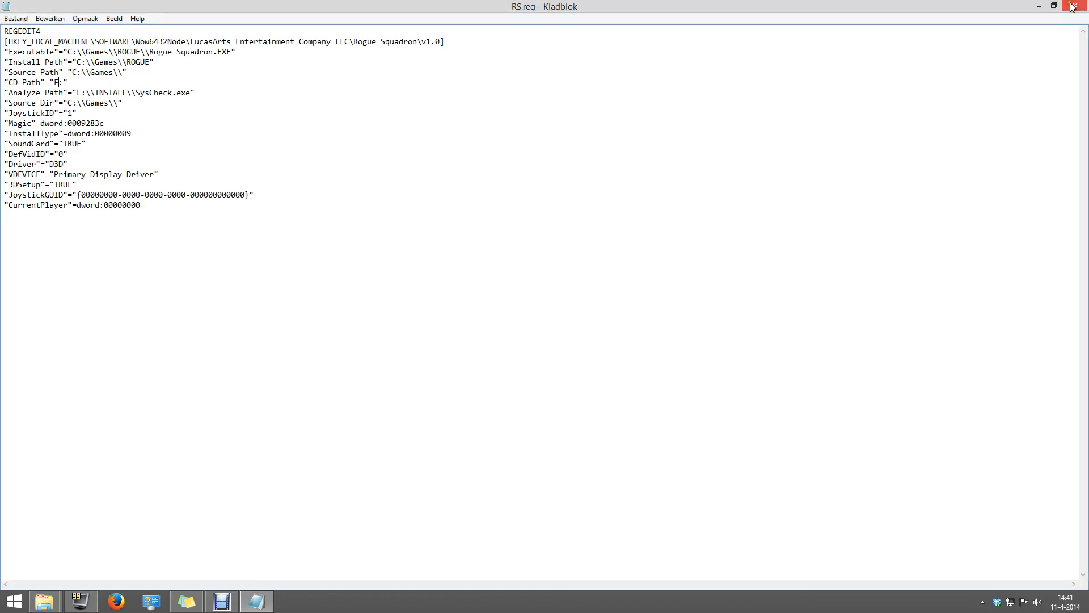
{"action": "left_click", "coordinate": [1081, 6]}
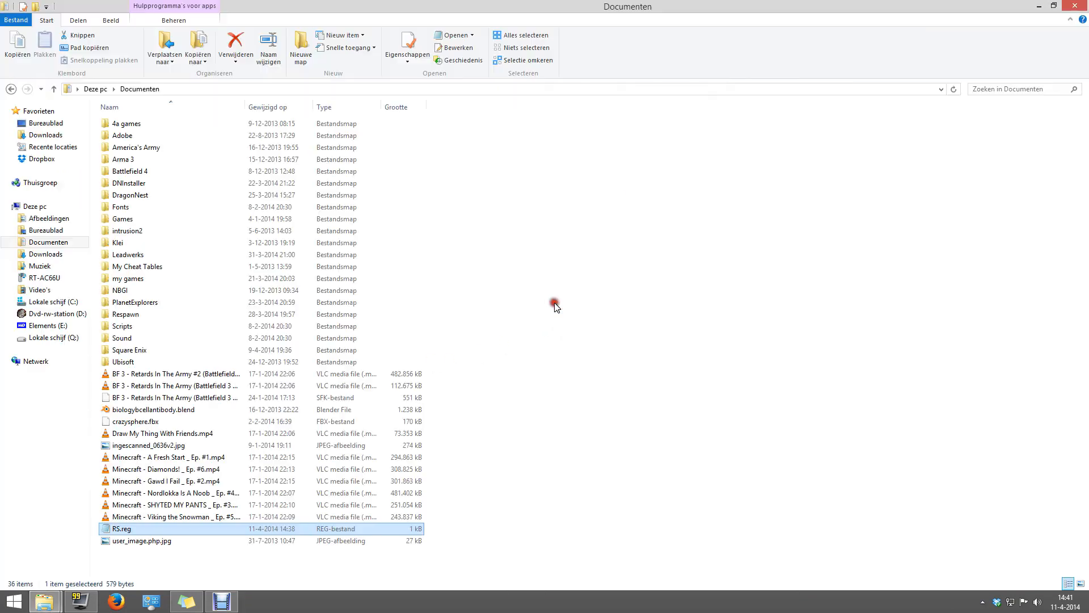
Step: Show the ROGUE_1_000 disc contents on Dvd-rw-station (D:)
{"action": "left_click", "coordinate": [46, 325]}
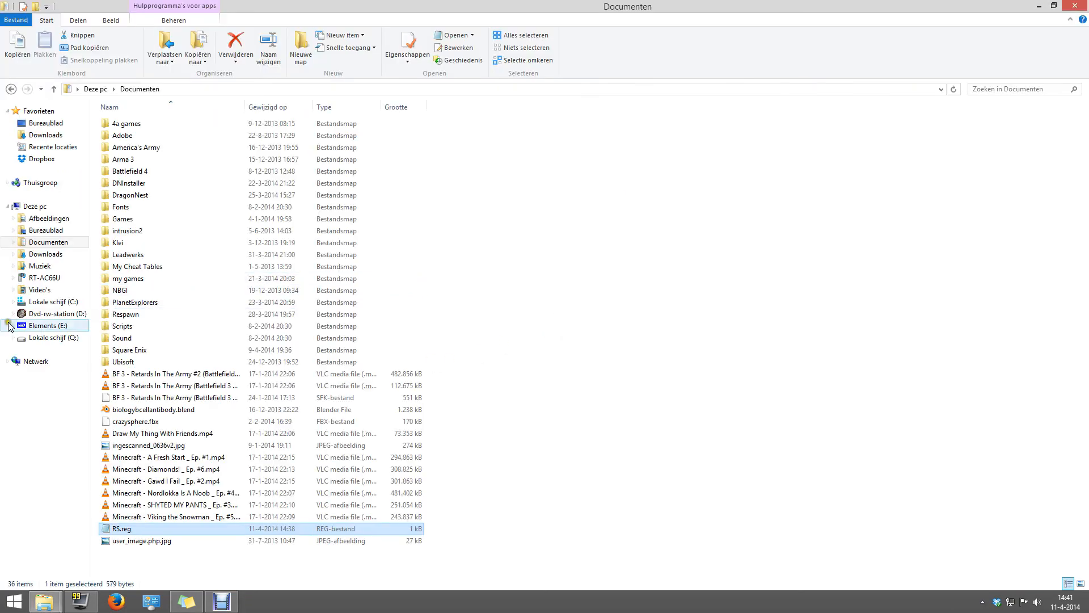
{"action": "left_click", "coordinate": [46, 313]}
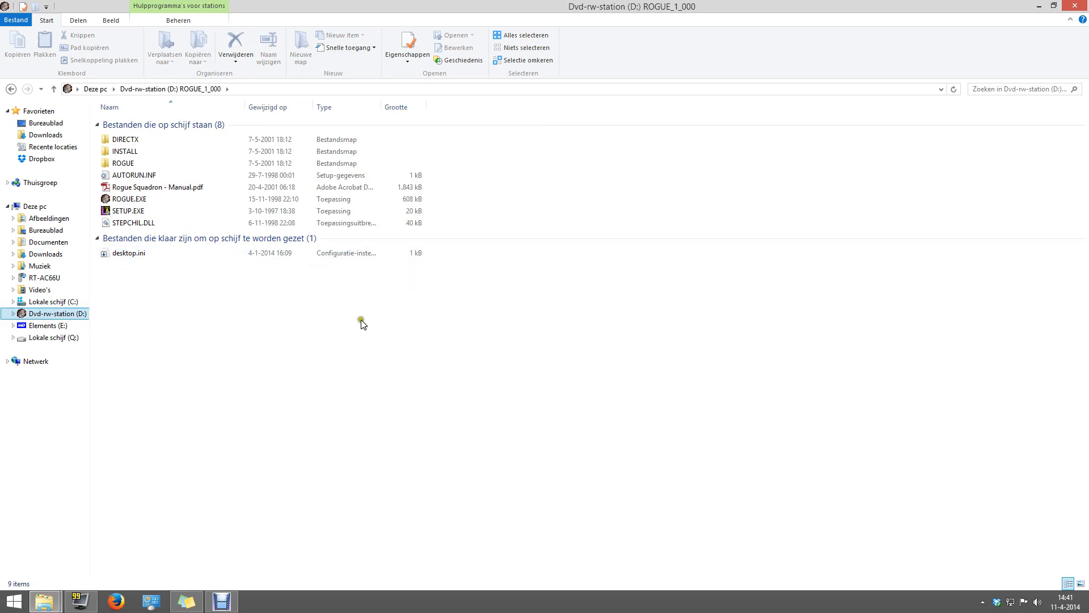
{"action": "mouse_move", "coordinate": [378, 333]}
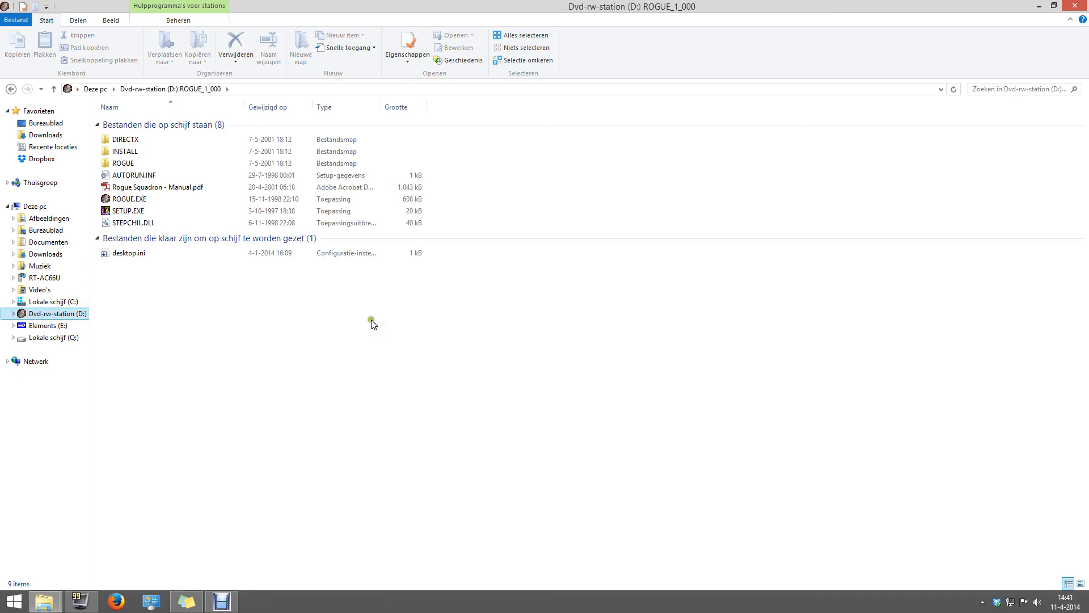
{"action": "mouse_move", "coordinate": [154, 523]}
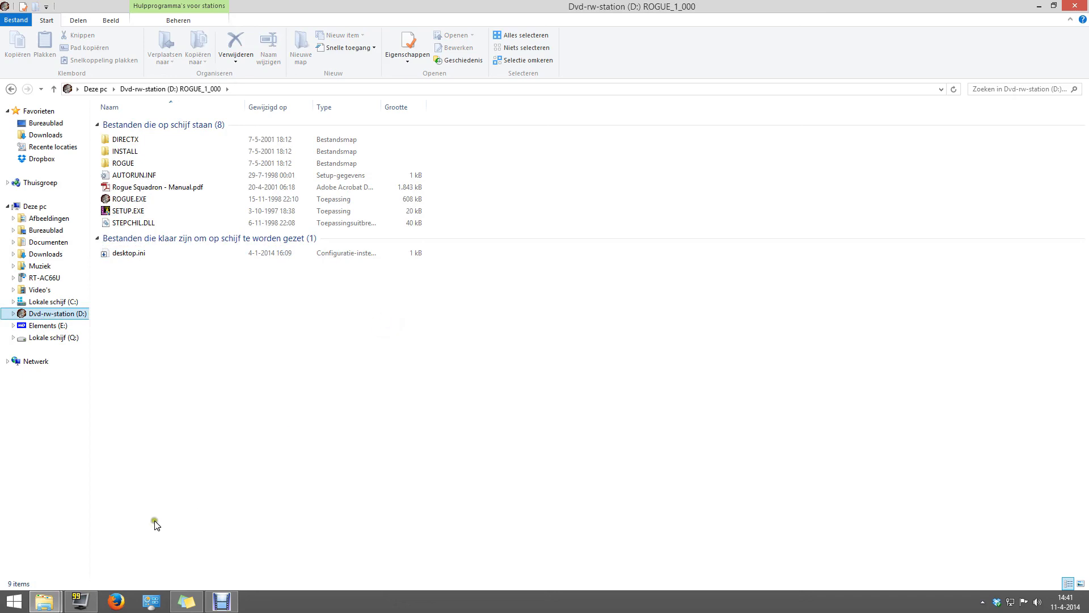